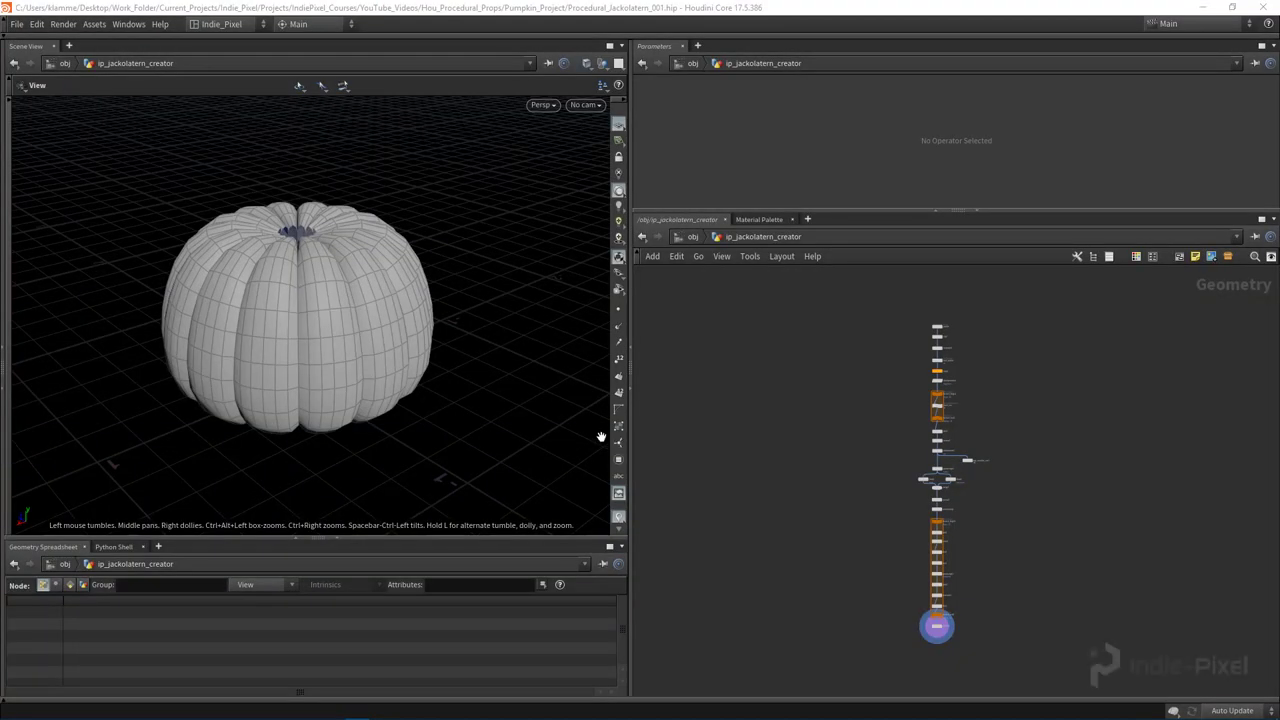
# Orbit the pumpkin to inspect its underside and look down into the top opening.
pyautogui.moveTo(600, 436); pyautogui.dragTo(328, 268)
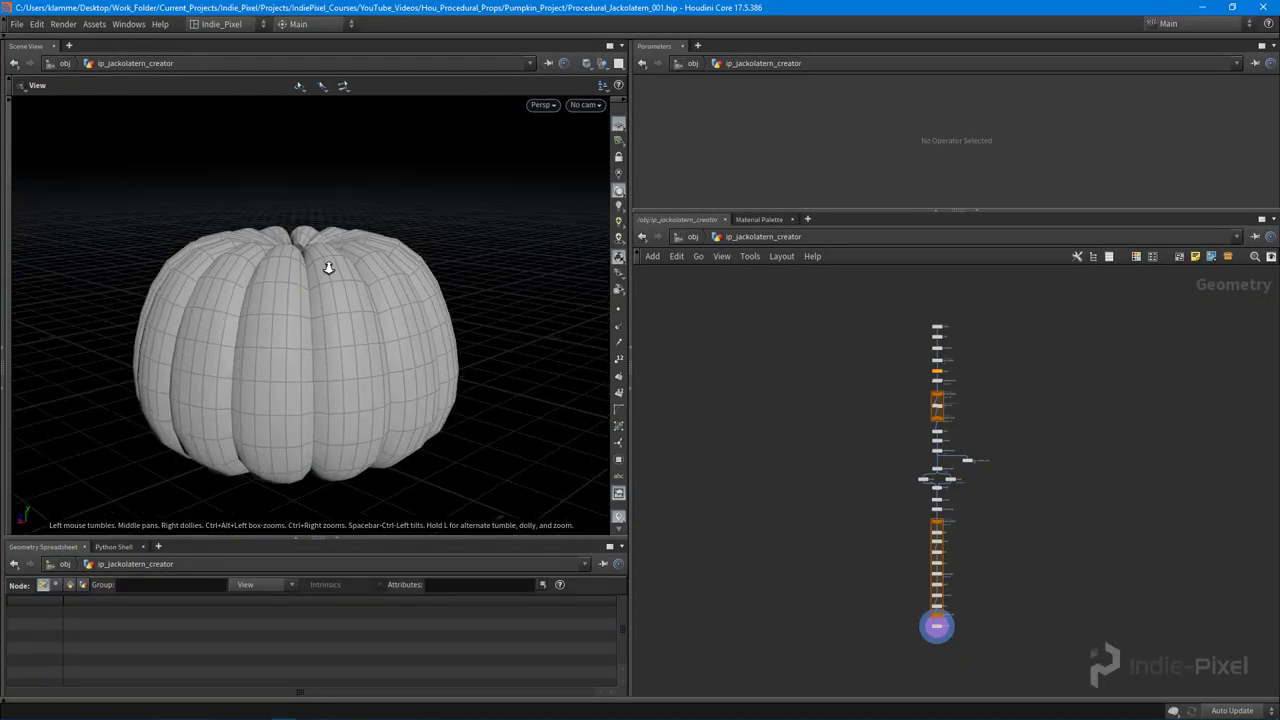
pyautogui.moveTo(328, 268); pyautogui.dragTo(282, 284)
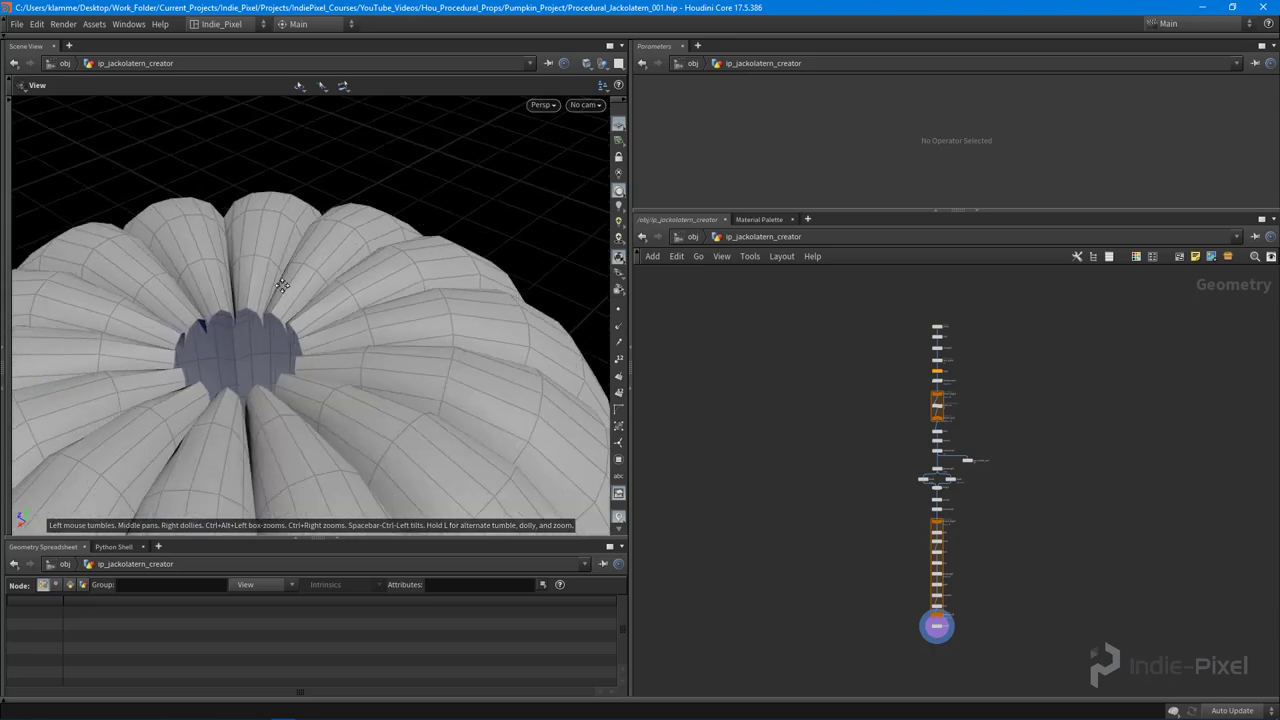
pyautogui.moveTo(282, 284); pyautogui.dragTo(236, 368)
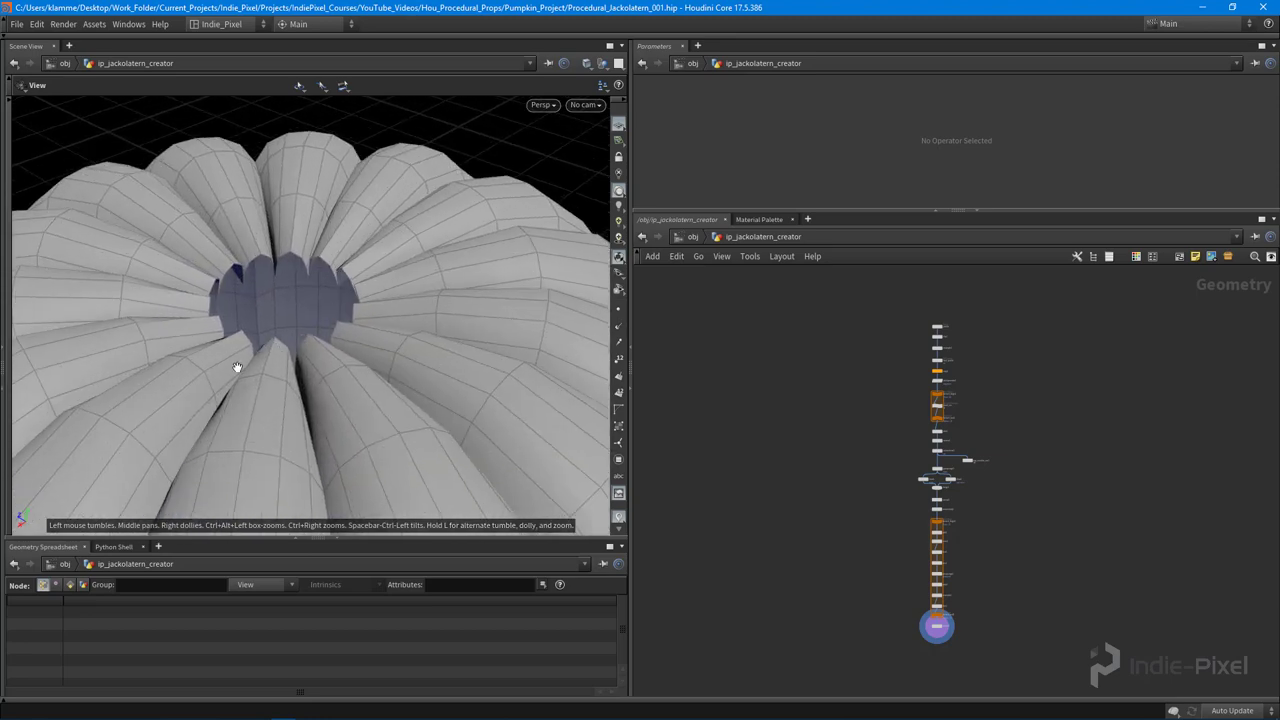
pyautogui.moveTo(236, 368); pyautogui.dragTo(380, 324)
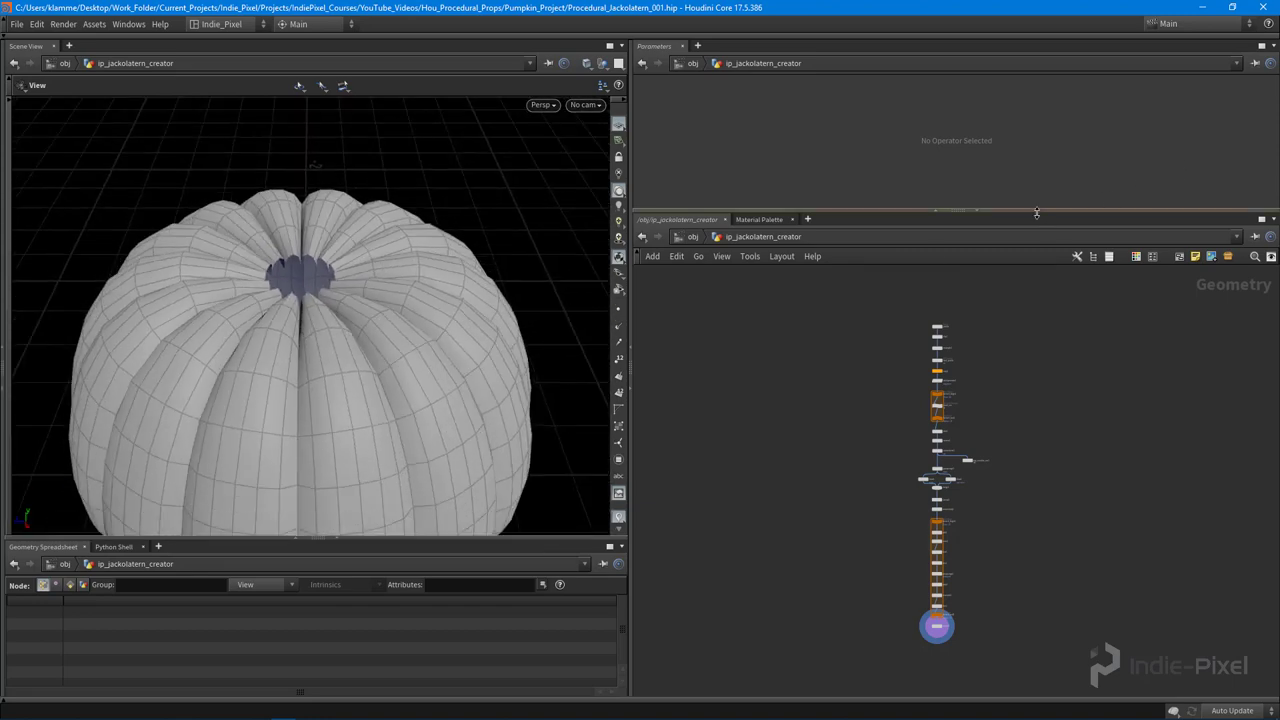
pyautogui.scroll(3)
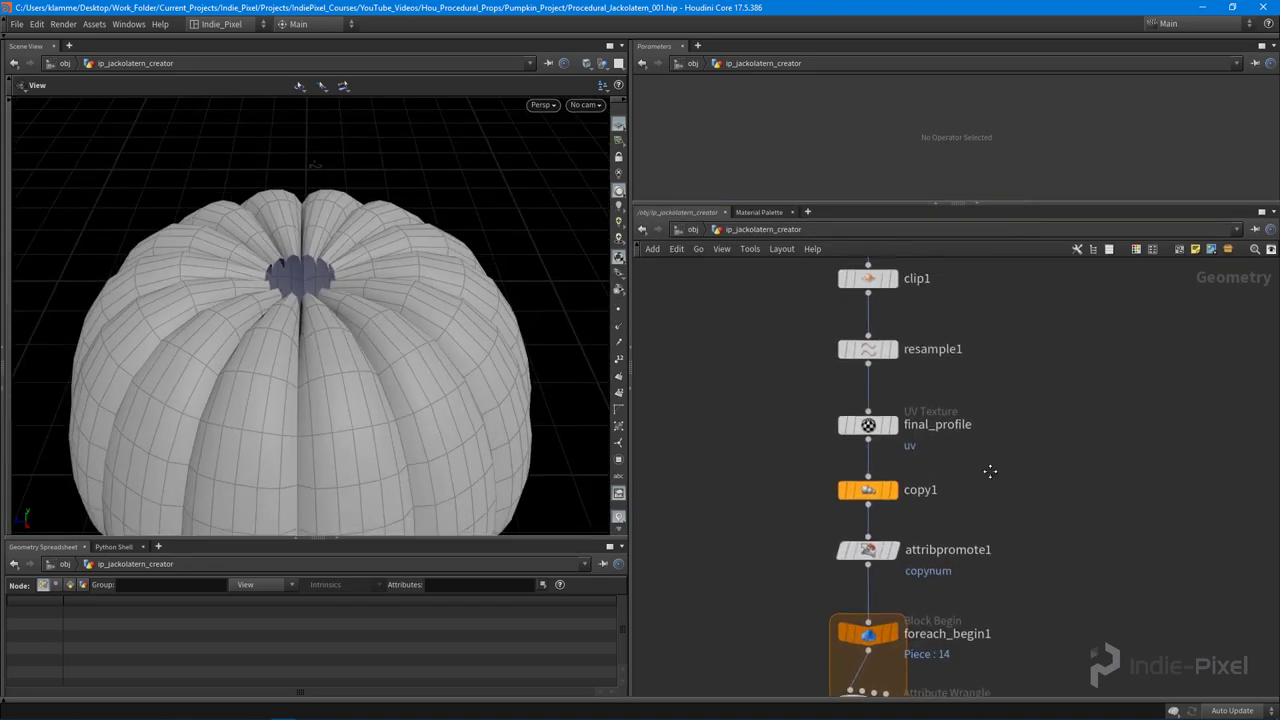
# Display resample1's profile curve with numbered points and frame it larger in the view.
pyautogui.click(866, 348)
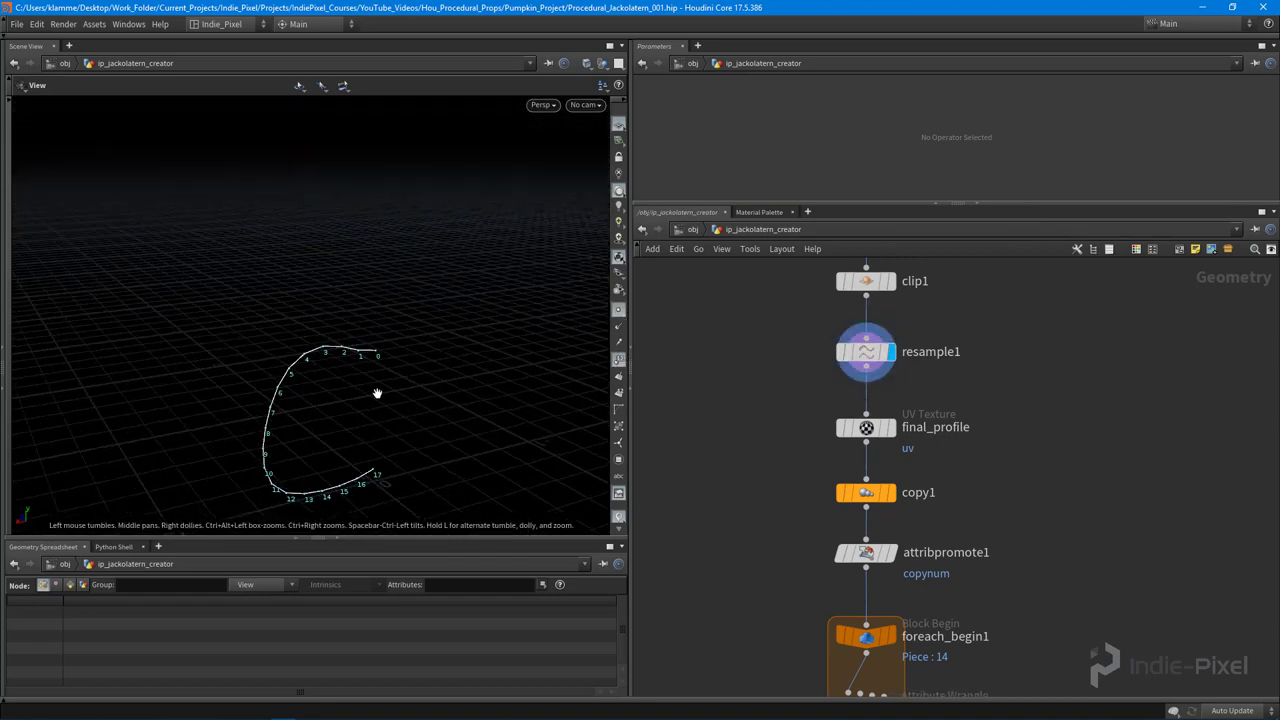
pyautogui.moveTo(376, 390); pyautogui.dragTo(280, 284)
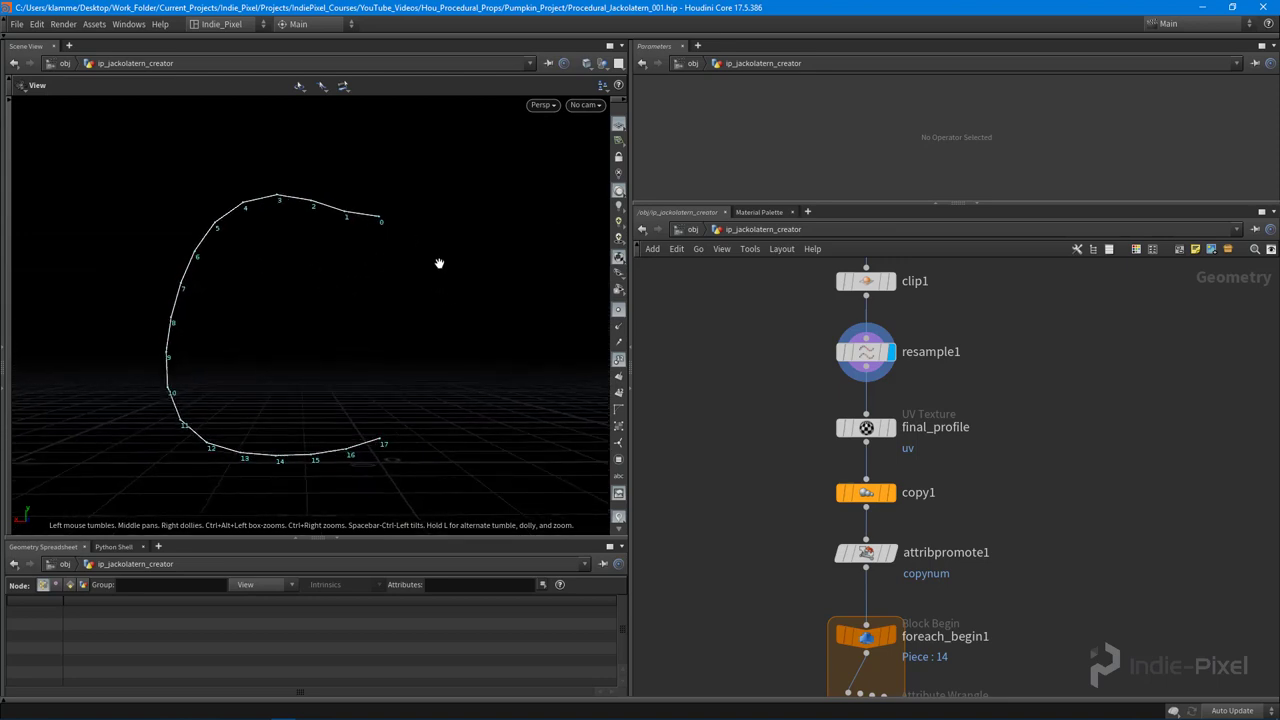
pyautogui.moveTo(380, 222)
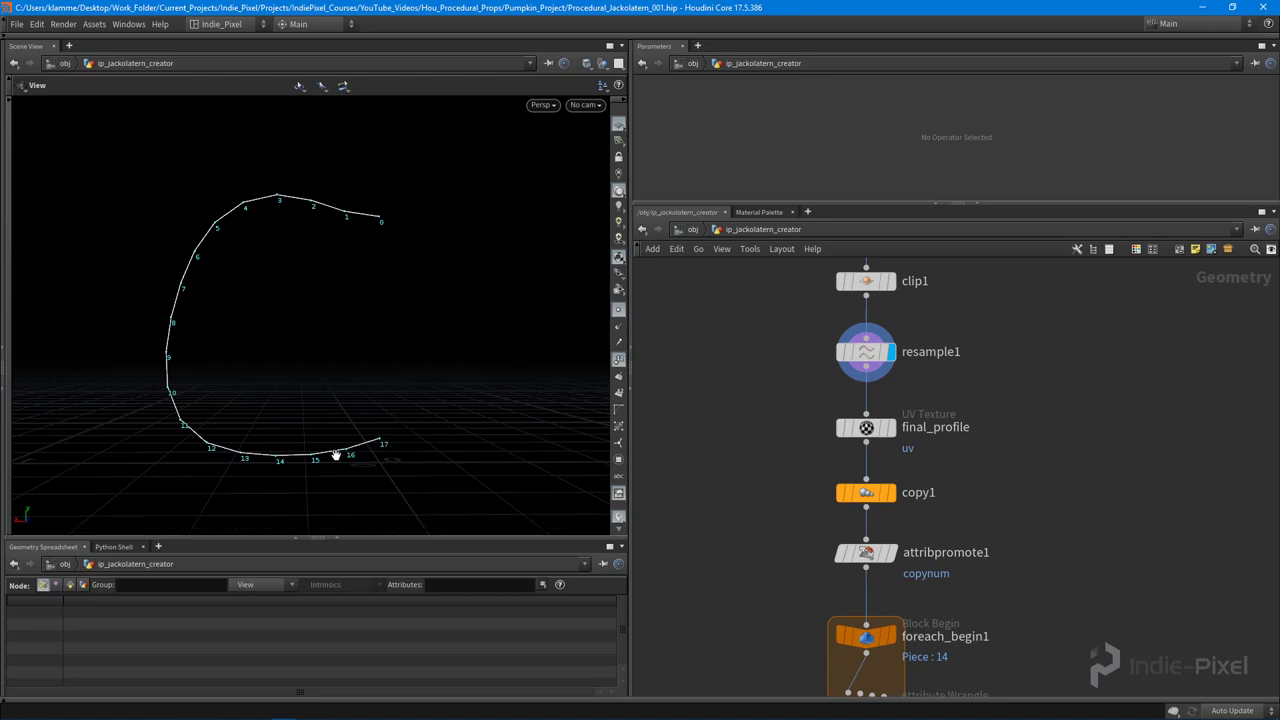
pyautogui.moveTo(156, 320)
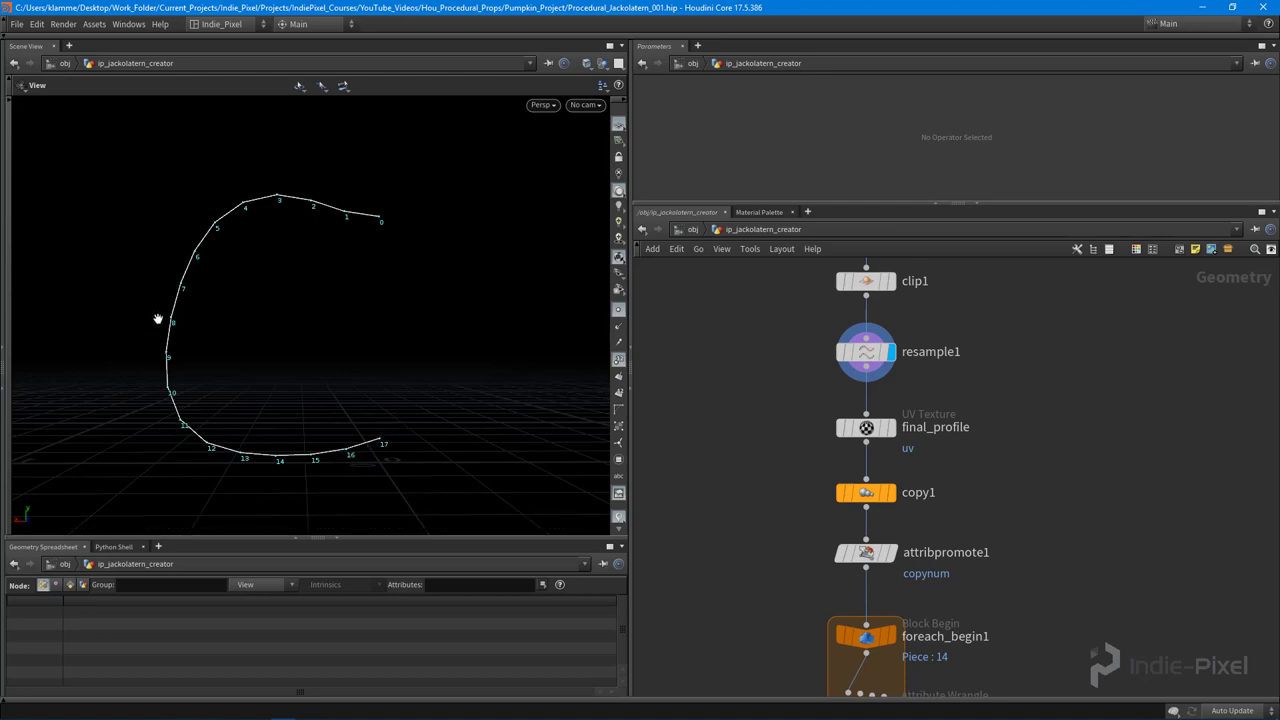
pyautogui.moveTo(332, 450)
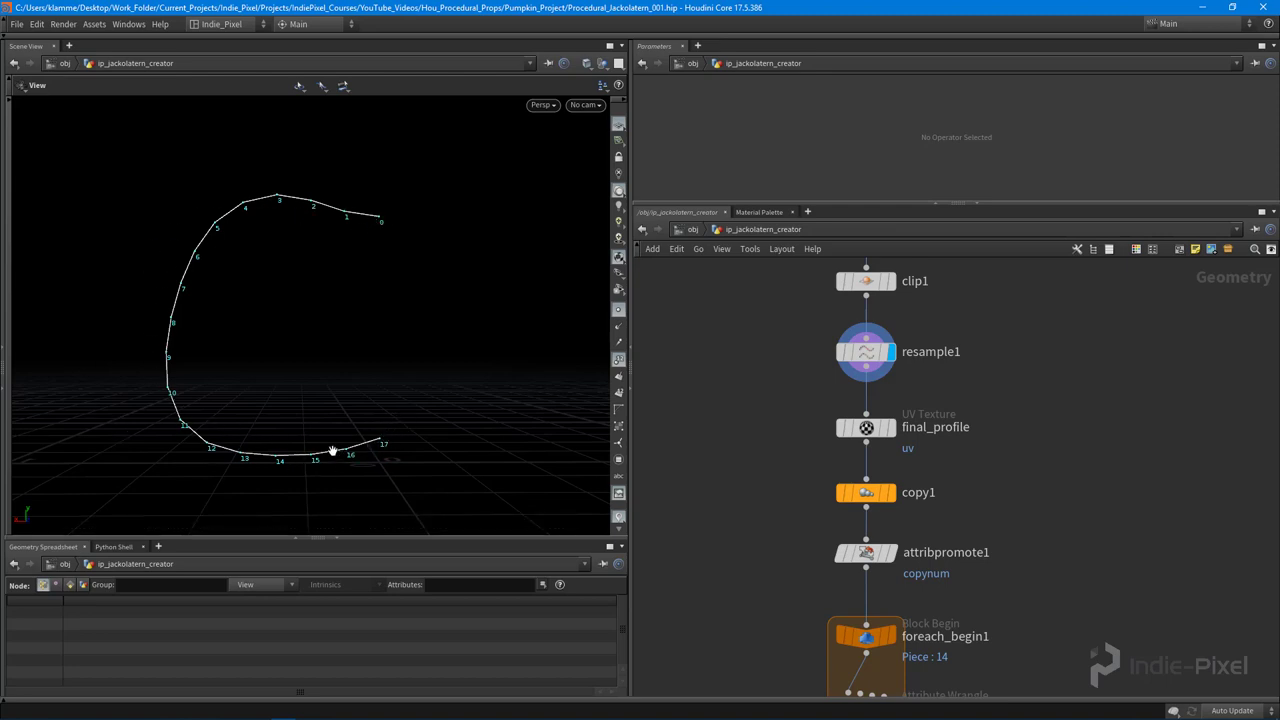
pyautogui.moveTo(372, 436)
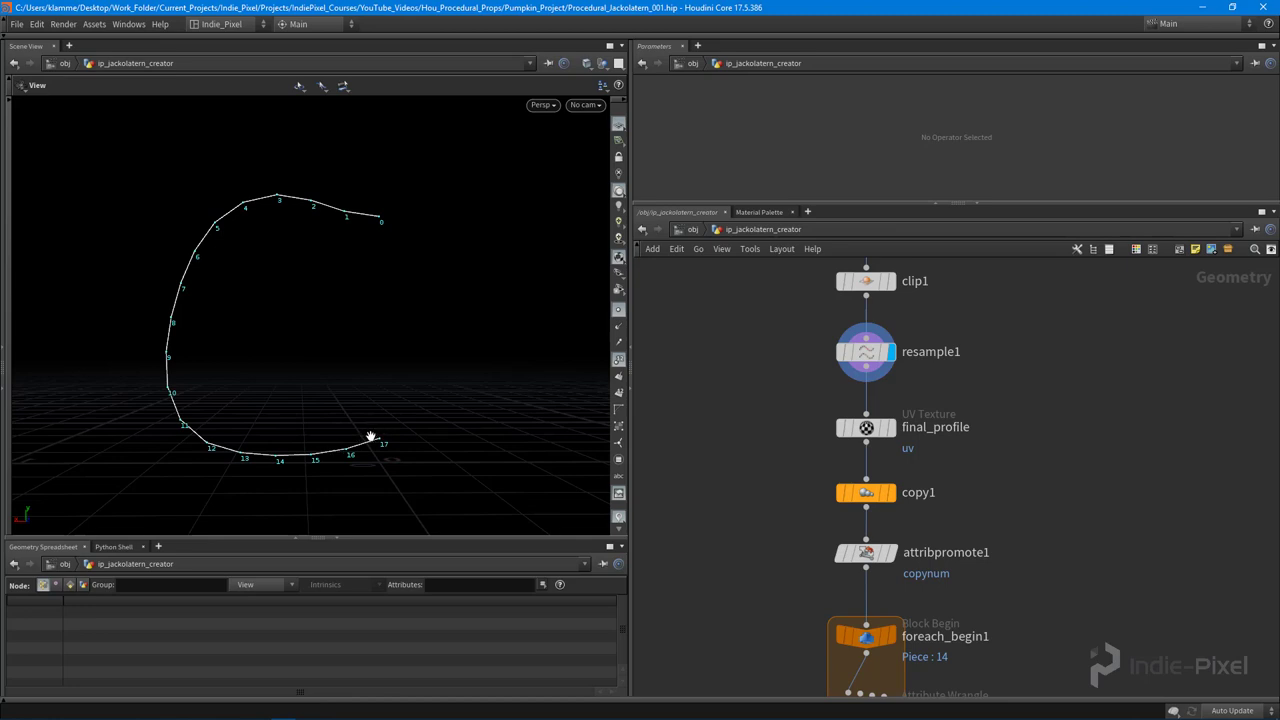
pyautogui.moveTo(358, 230)
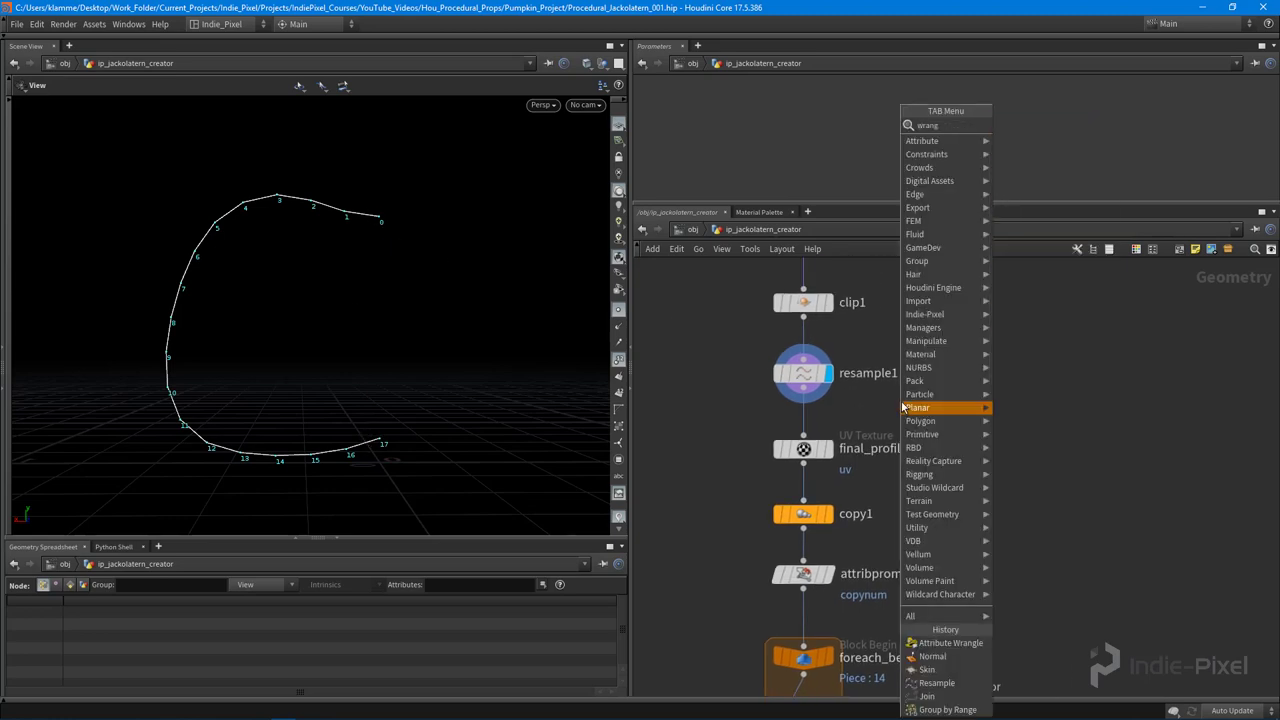
pyautogui.click(950, 642)
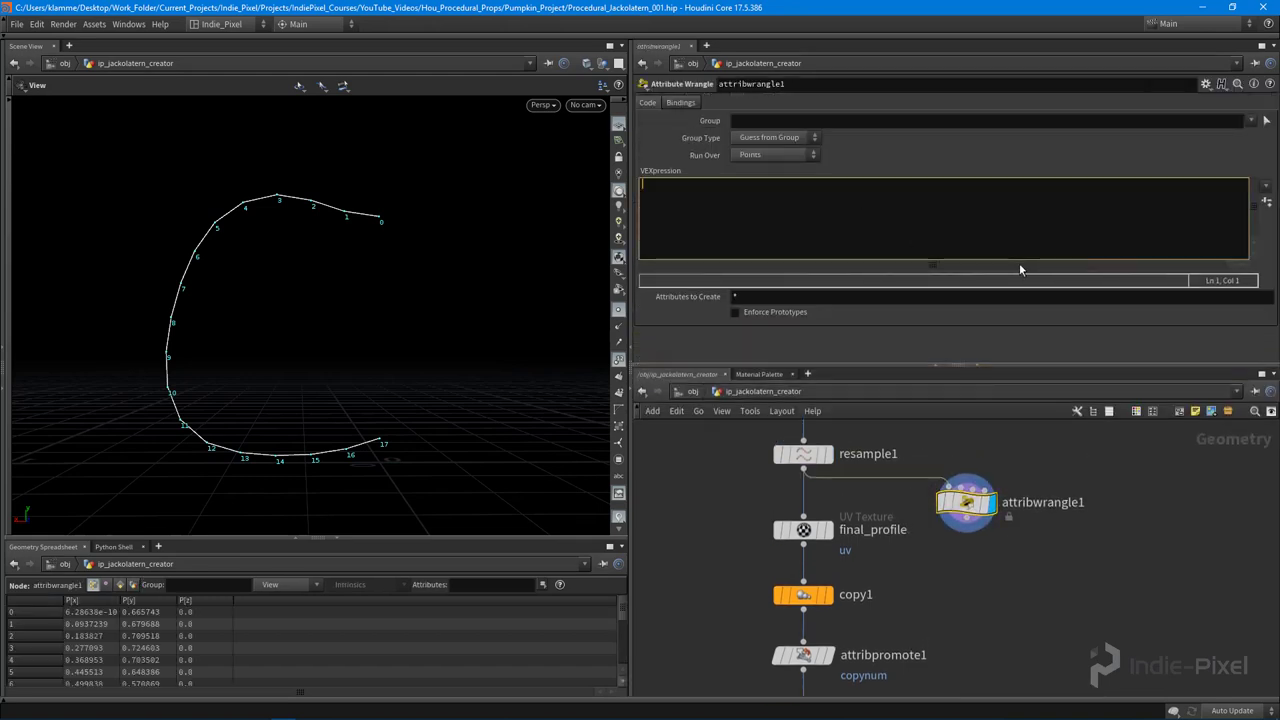
pyautogui.write('float')
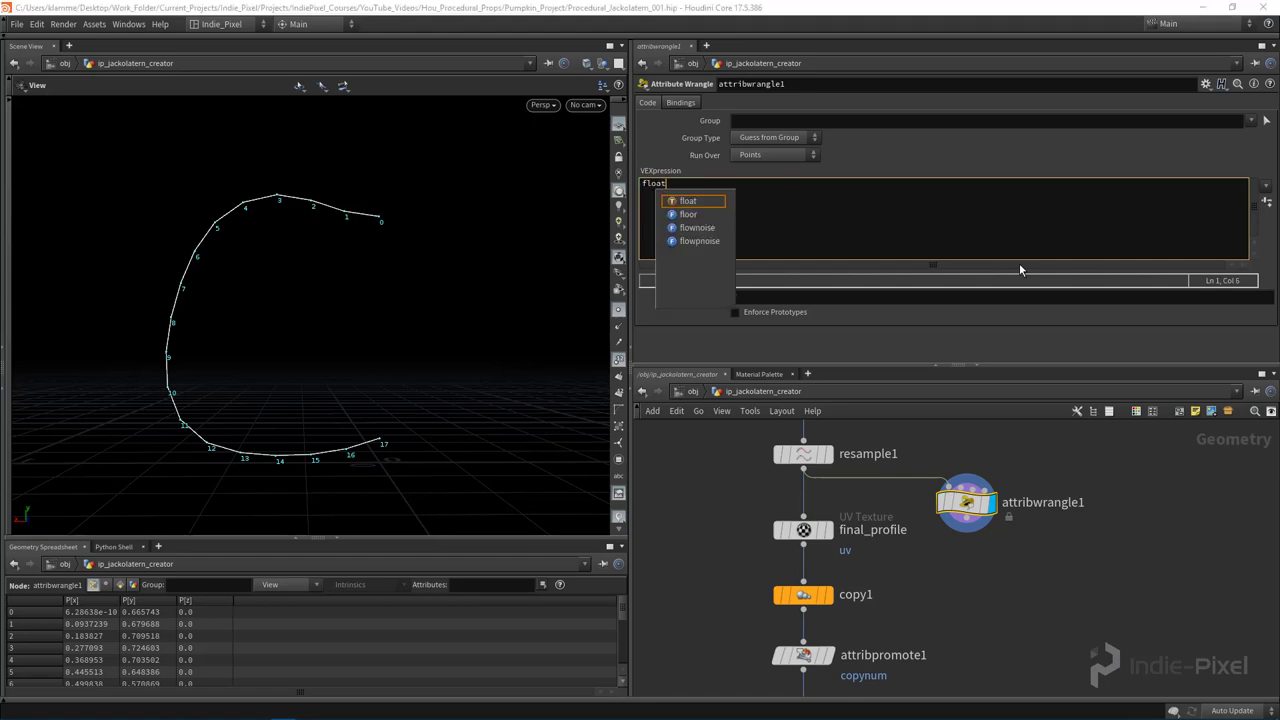
pyautogui.write('gradient')
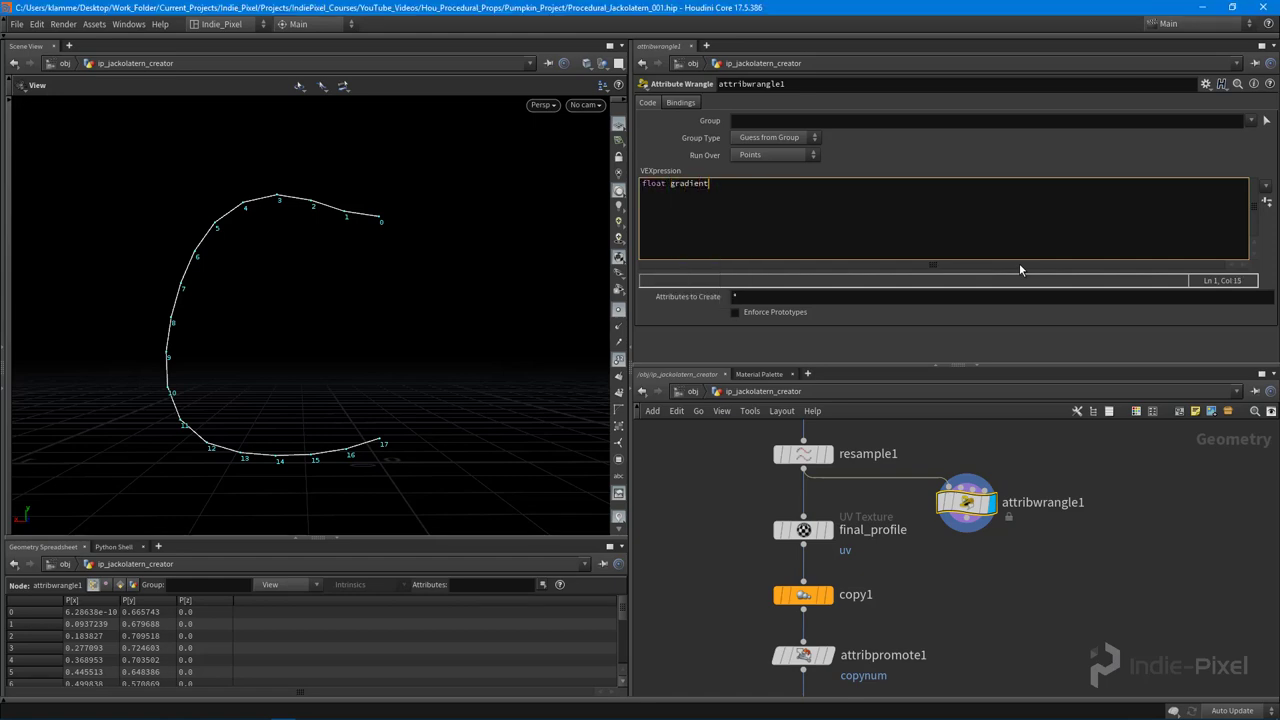
pyautogui.write('= 0')
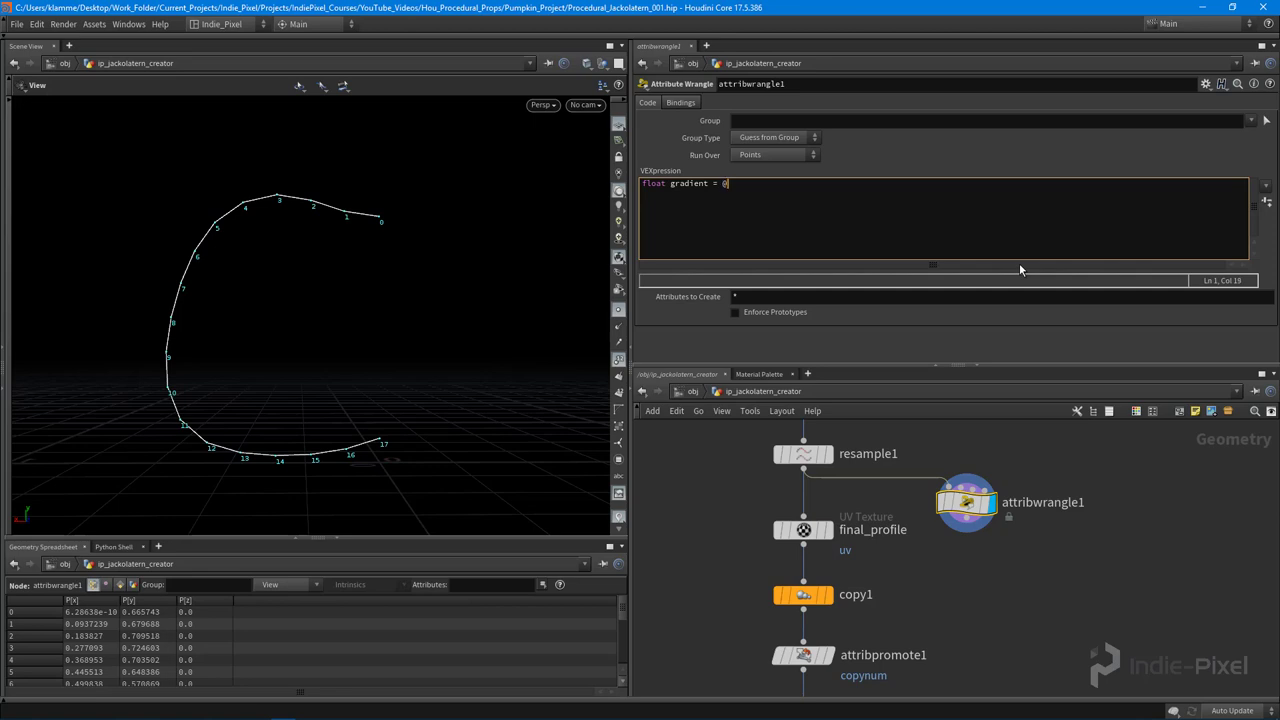
pyautogui.write('@ptnum')
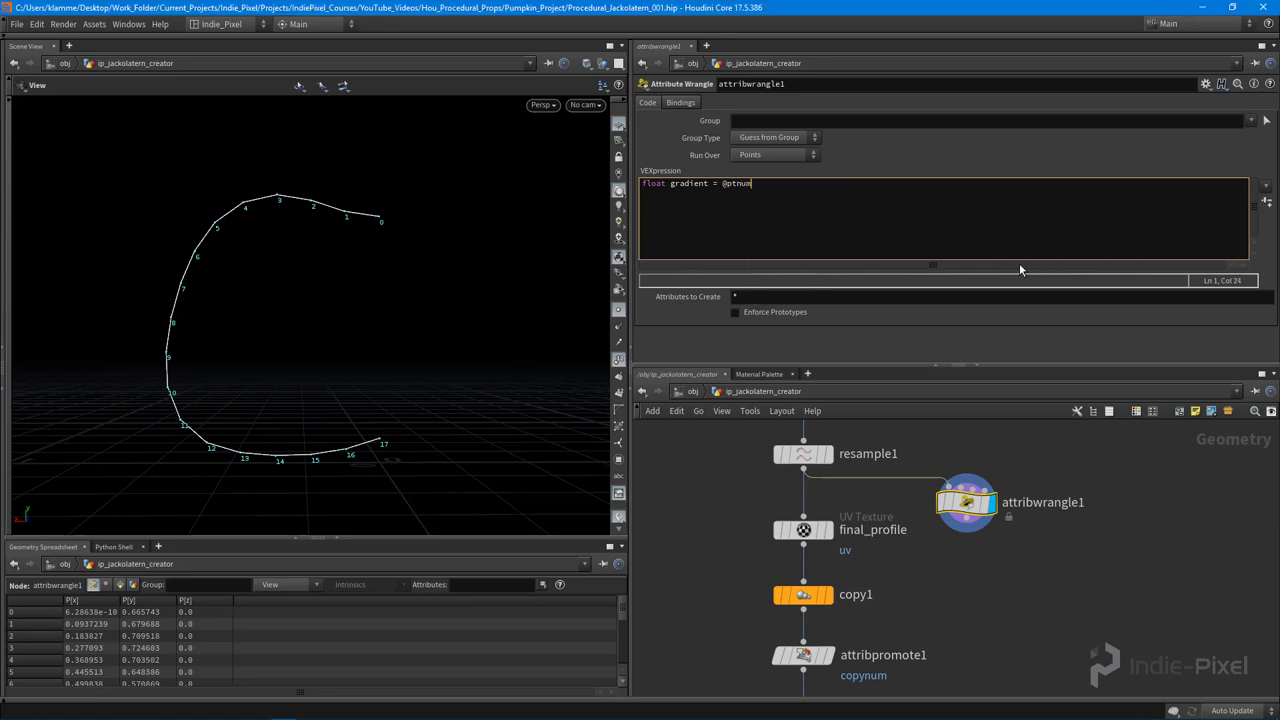
pyautogui.doubleClick(736, 184)
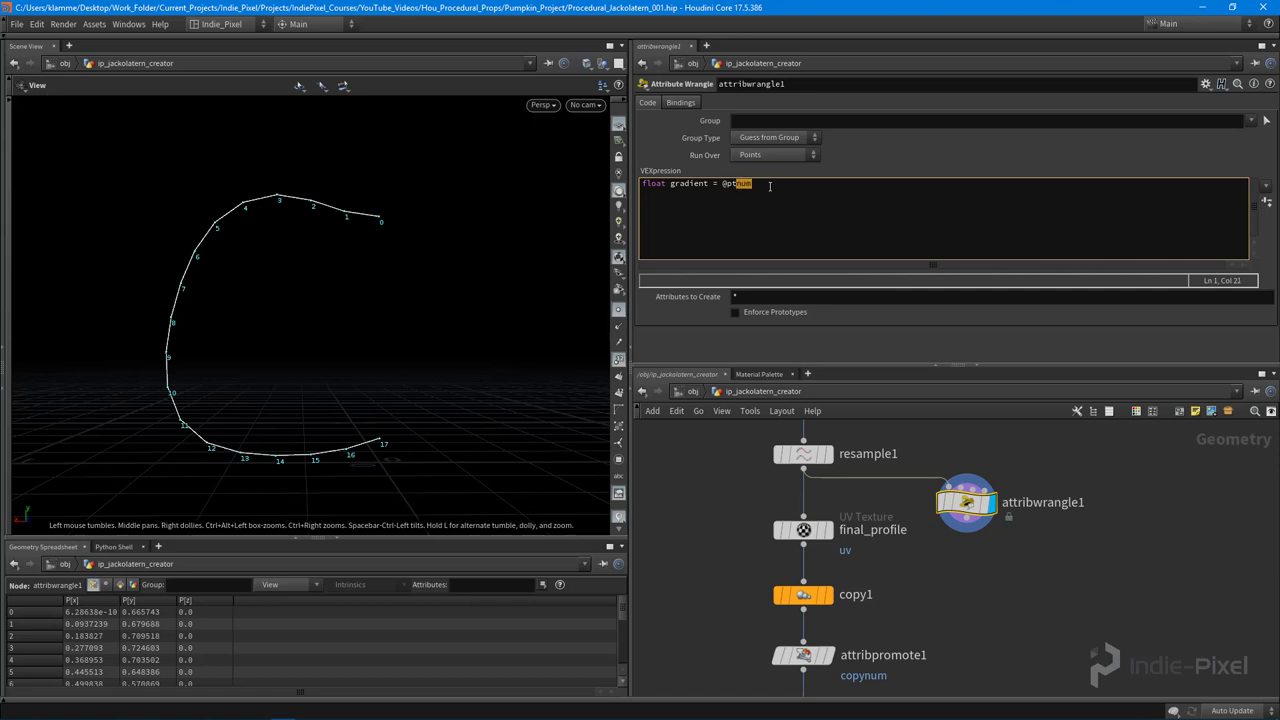
pyautogui.moveTo(344, 198)
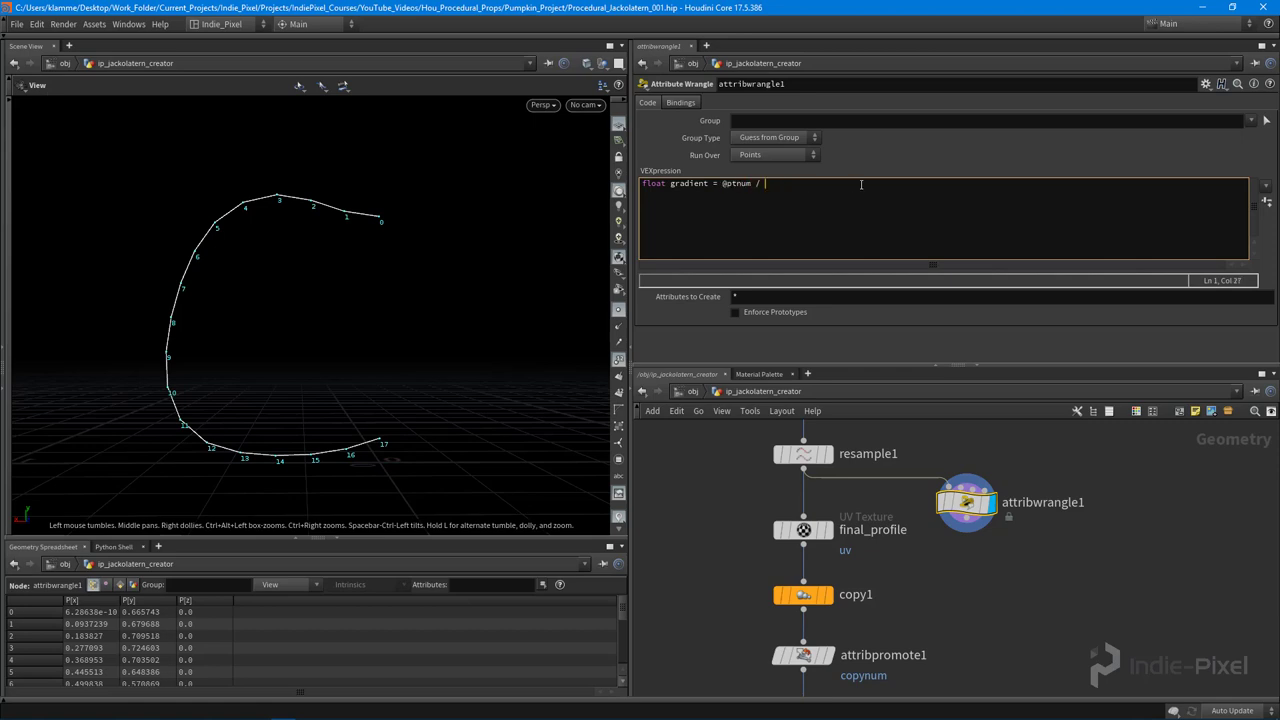
pyautogui.write('@num')
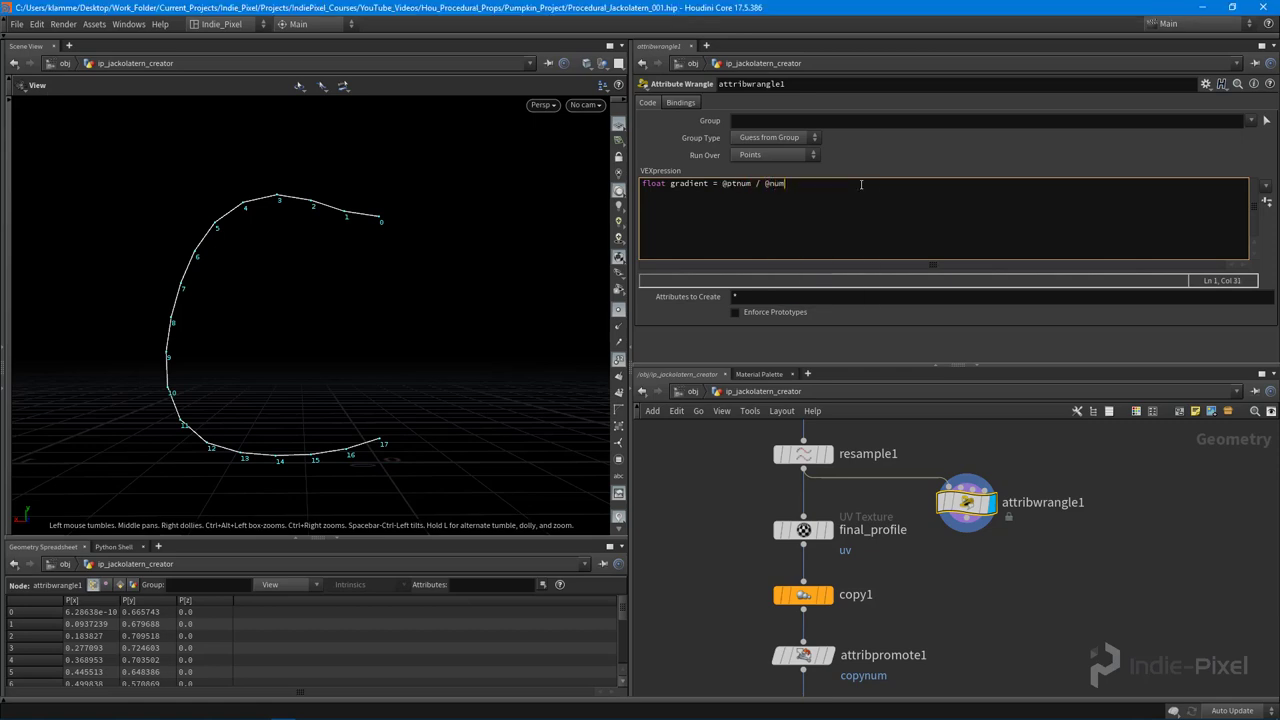
pyautogui.write('npoints')
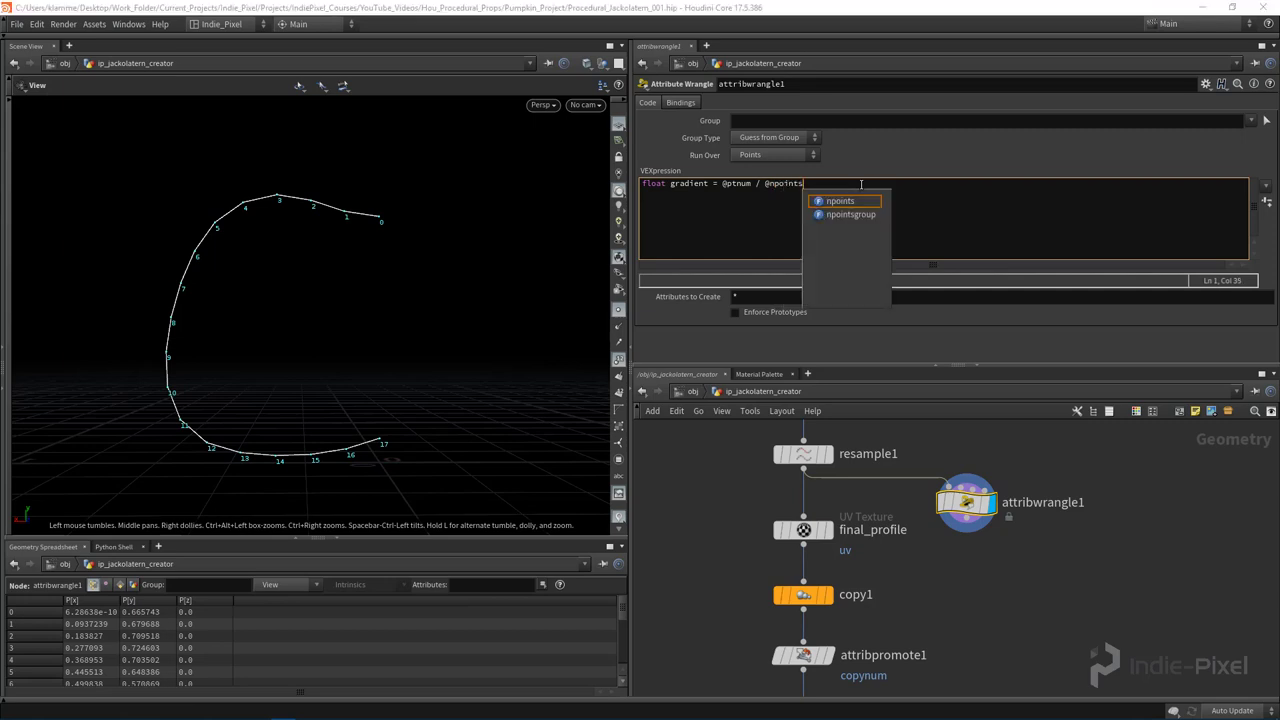
pyautogui.moveTo(482, 194)
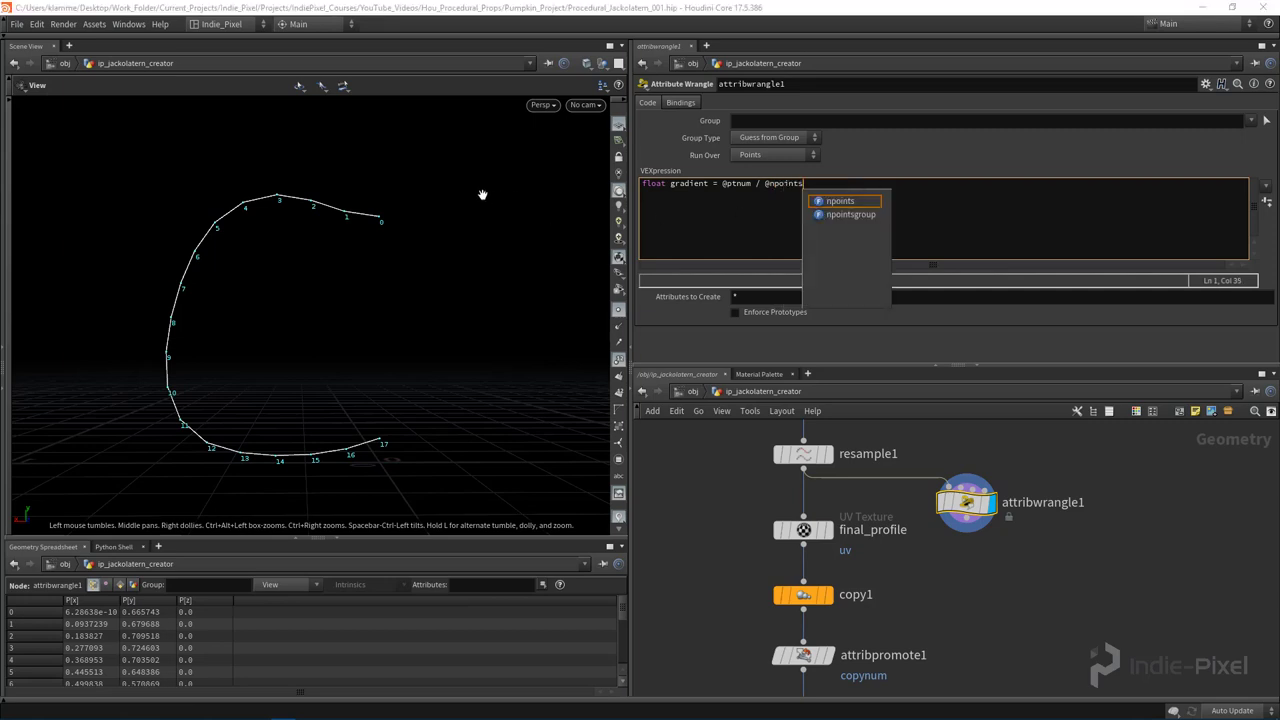
pyautogui.moveTo(488, 440)
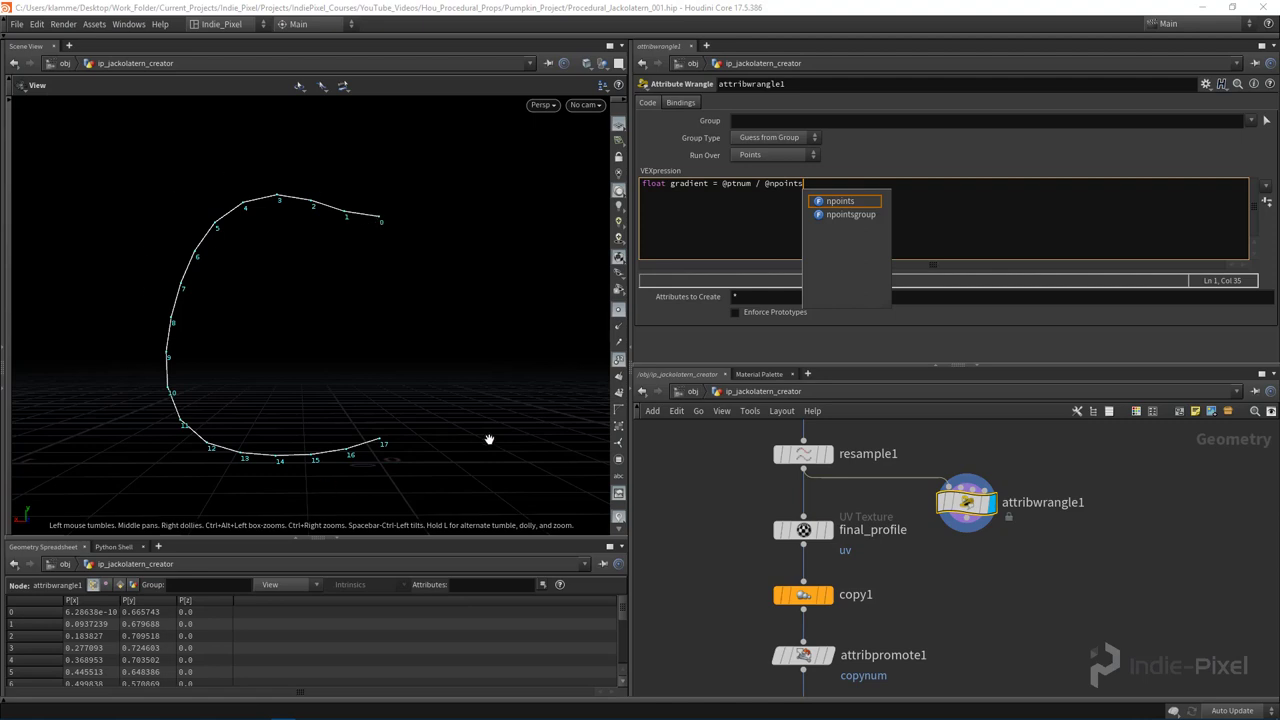
pyautogui.moveTo(368, 456)
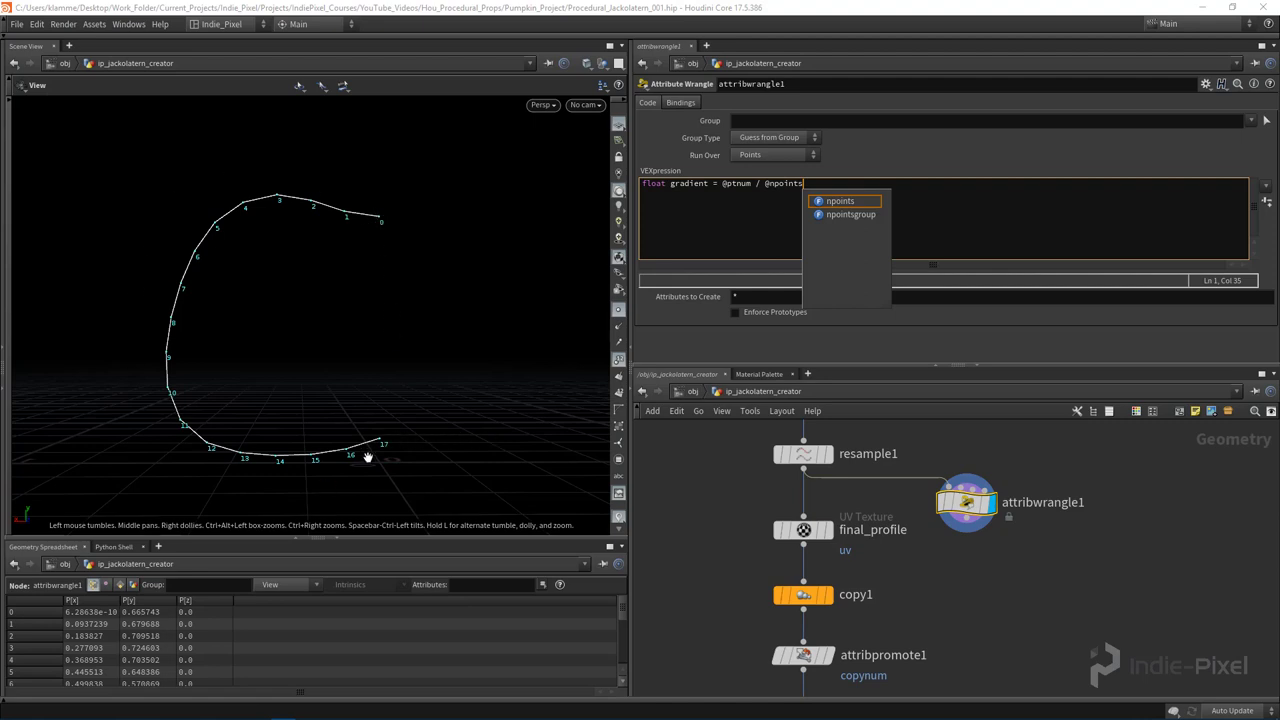
pyautogui.moveTo(392, 436)
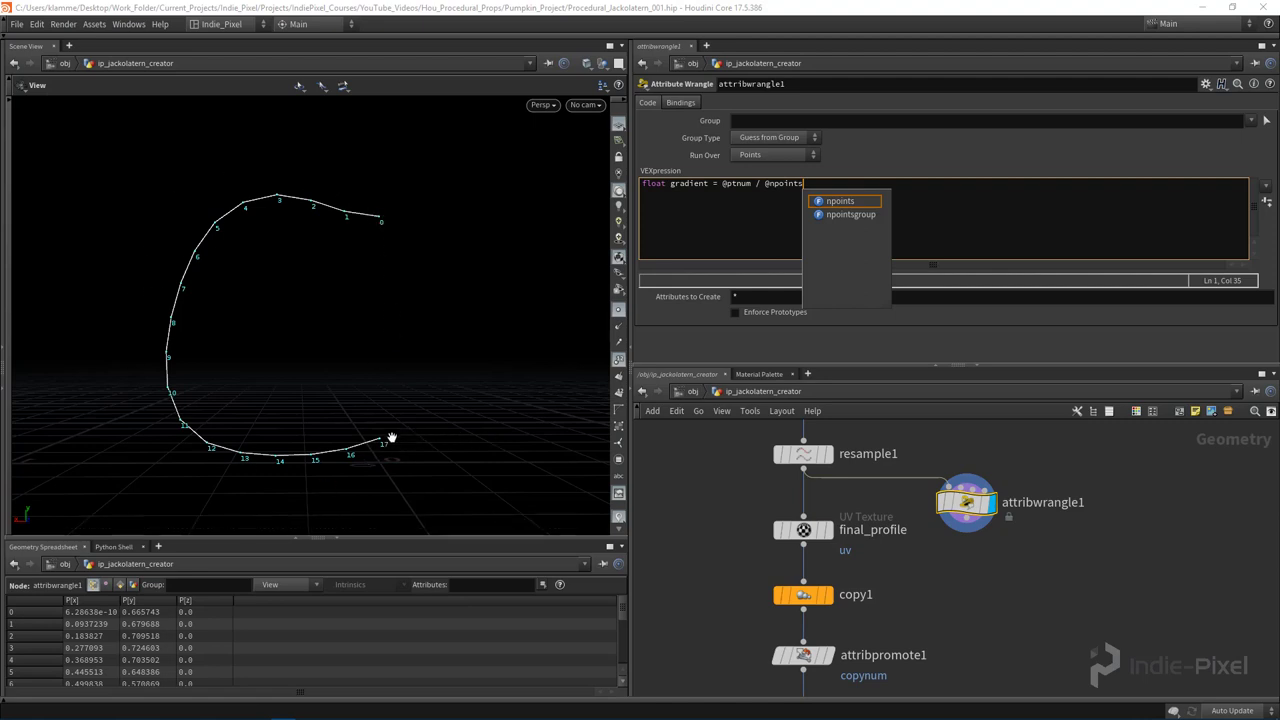
pyautogui.moveTo(352, 200)
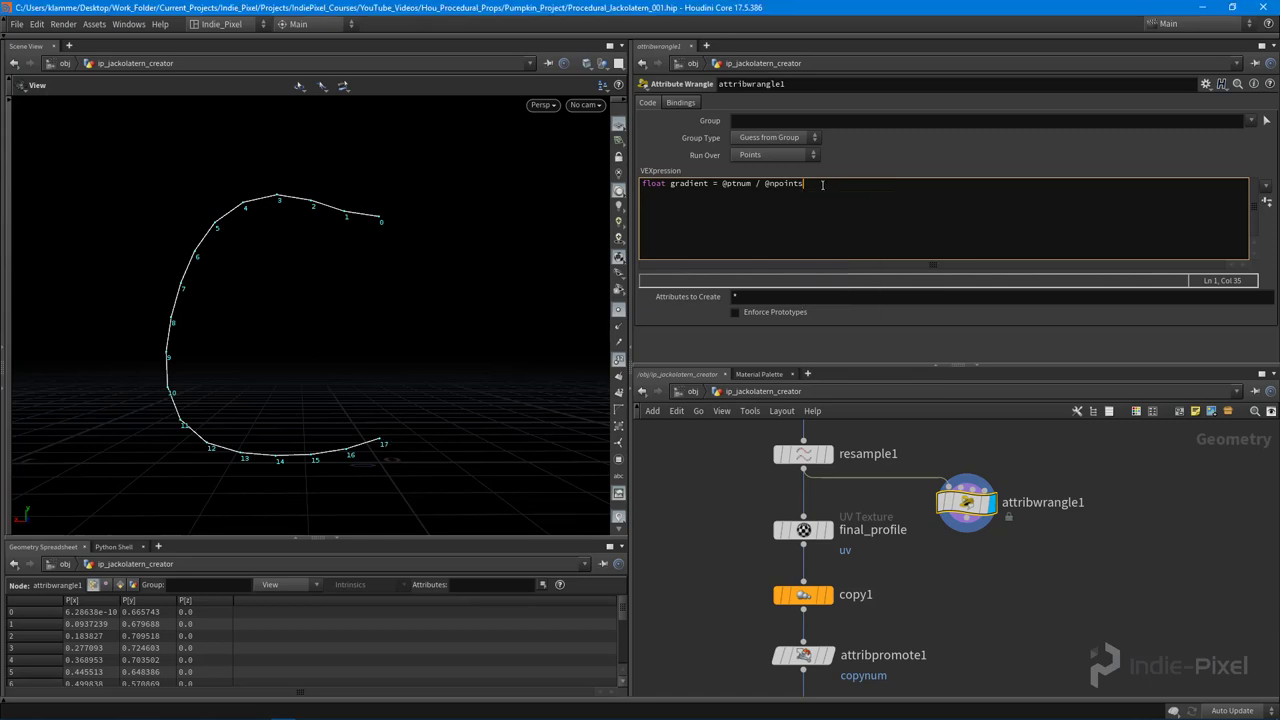
pyautogui.write('@npoints')
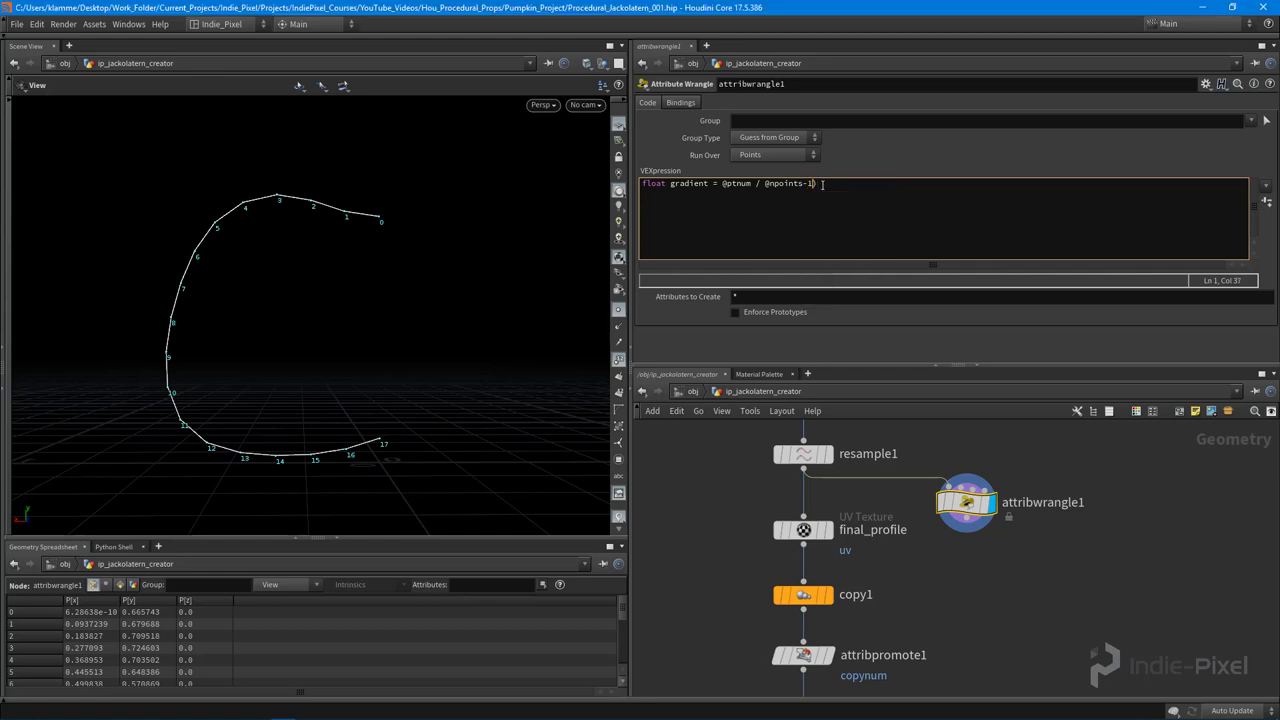
pyautogui.write('(')
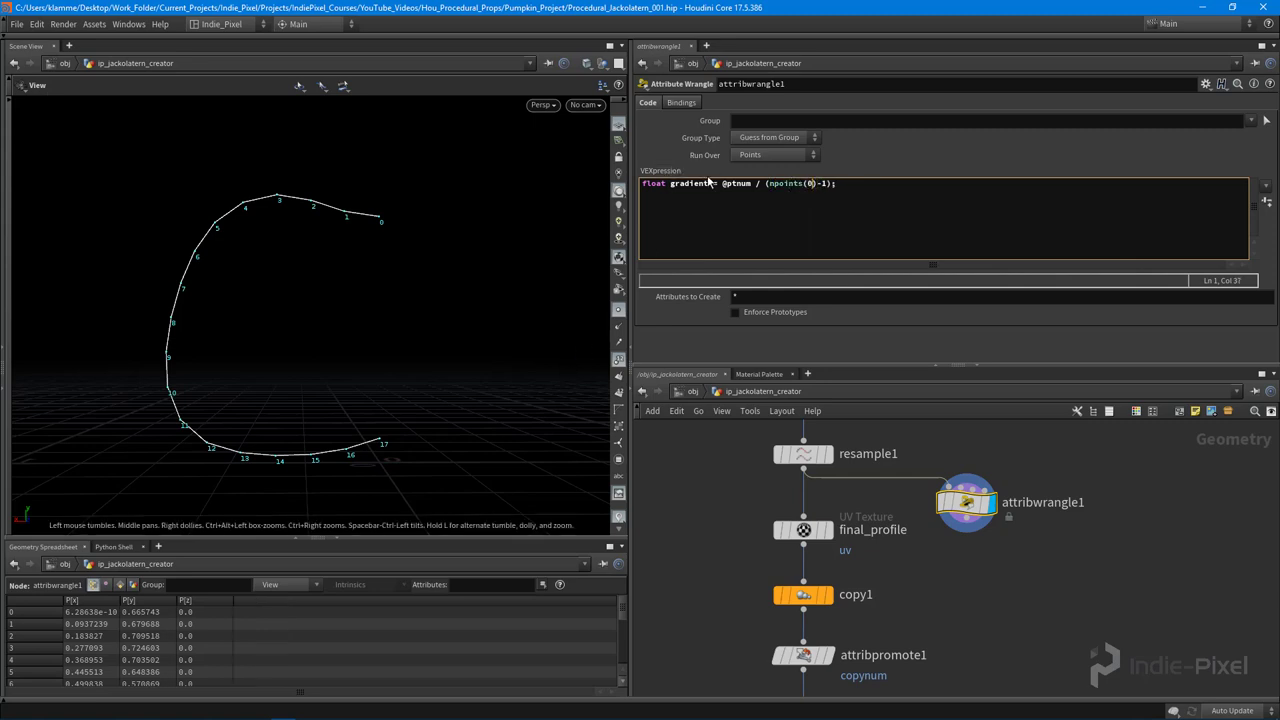
# Rewrite gradient as a local float dividing cast point number by point count minus one, starting a new line.
pyautogui.click(680, 184)
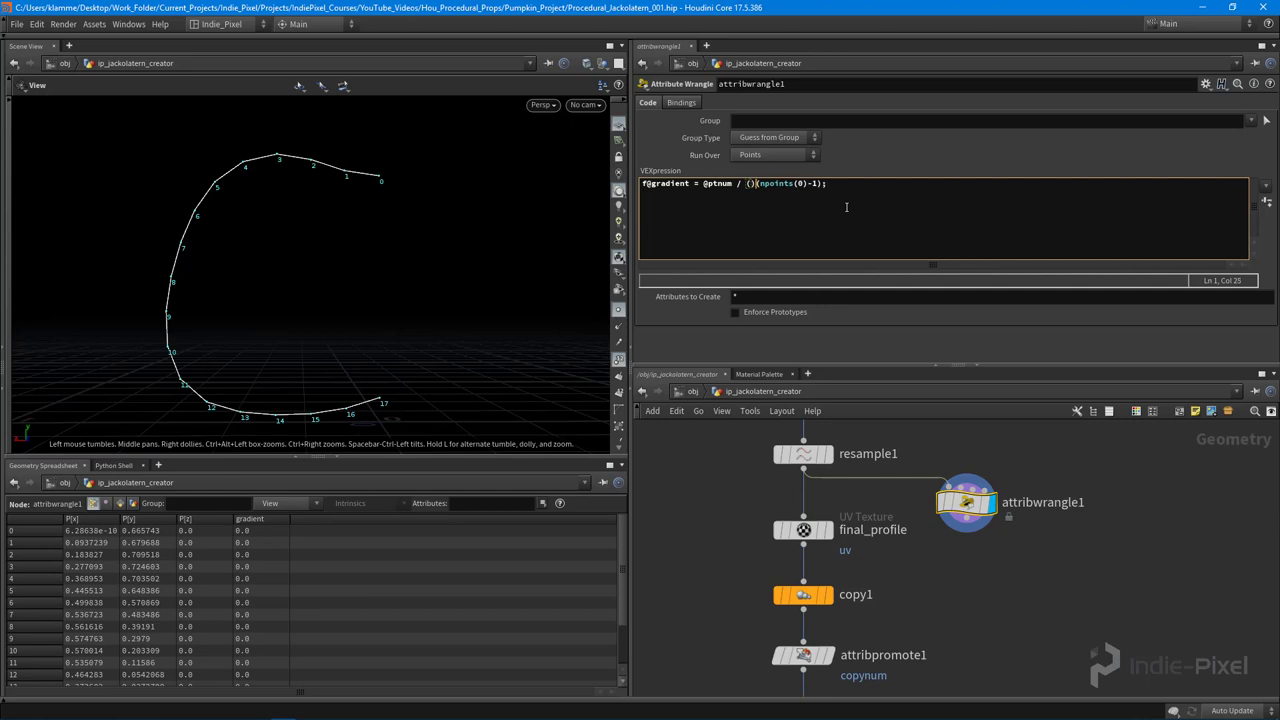
pyautogui.write('int')
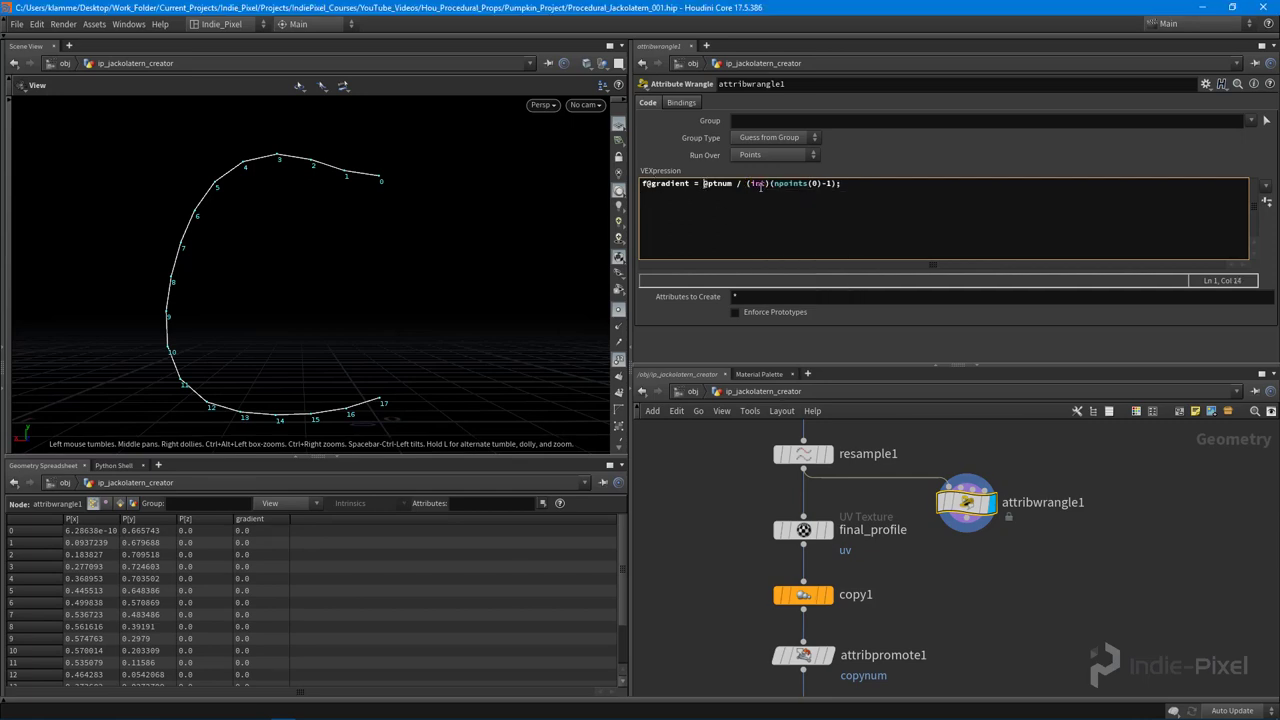
pyautogui.write('(int)')
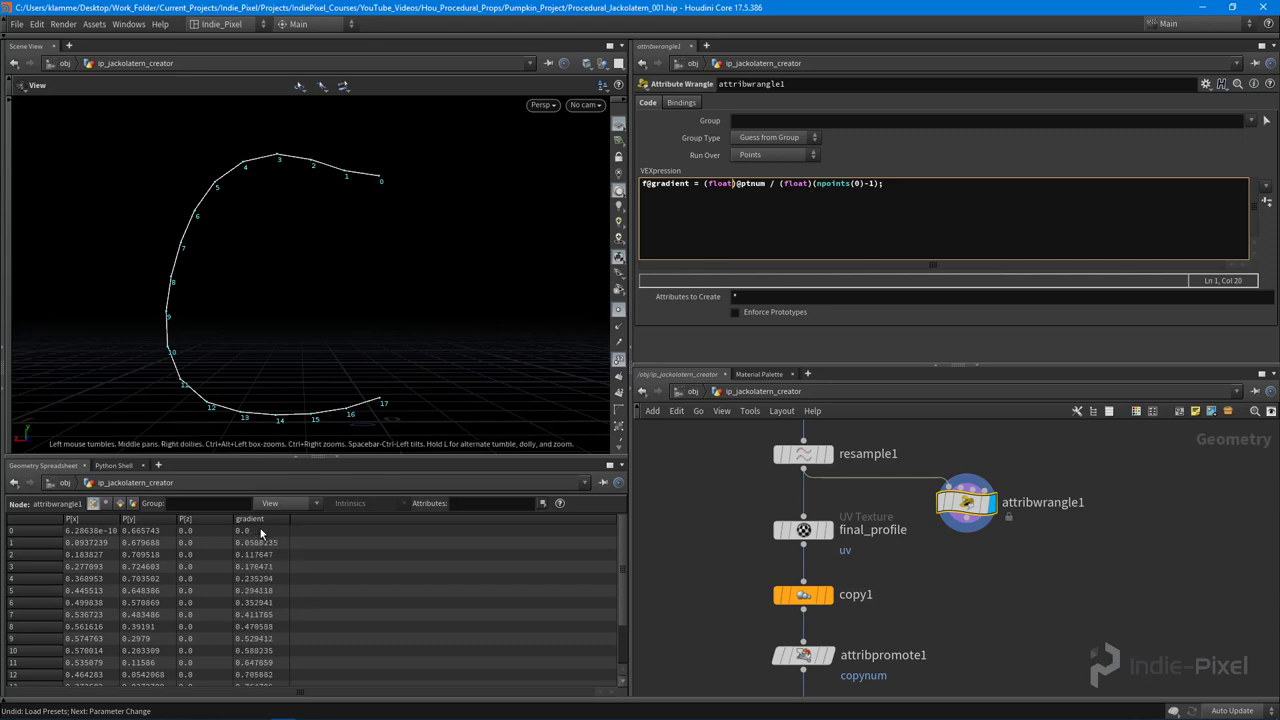
pyautogui.scroll(-3)
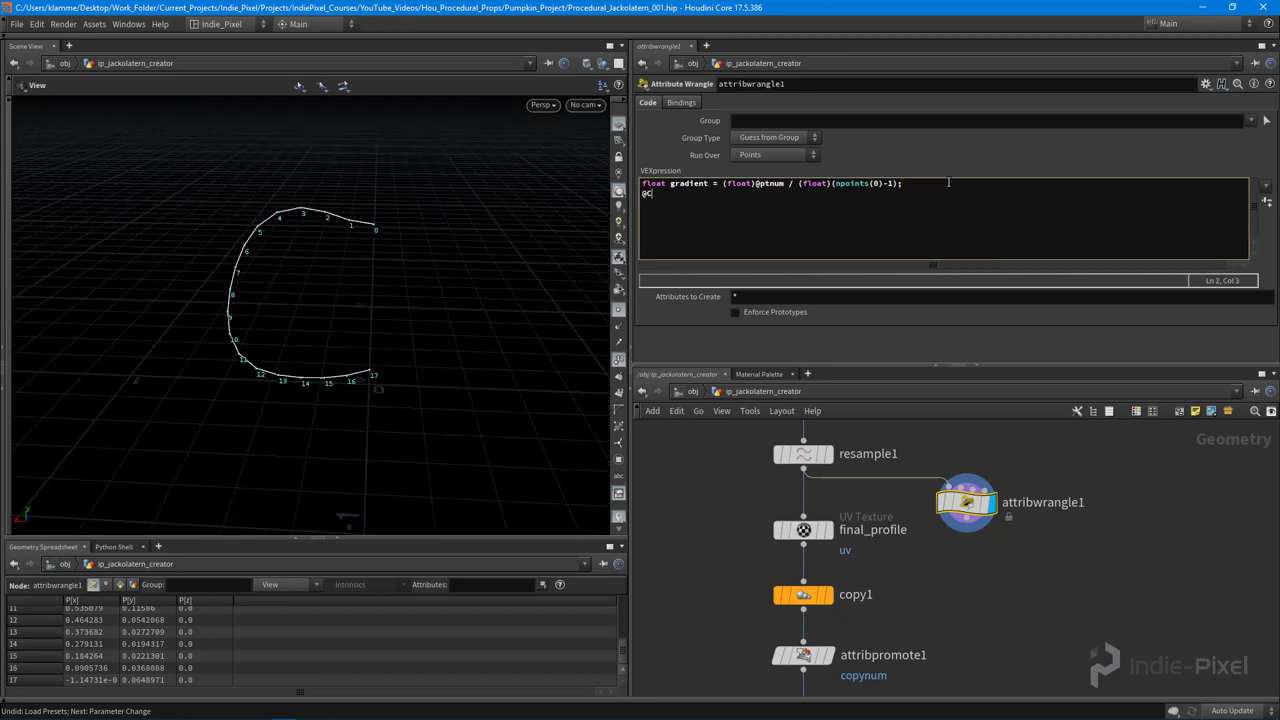
pyautogui.write('=')
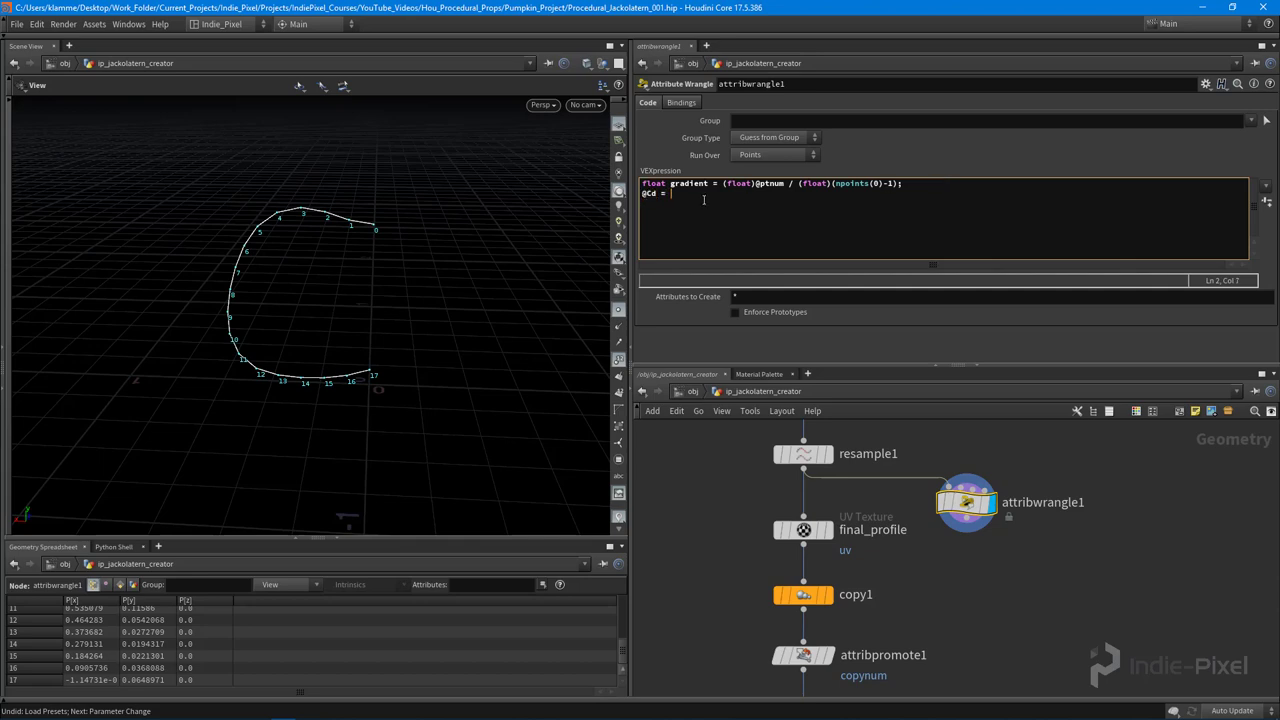
pyautogui.write('chramp("')
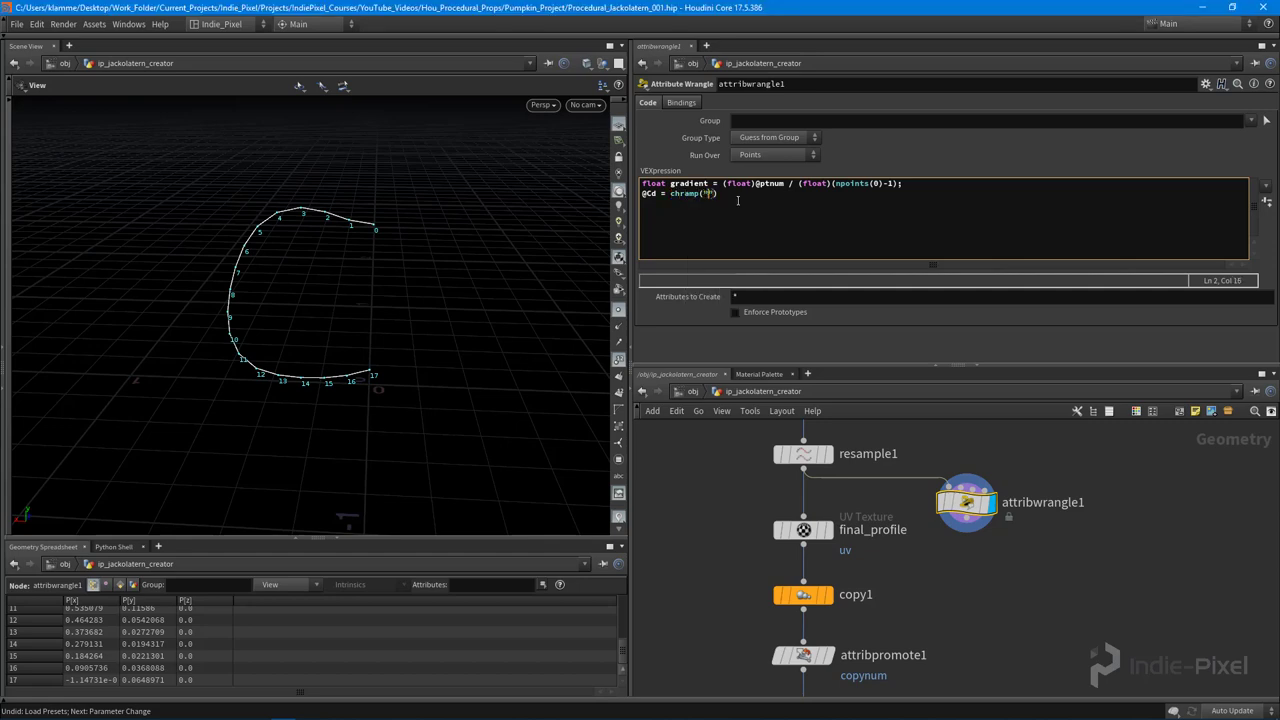
pyautogui.write('falloff')
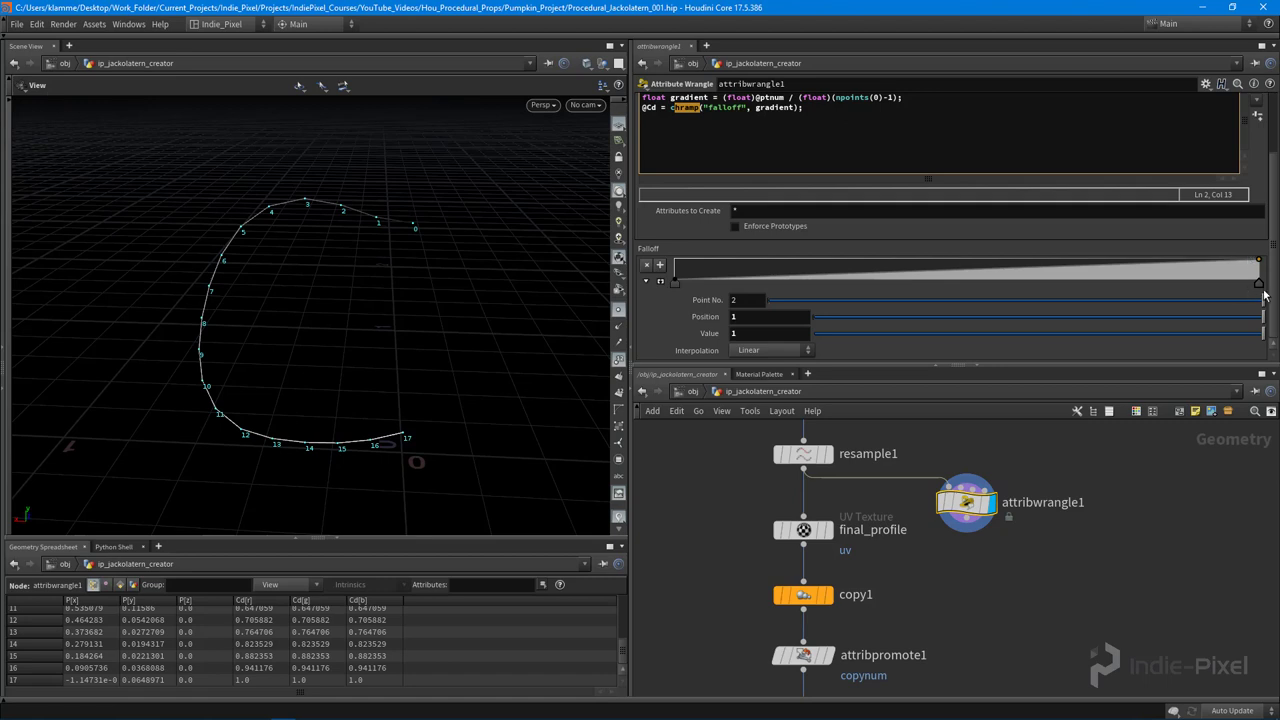
# Add and position falloff ramp keys into a rise-plateau-fall shape ending at zero.
pyautogui.moveTo(1258, 284); pyautogui.dragTo(796, 260)
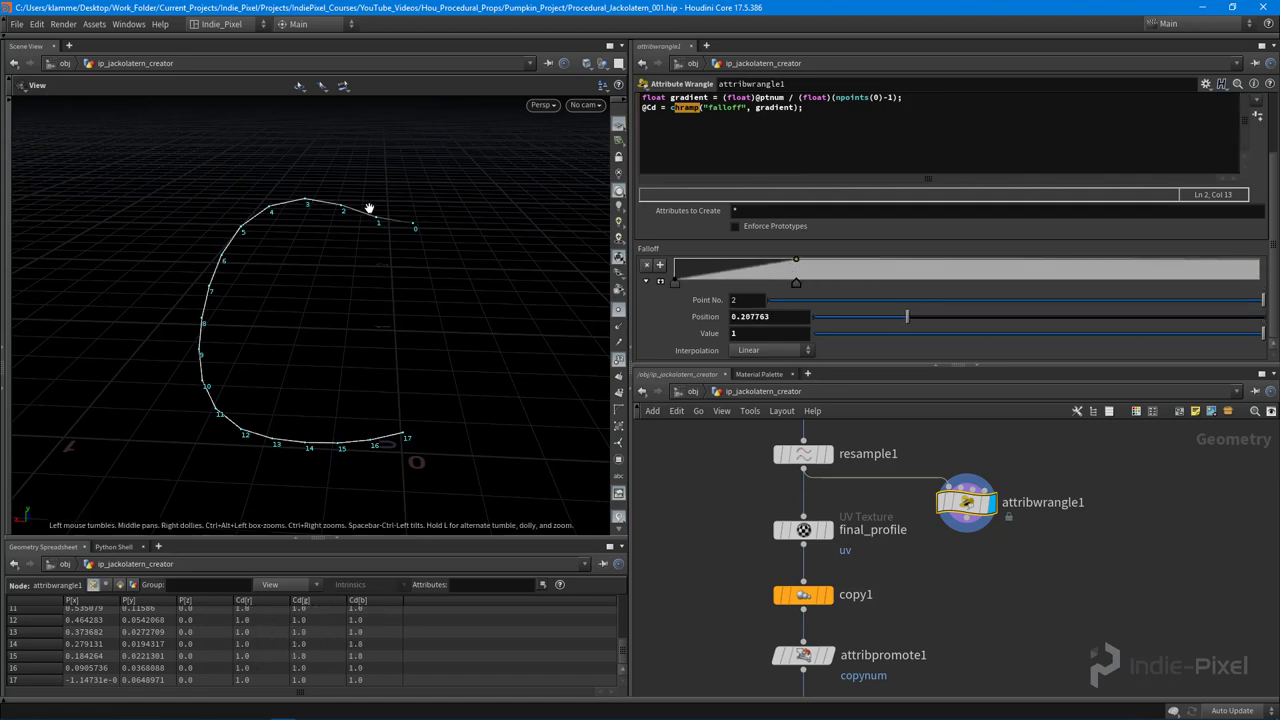
pyautogui.moveTo(796, 282); pyautogui.dragTo(914, 282)
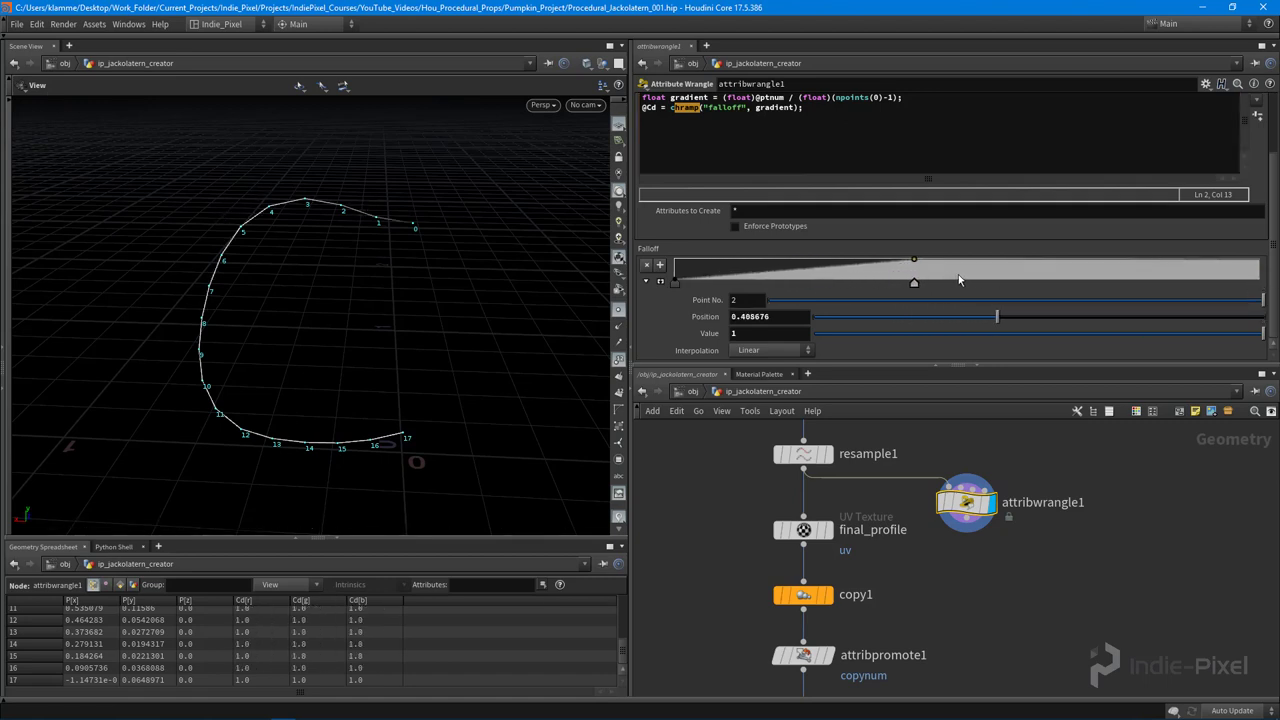
pyautogui.moveTo(912, 282); pyautogui.dragTo(768, 282)
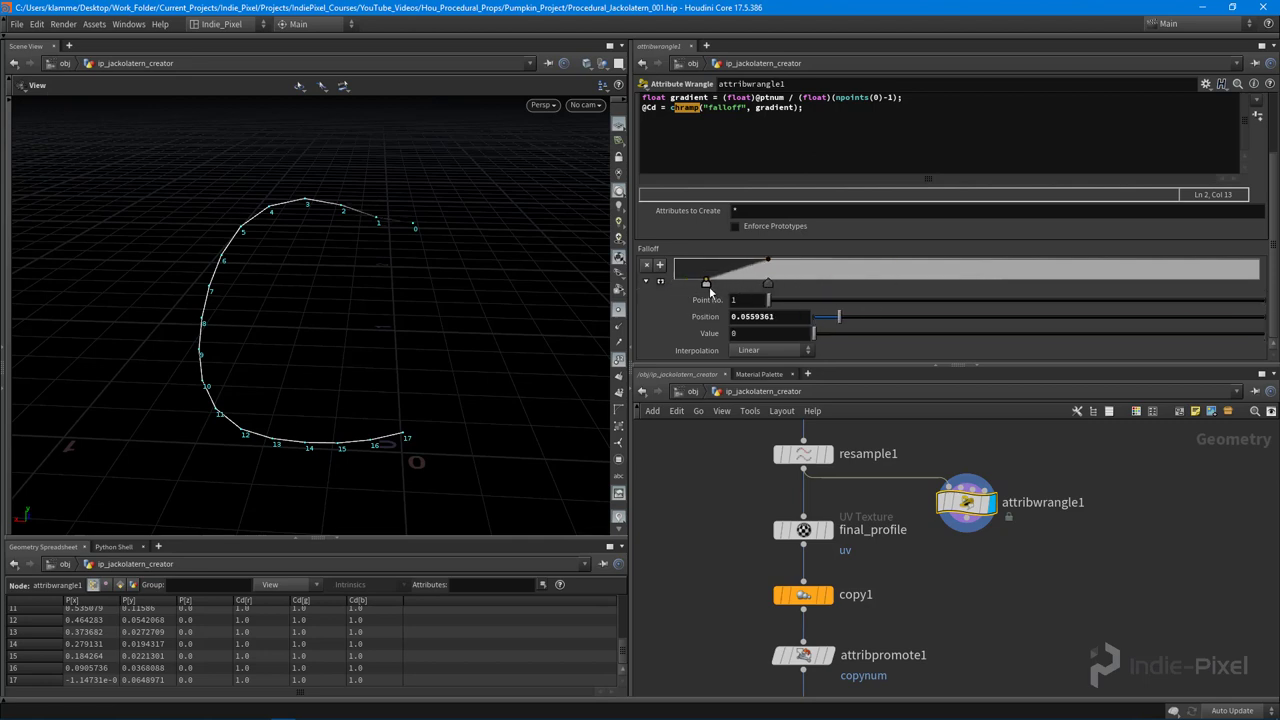
pyautogui.moveTo(1164, 272)
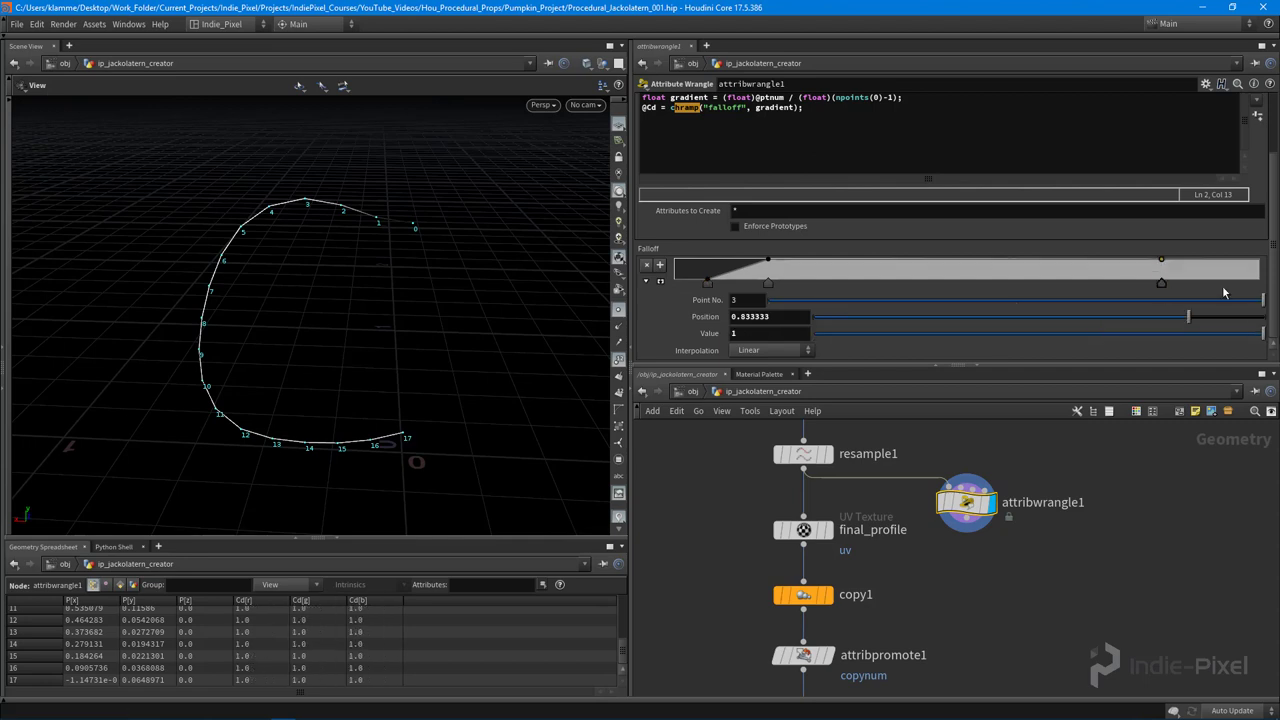
pyautogui.moveTo(1160, 284); pyautogui.dragTo(1252, 284)
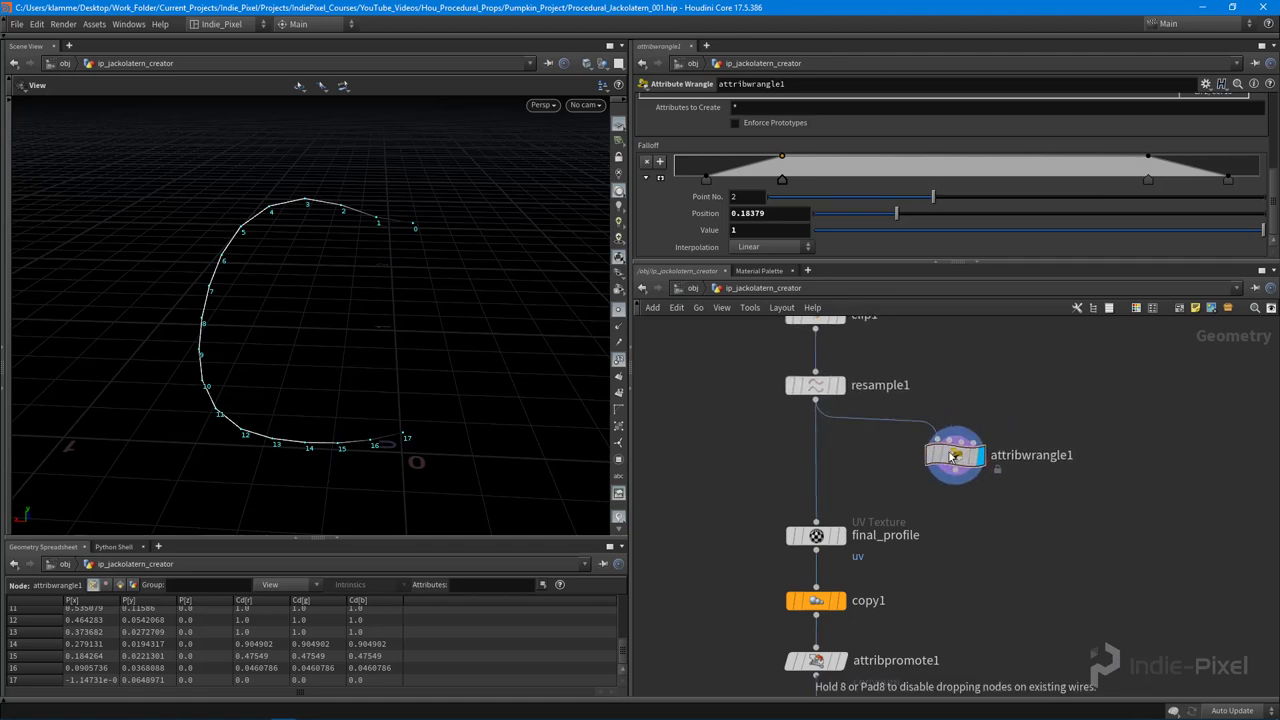
# Pan and zoom the network down to the foreach_begin2 loop showing the ribbed pumpkin mesh.
pyautogui.moveTo(956, 456); pyautogui.dragTo(816, 458)
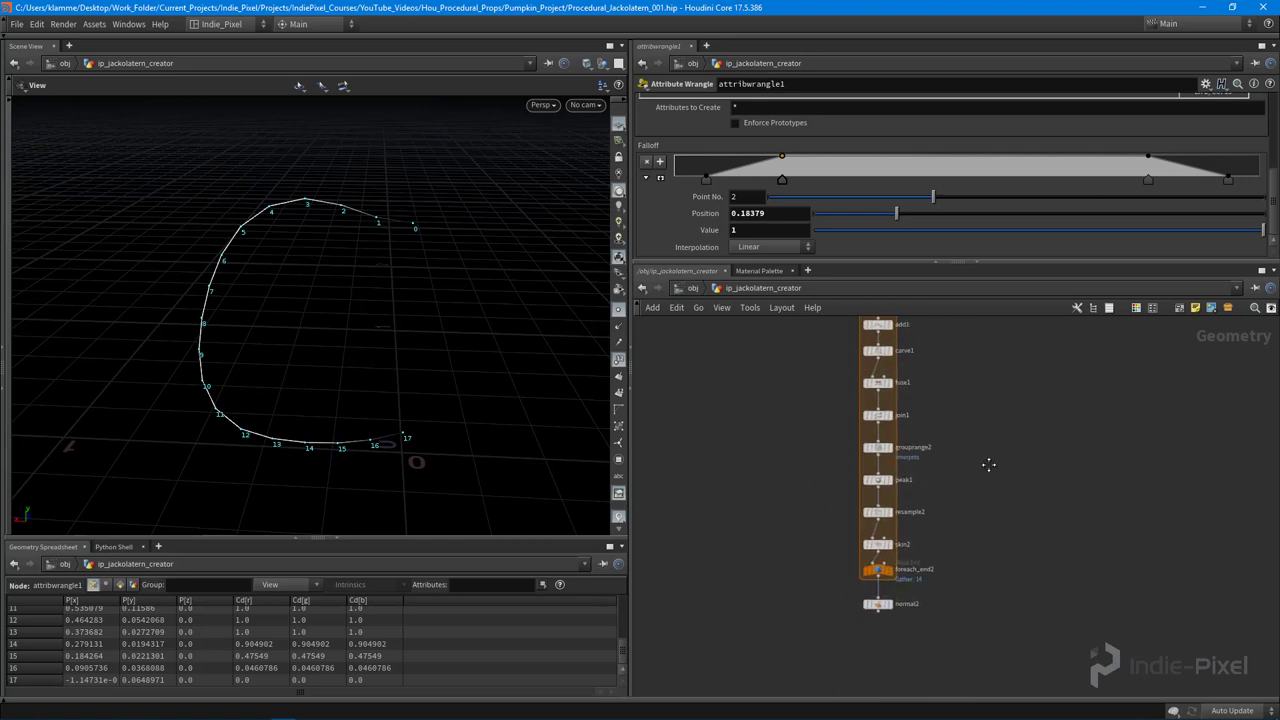
pyautogui.scroll(3)
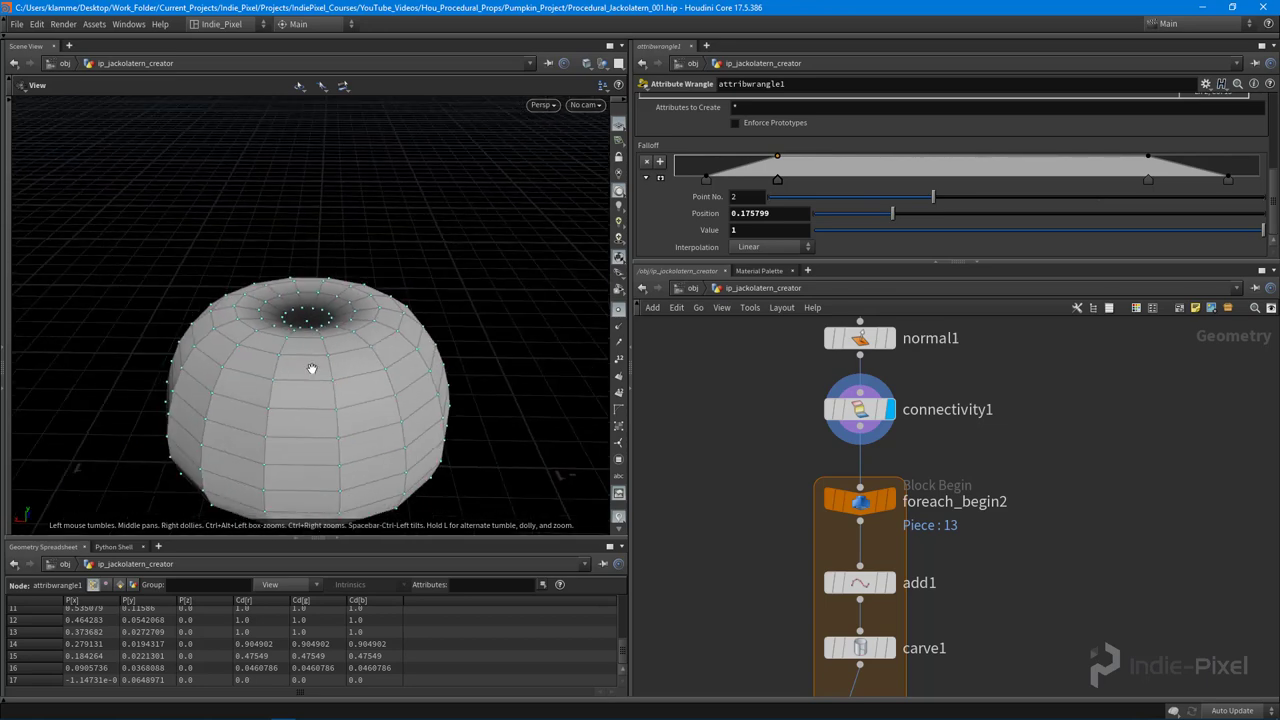
# Bring the nodes inside the for-each loop into view beside peak1.
pyautogui.moveTo(312, 368); pyautogui.dragTo(300, 310)
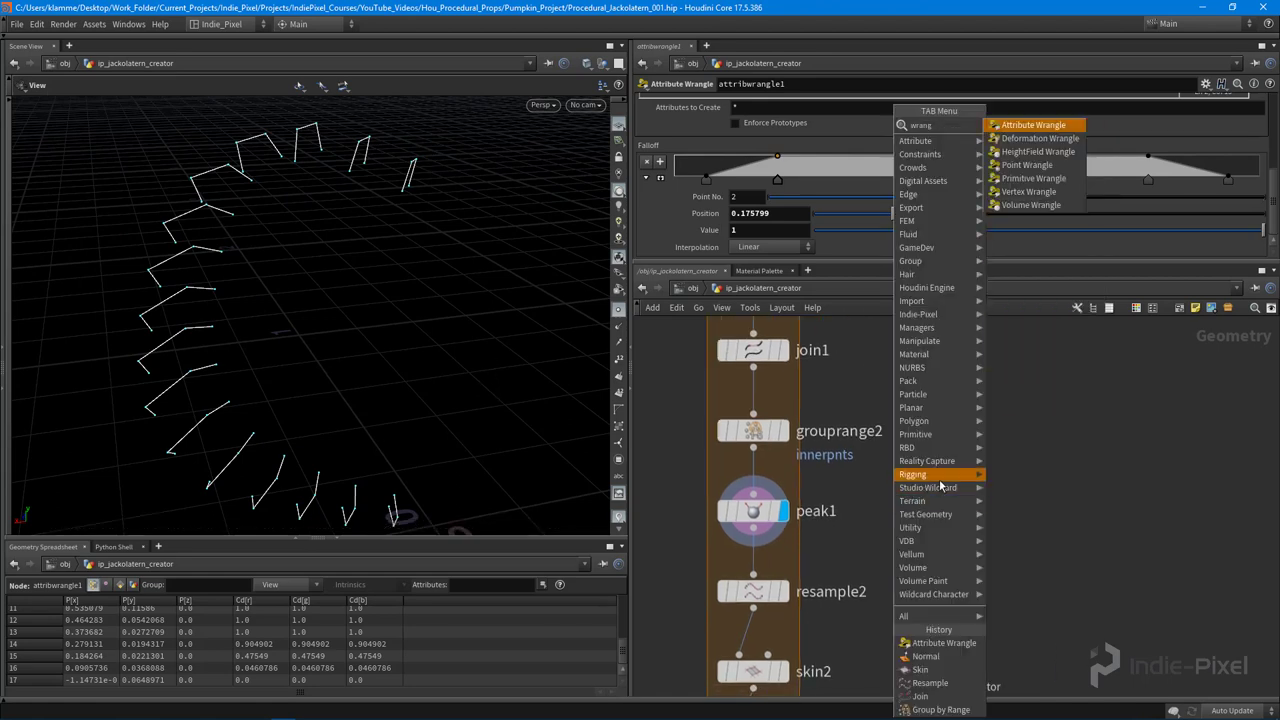
# Create a custom_peak Attribute Wrangle after peak1, checking the peak node's group and distance.
pyautogui.click(1034, 124)
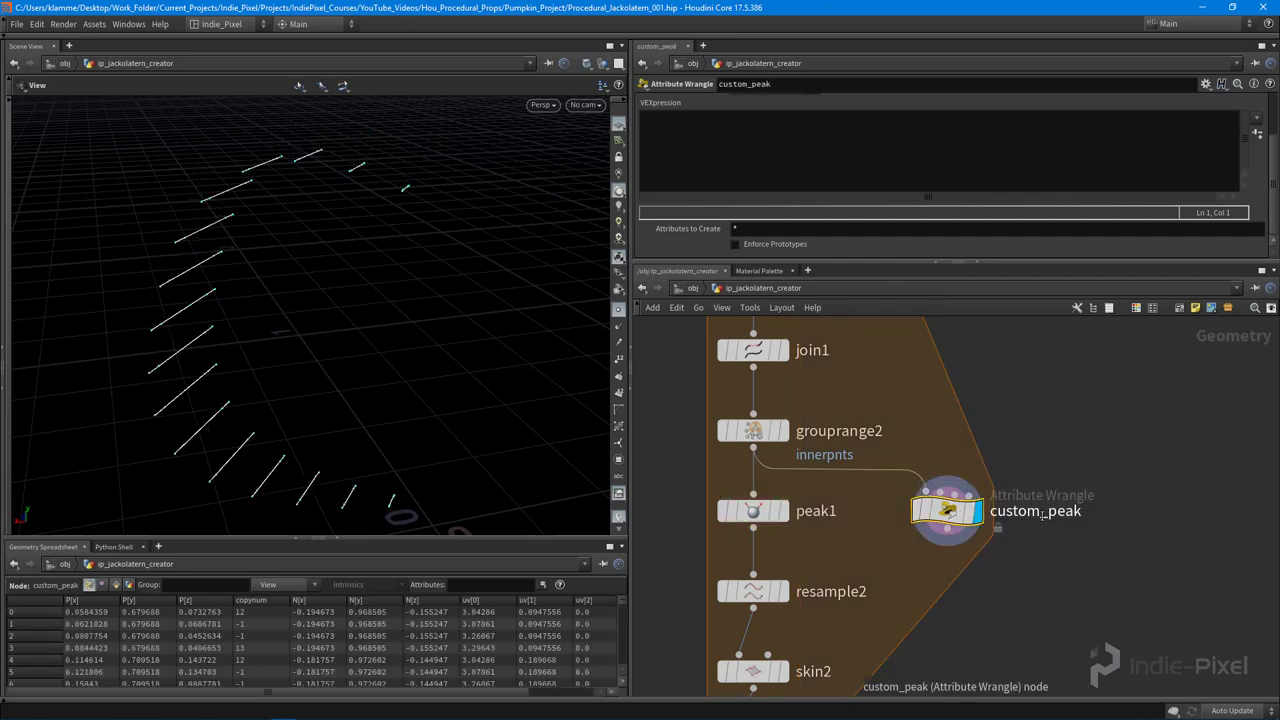
pyautogui.click(752, 510)
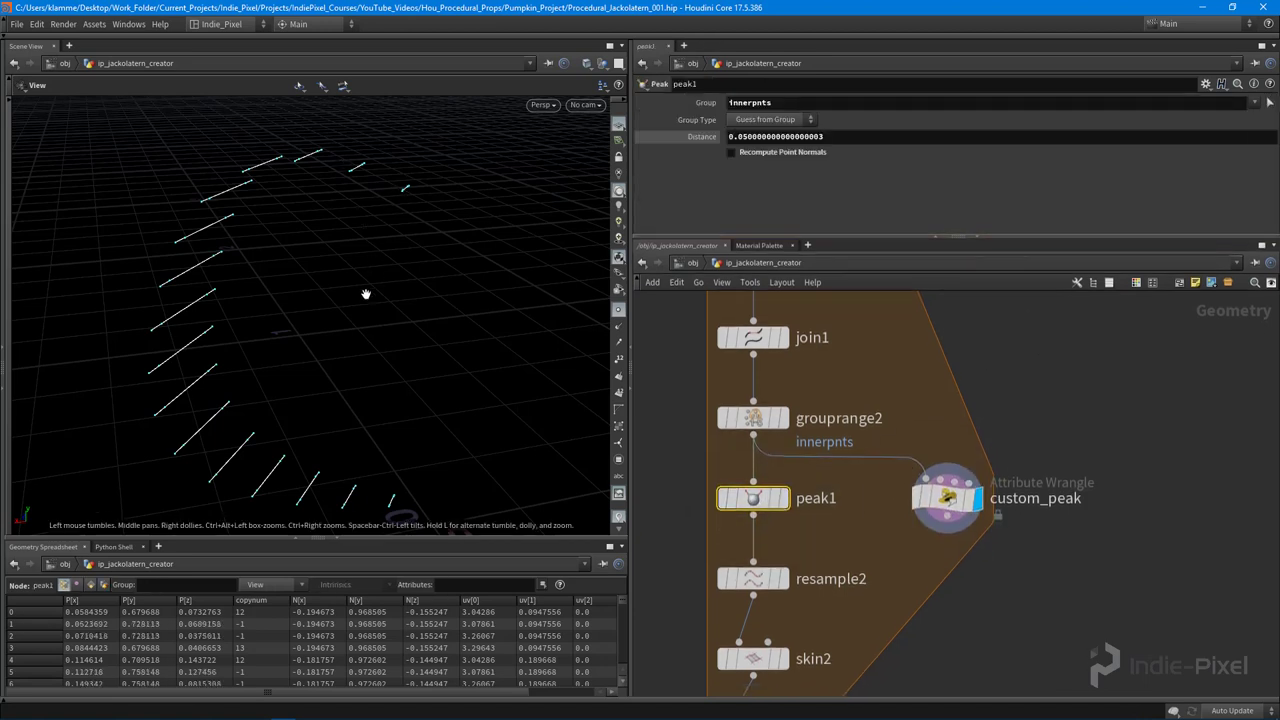
pyautogui.click(948, 498)
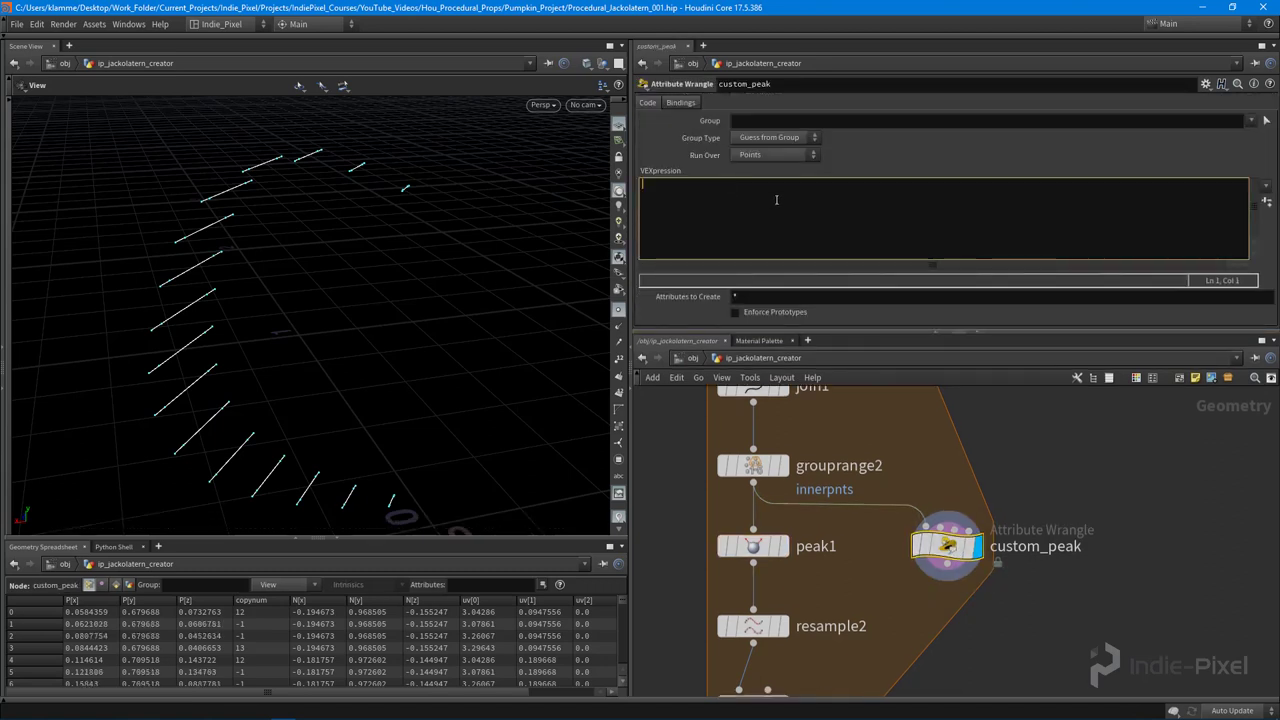
pyautogui.write('@P')
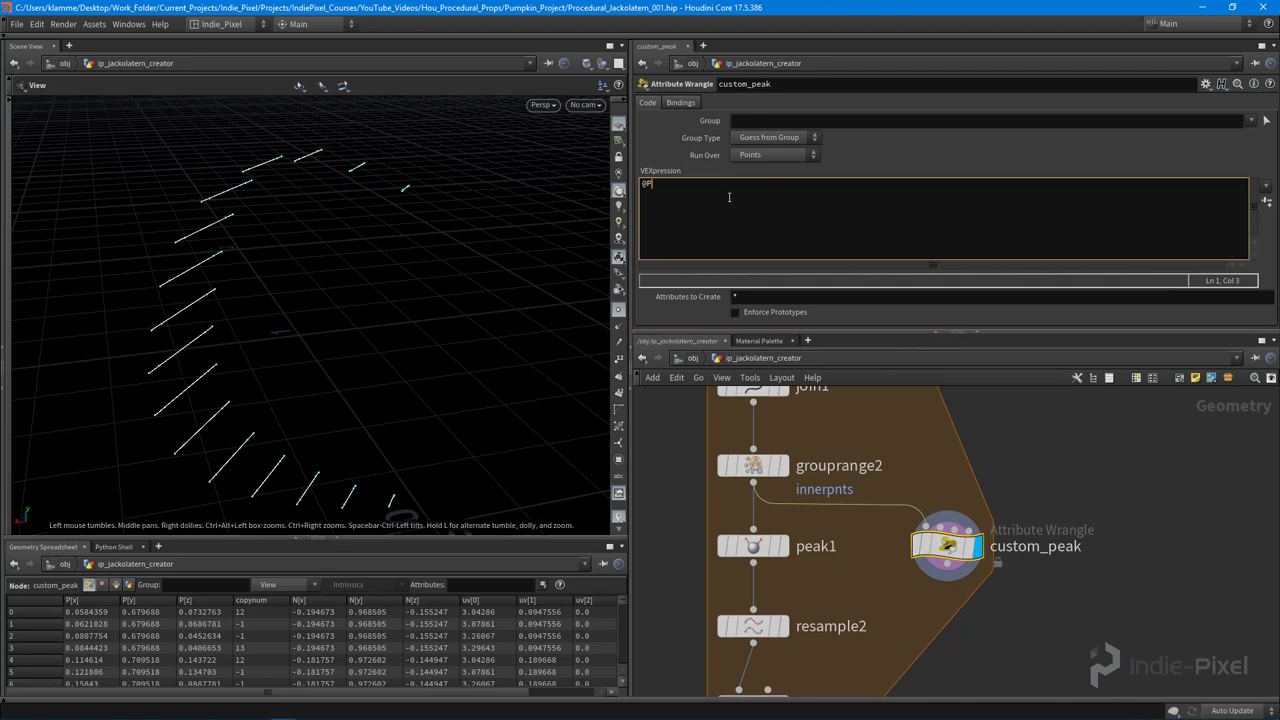
pyautogui.write('=')
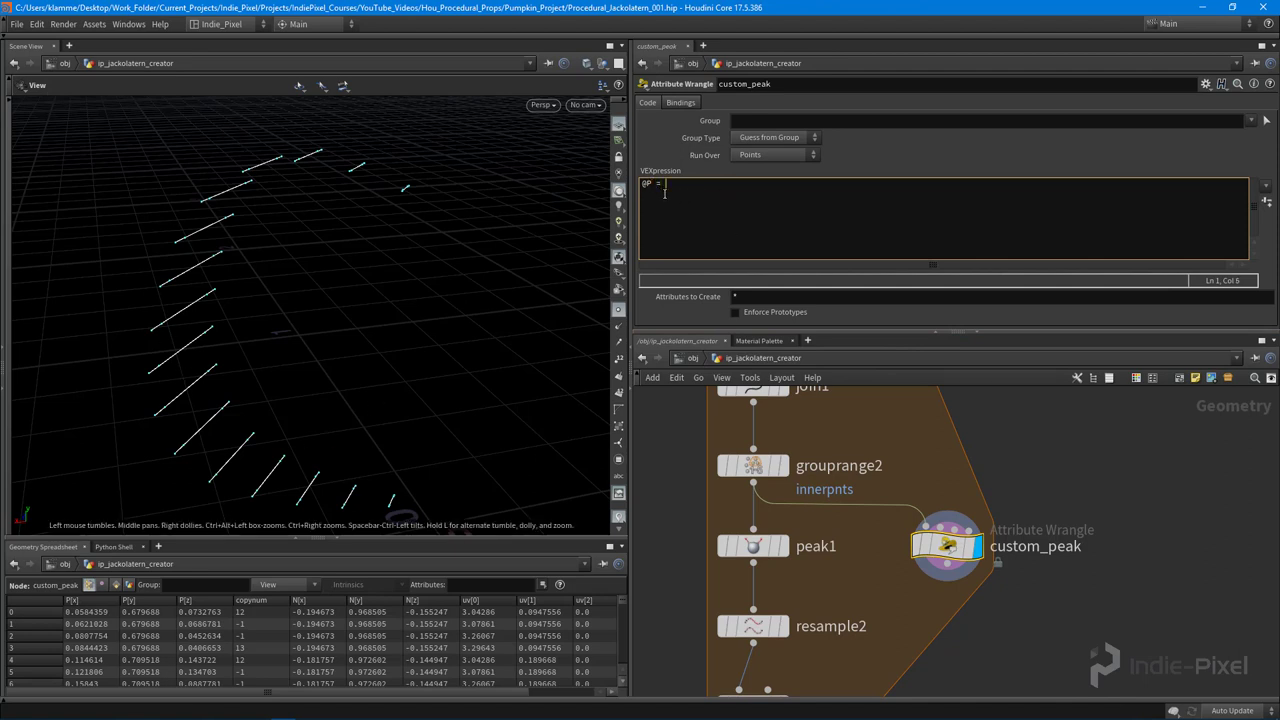
pyautogui.write('+=')
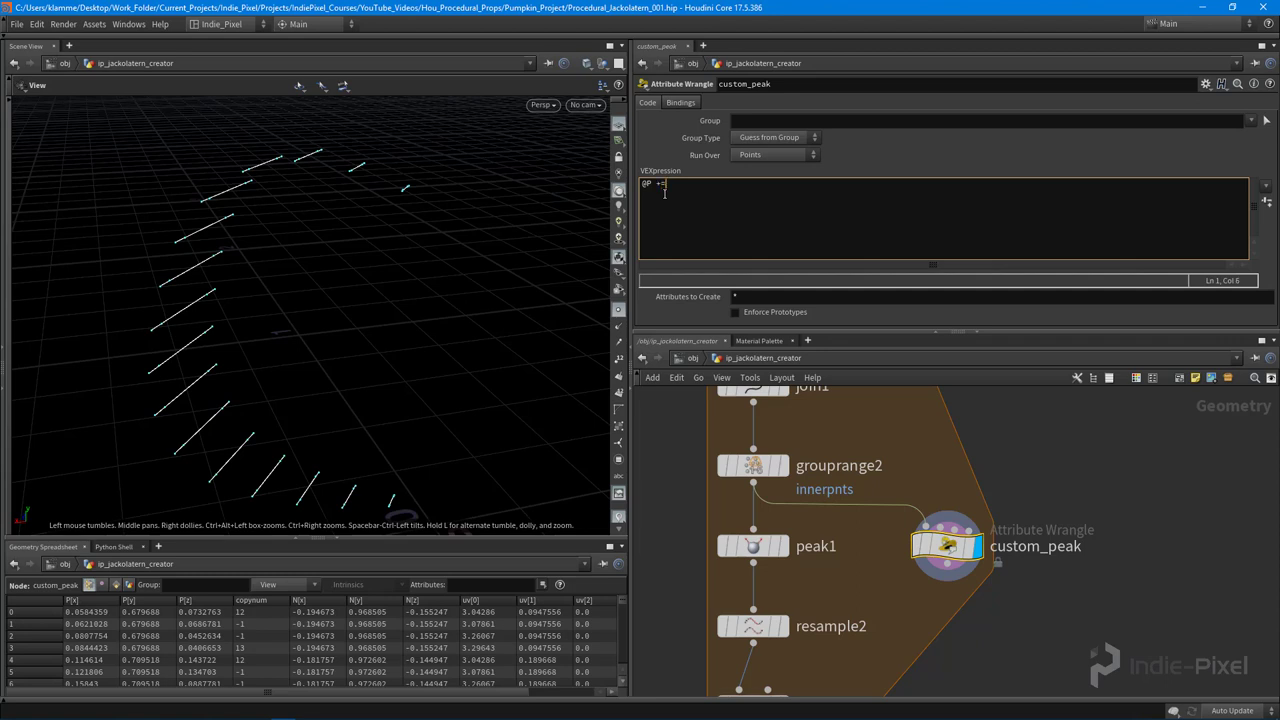
pyautogui.write('@N')
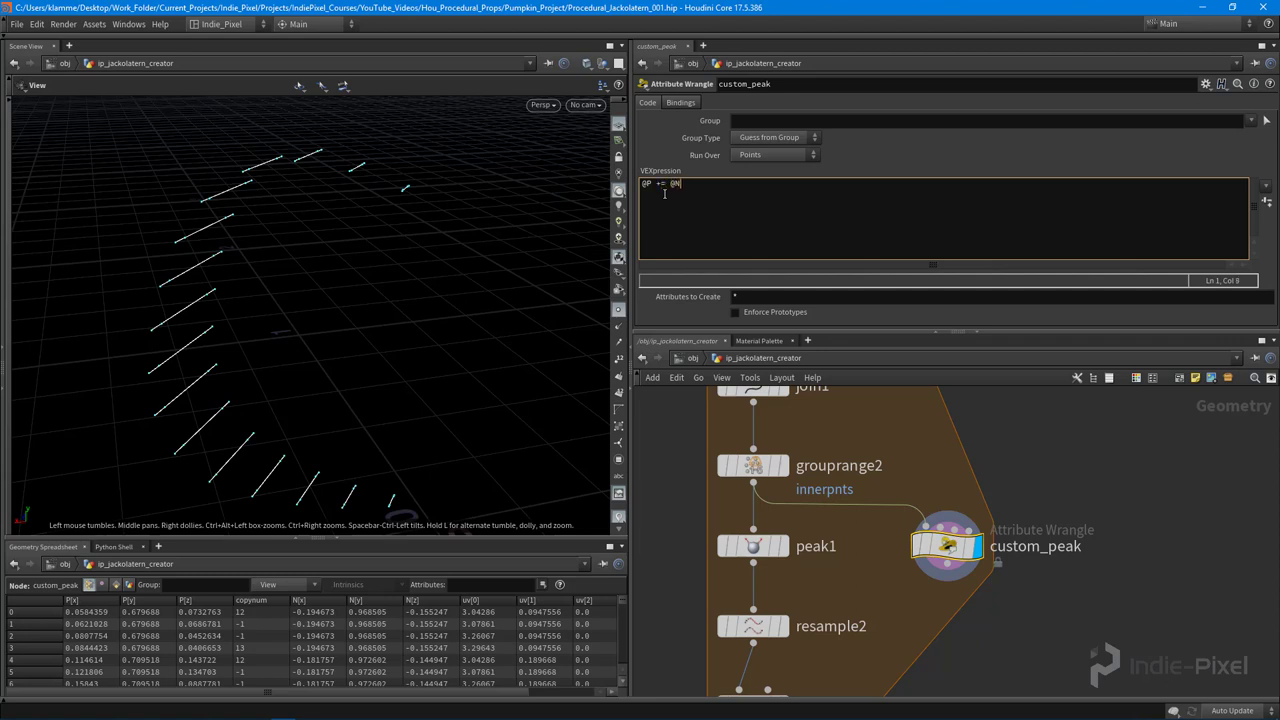
pyautogui.write('*')
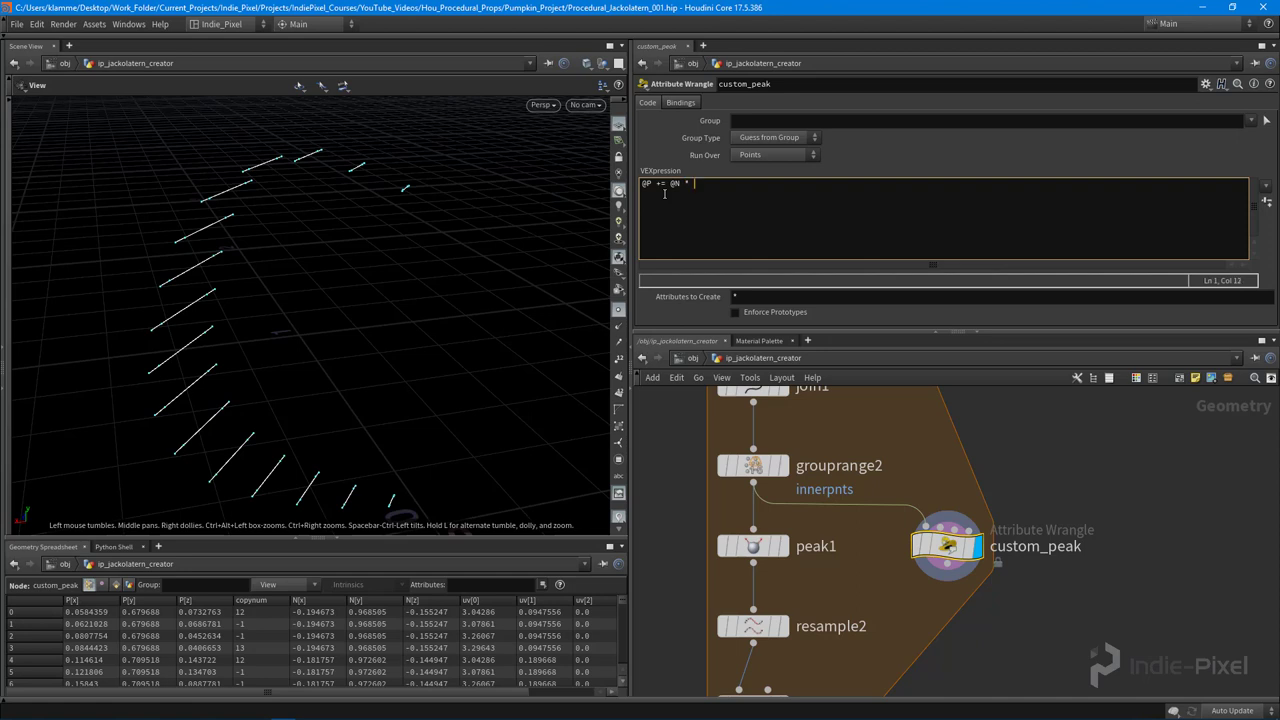
pyautogui.write('@Cd')
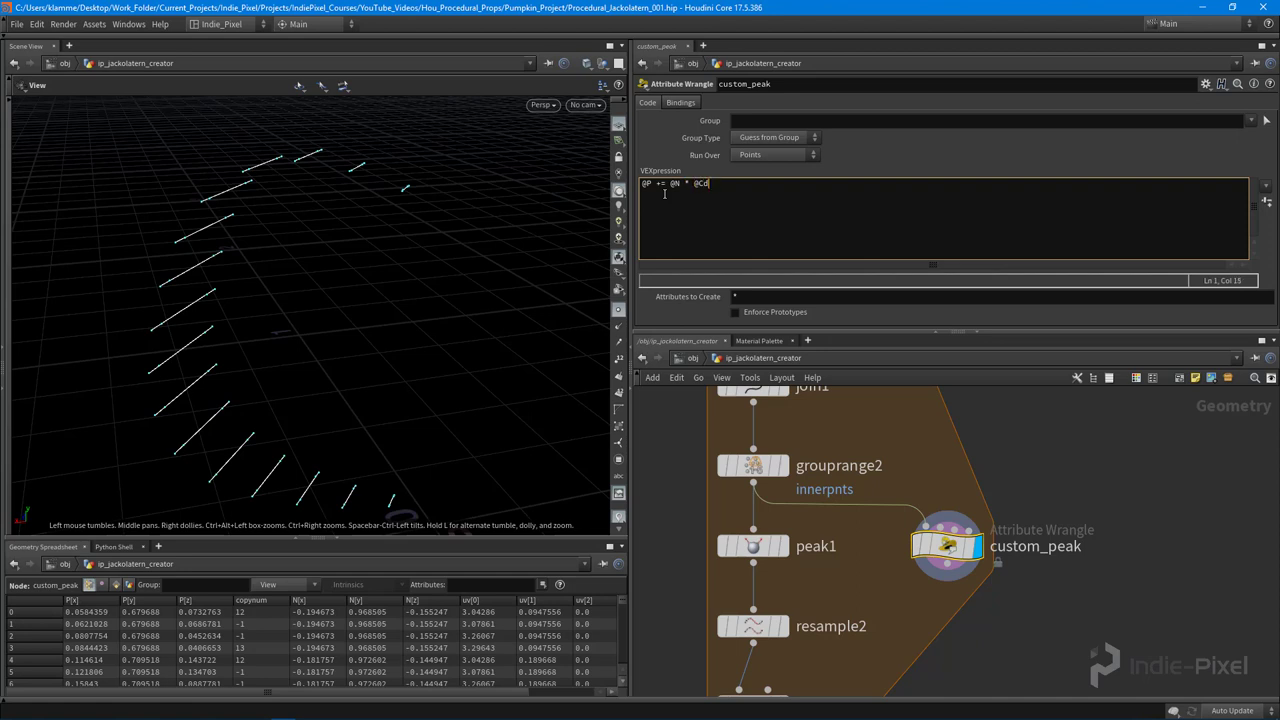
pyautogui.write('.r;')
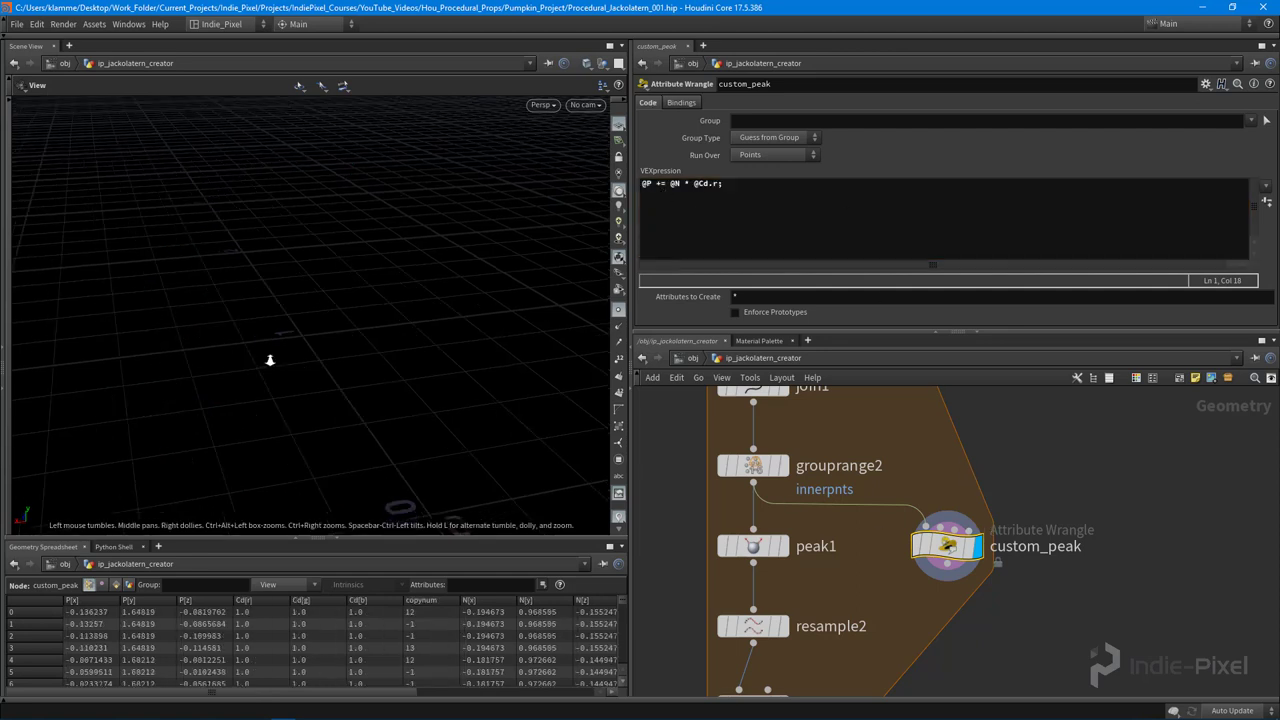
pyautogui.moveTo(270, 360); pyautogui.dragTo(416, 280)
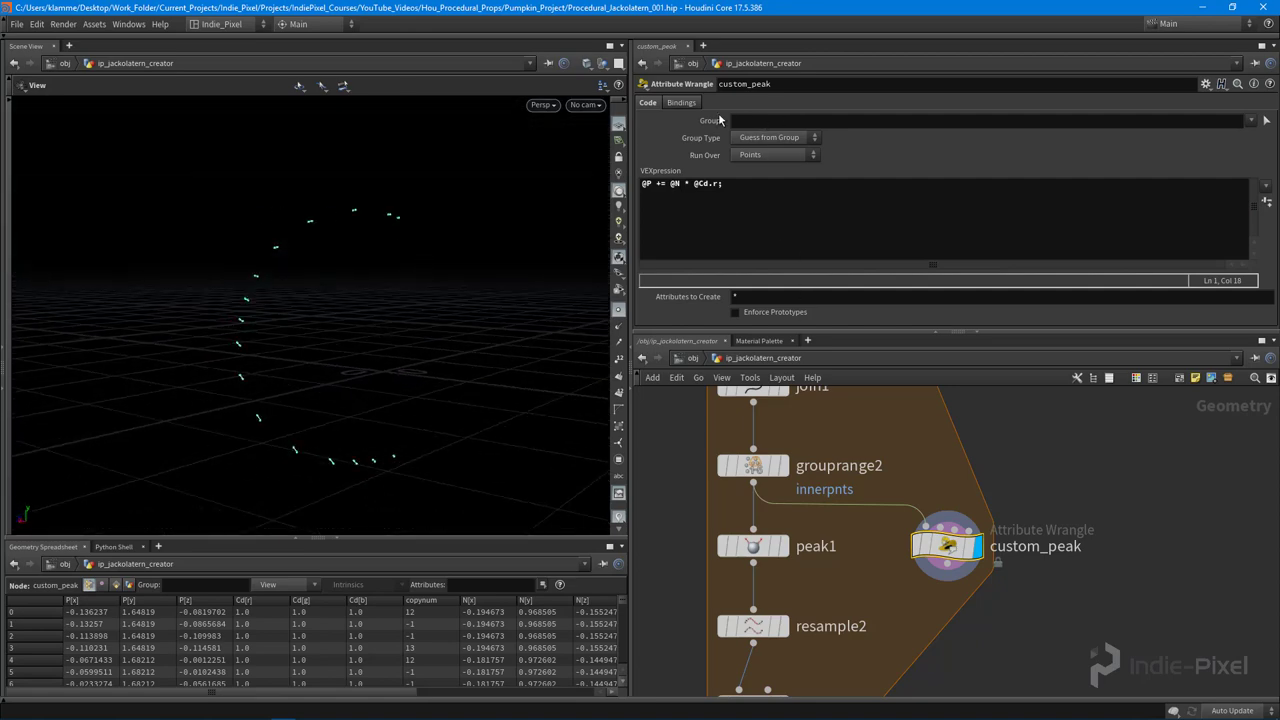
# Restrict custom_peak to the innerpnts group and check peak1's distance setting.
pyautogui.click(1250, 120)
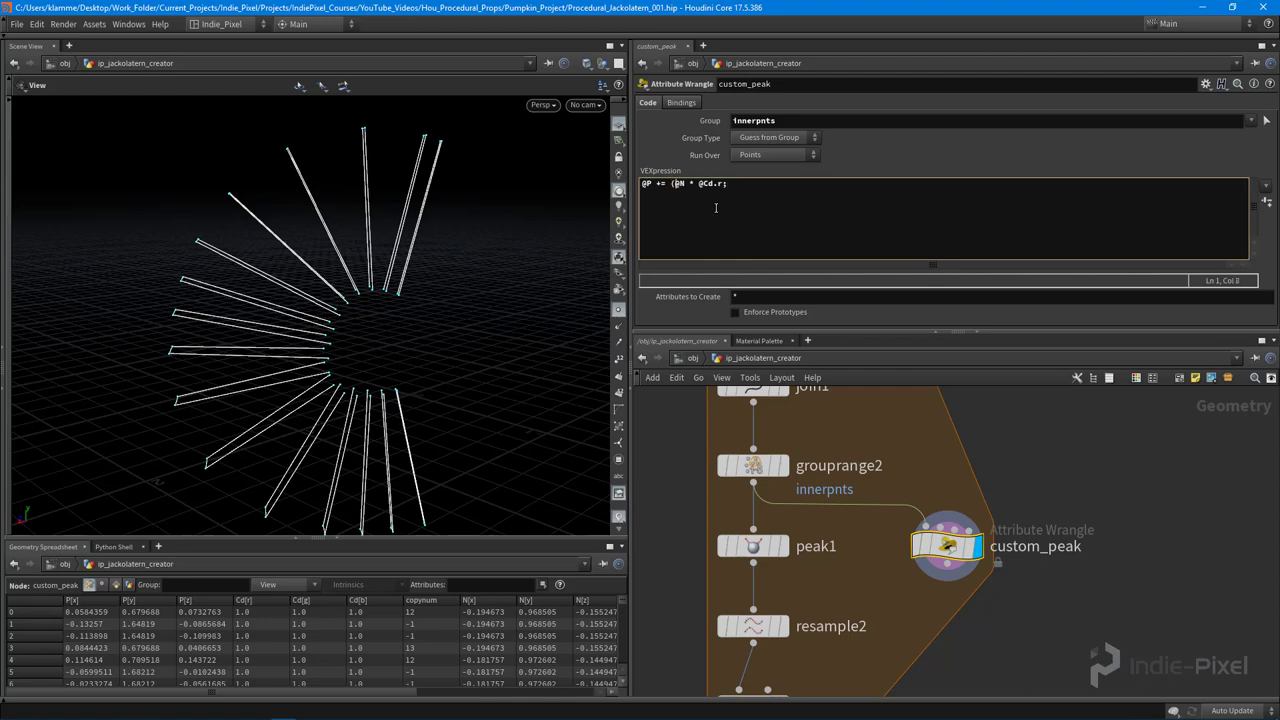
pyautogui.click(752, 544)
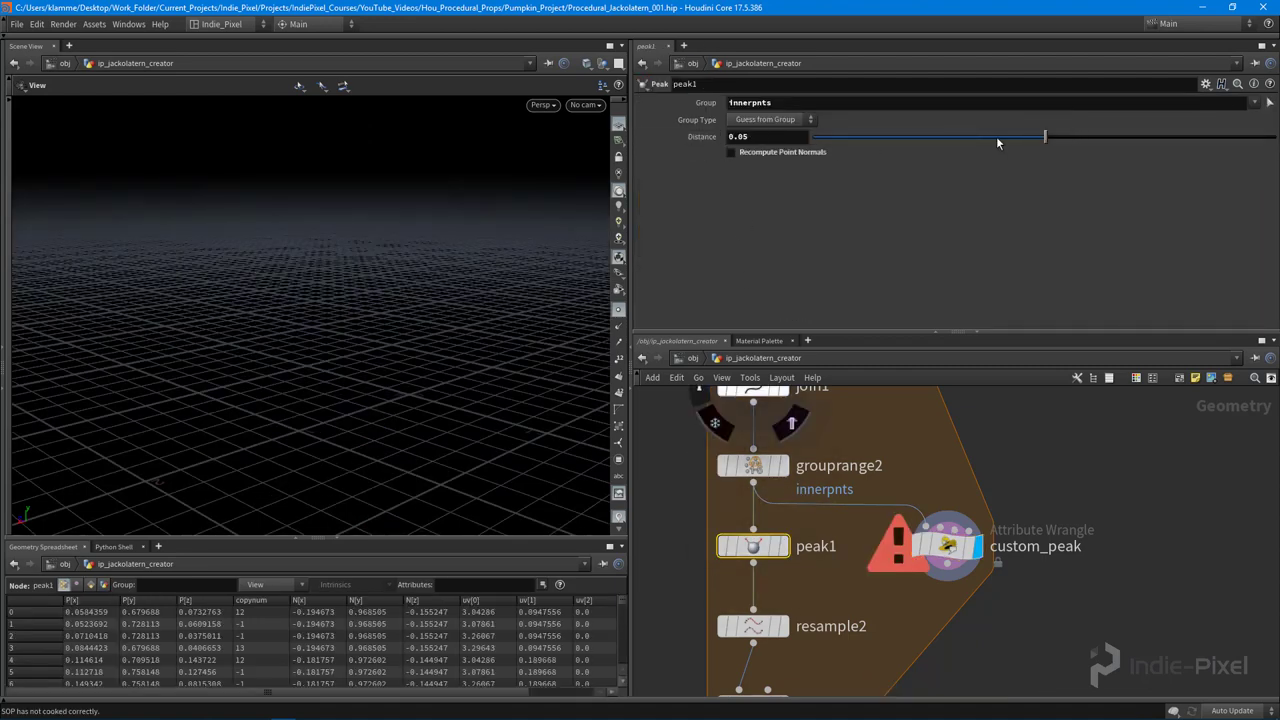
# Multiply the offset by a new chf('globalpeak') channel in the custom_peak code.
pyautogui.click(948, 544)
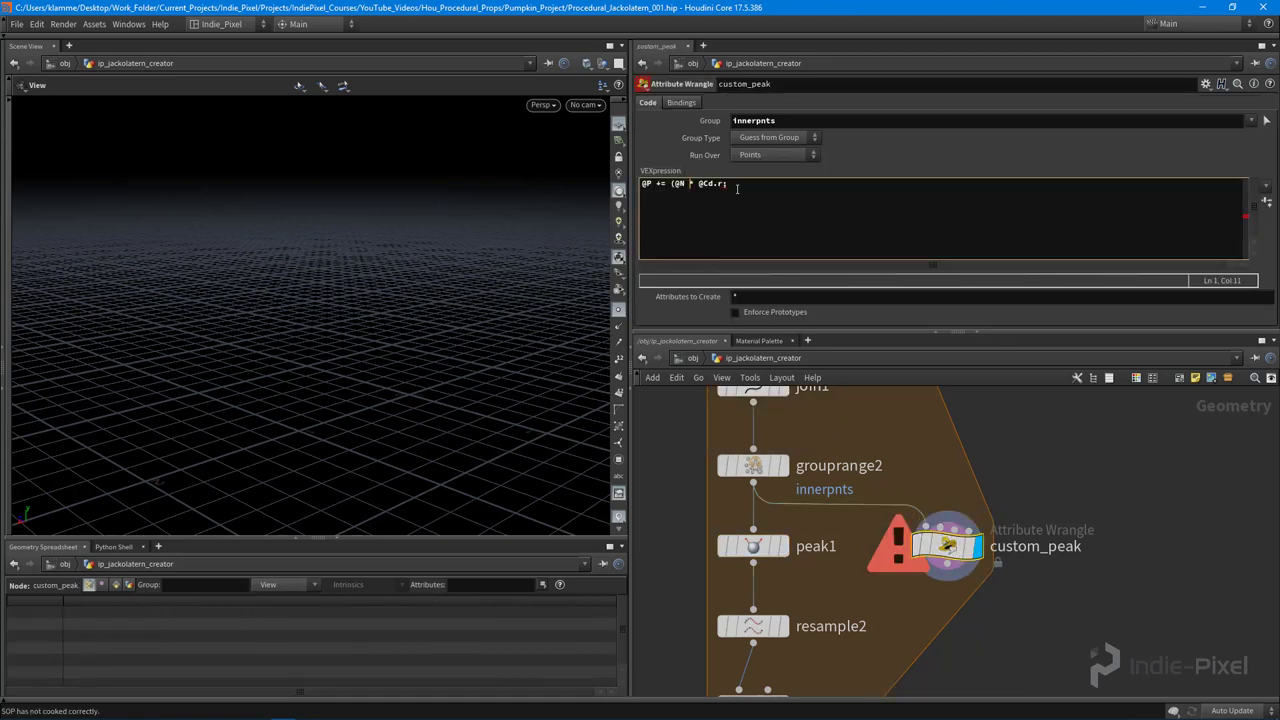
pyautogui.write('*')
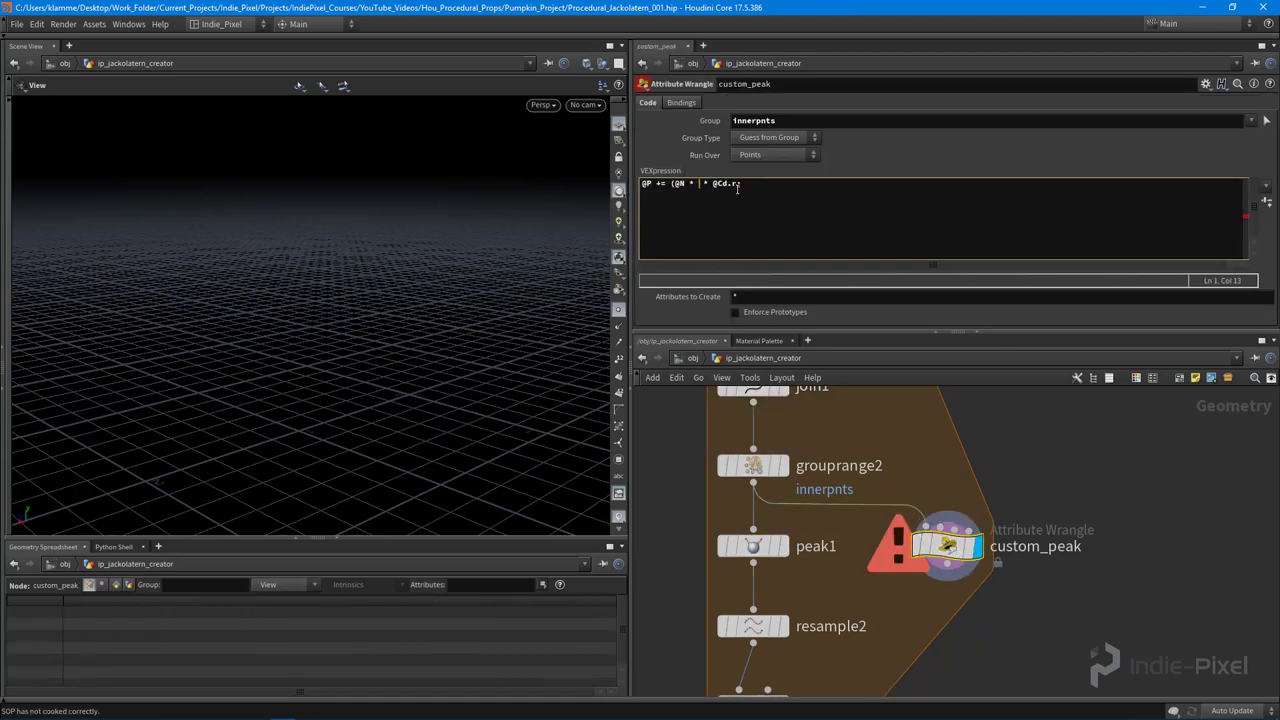
pyautogui.write('chf')
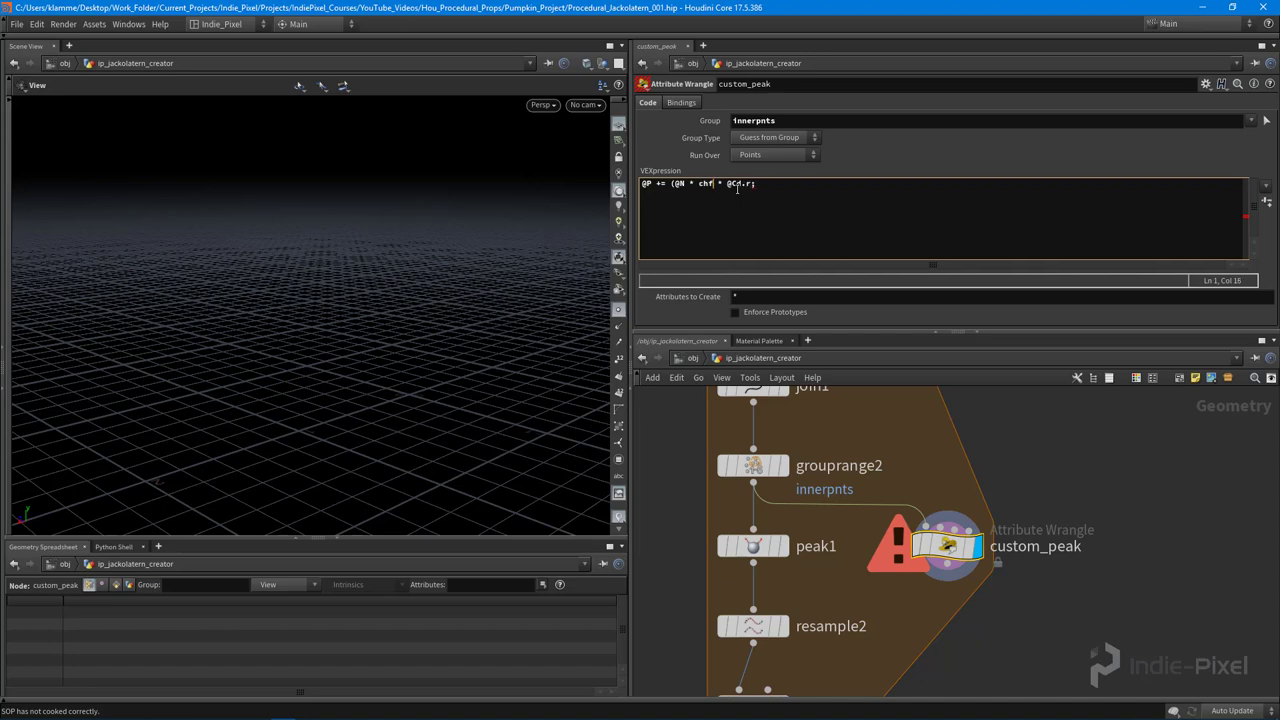
pyautogui.write('()')
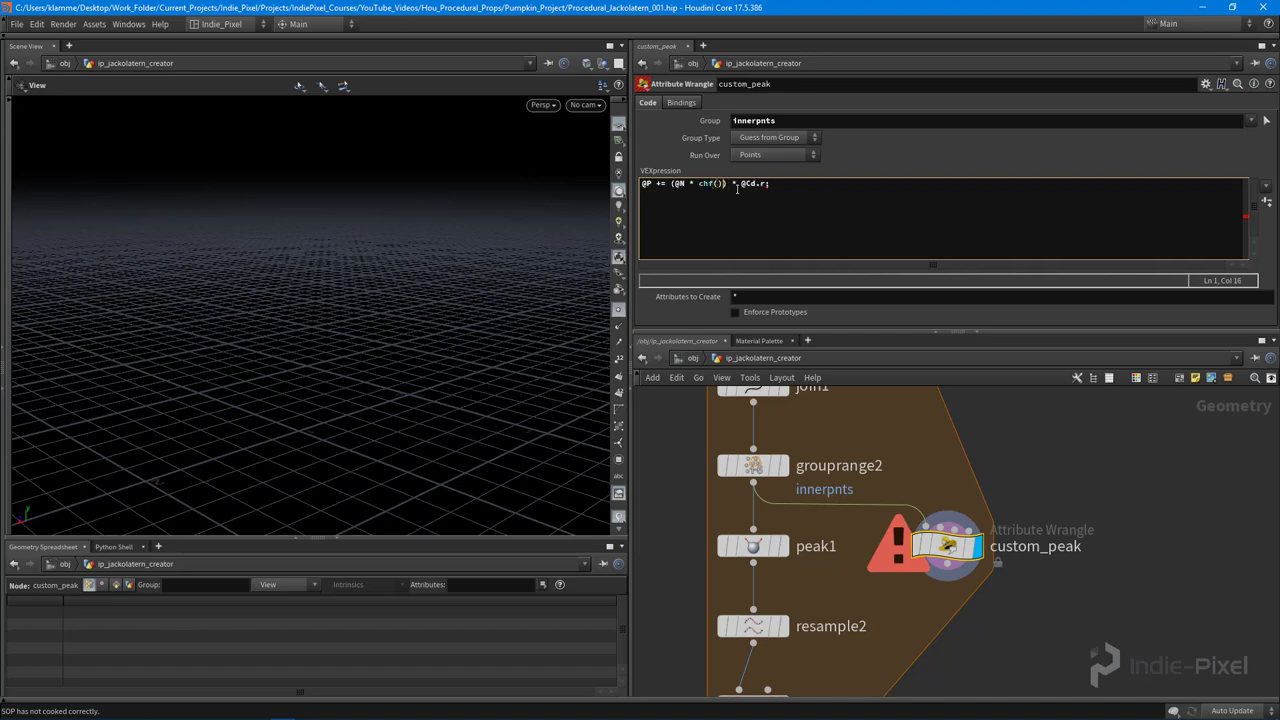
pyautogui.write('gl"')
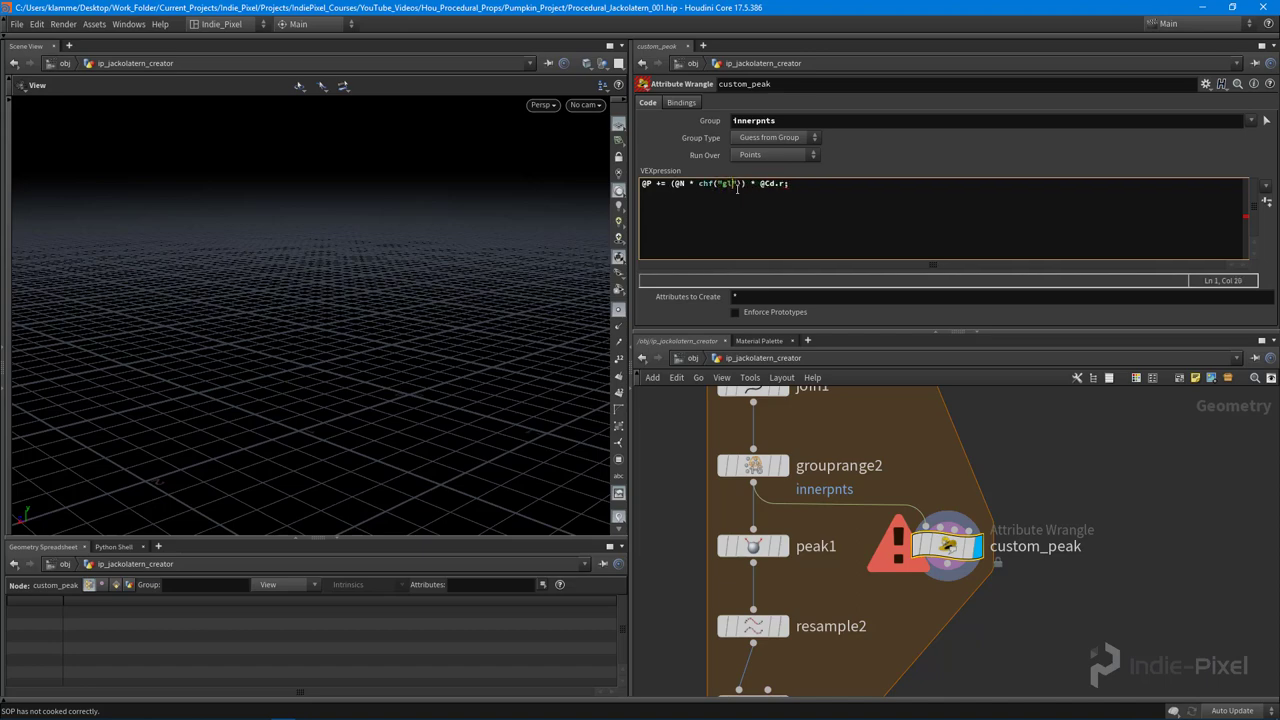
pyautogui.write('globalpeak')
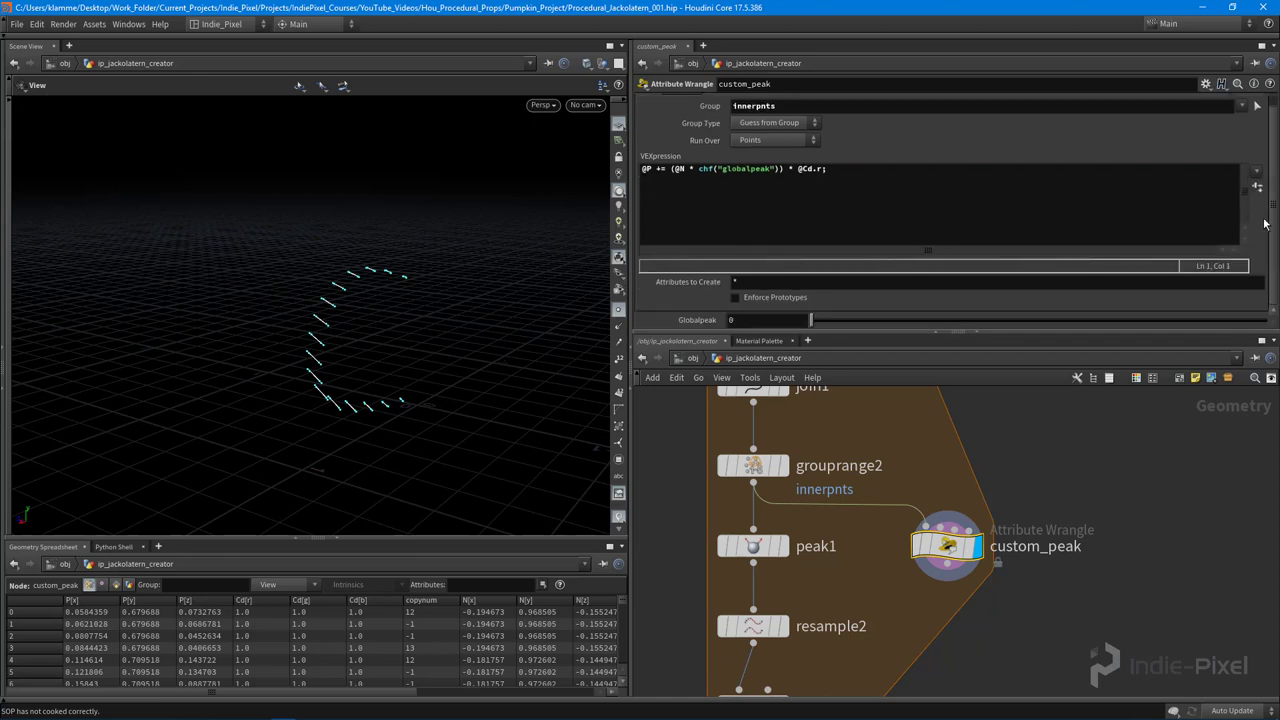
# Raise the globalpeak slider to about 0.047 so the profiles get short pointed tips.
pyautogui.moveTo(810, 320); pyautogui.dragTo(818, 320)
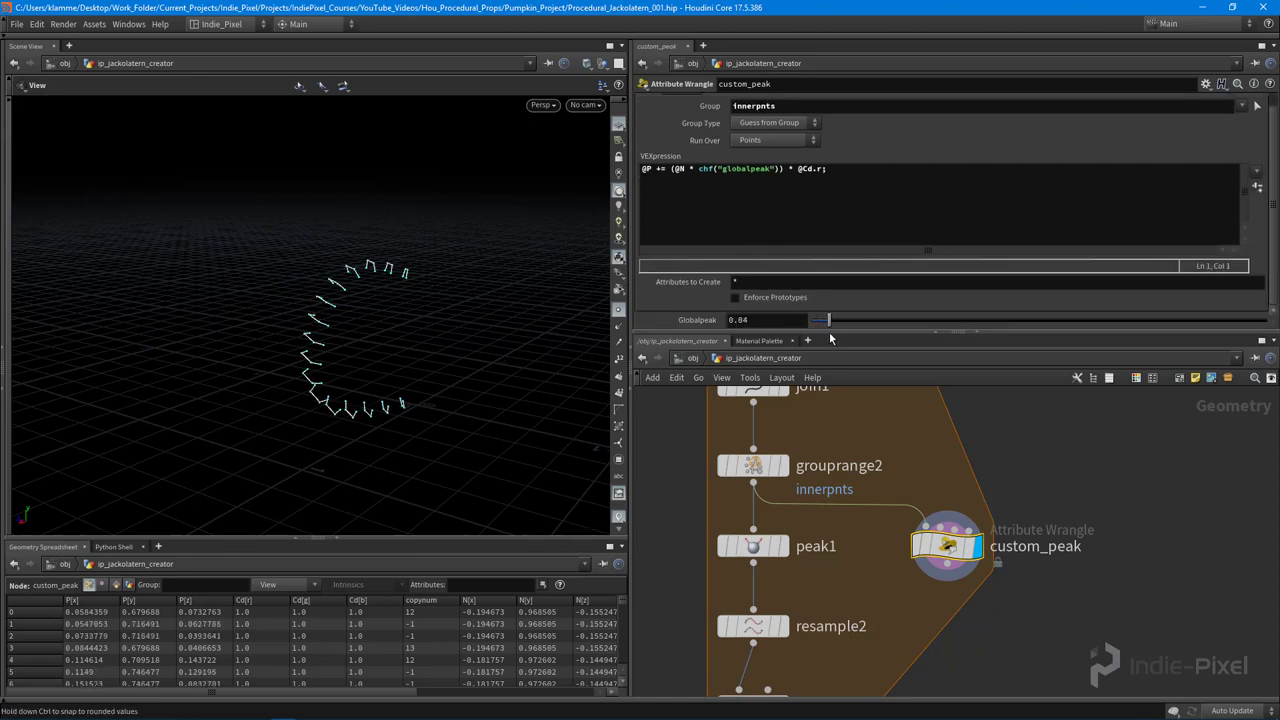
pyautogui.moveTo(816, 320); pyautogui.dragTo(832, 320)
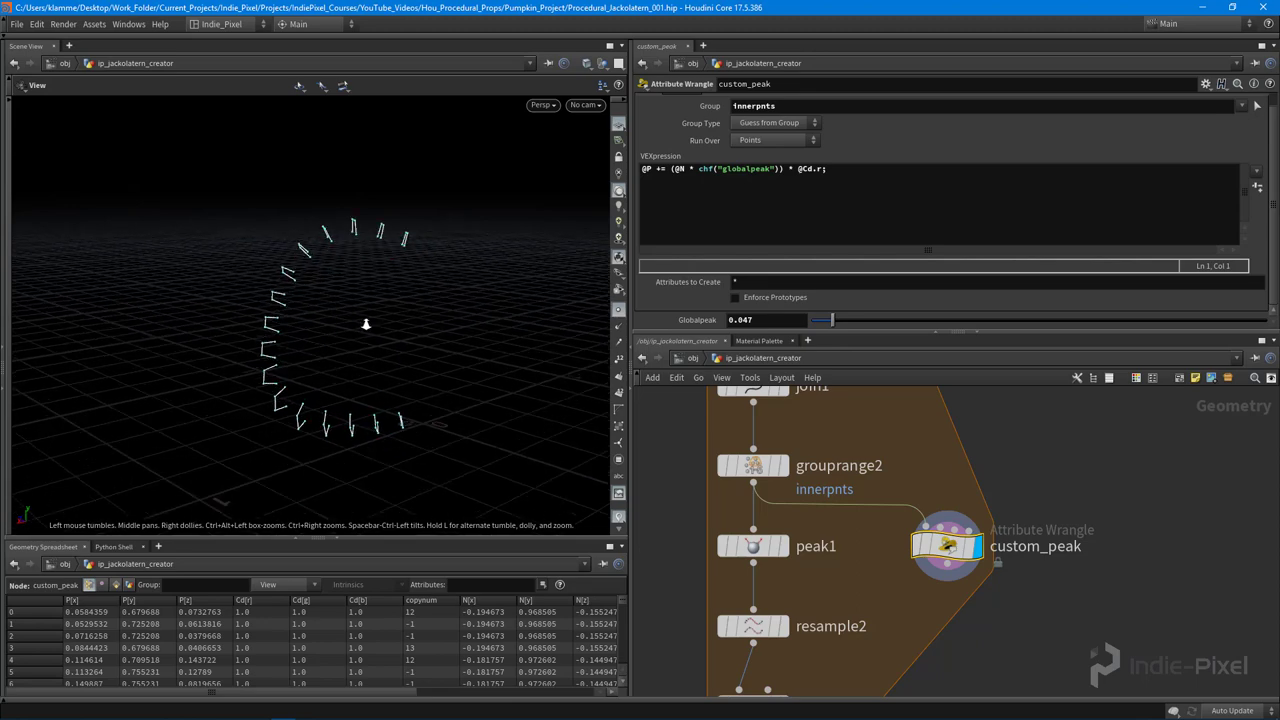
pyautogui.moveTo(366, 324); pyautogui.dragTo(518, 244)
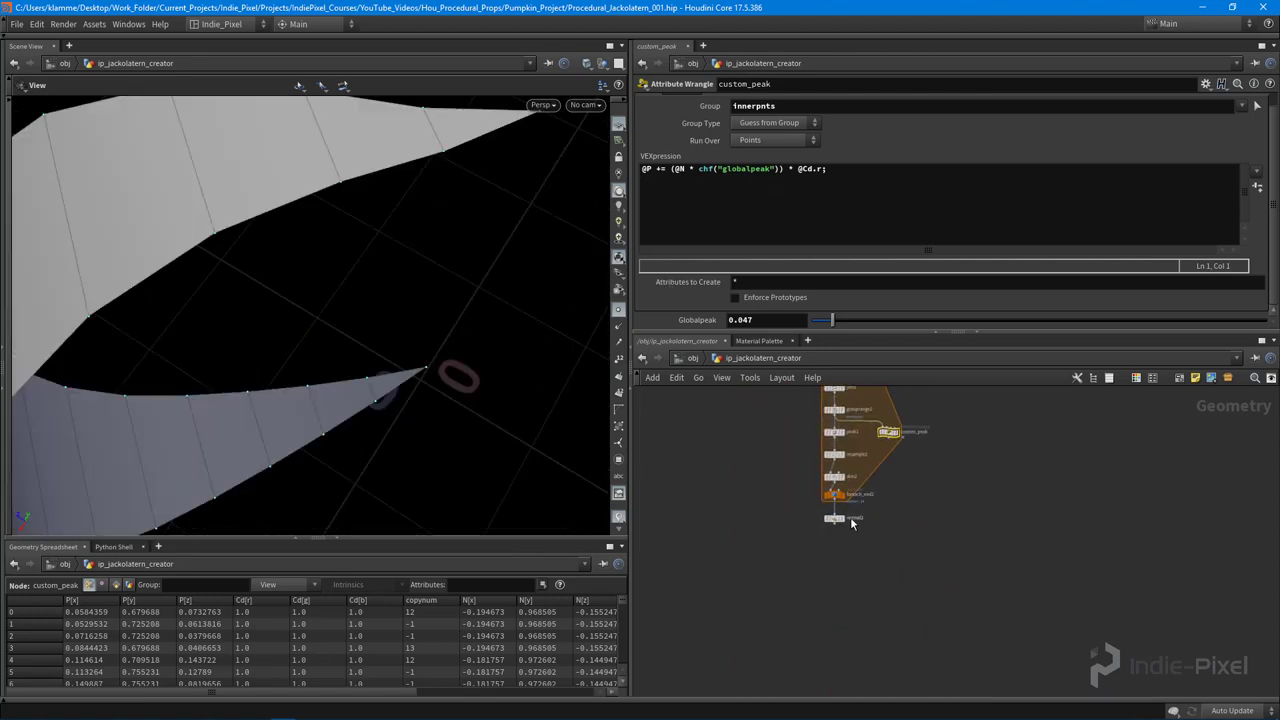
# Scrub custom_peak's globalpeak slider around 0.048 and settle it at 0.04 for smaller rib tips.
pyautogui.click(820, 448)
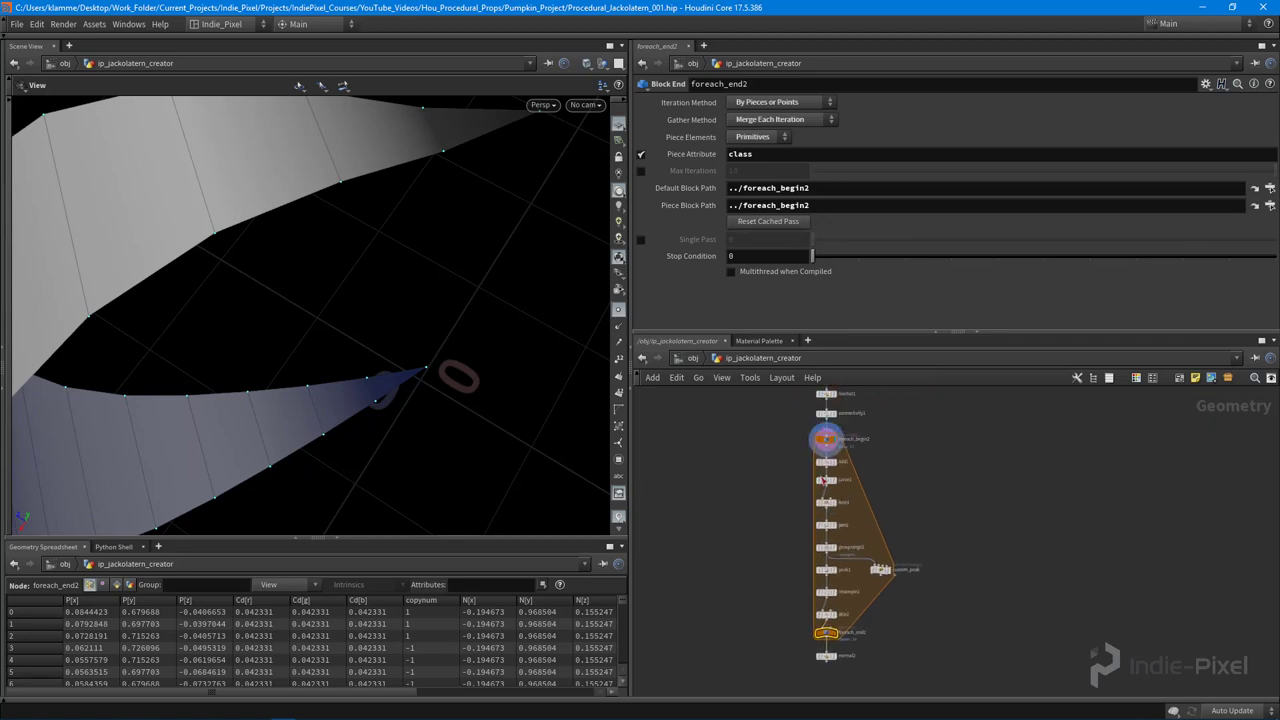
pyautogui.moveTo(380, 390); pyautogui.dragTo(490, 310)
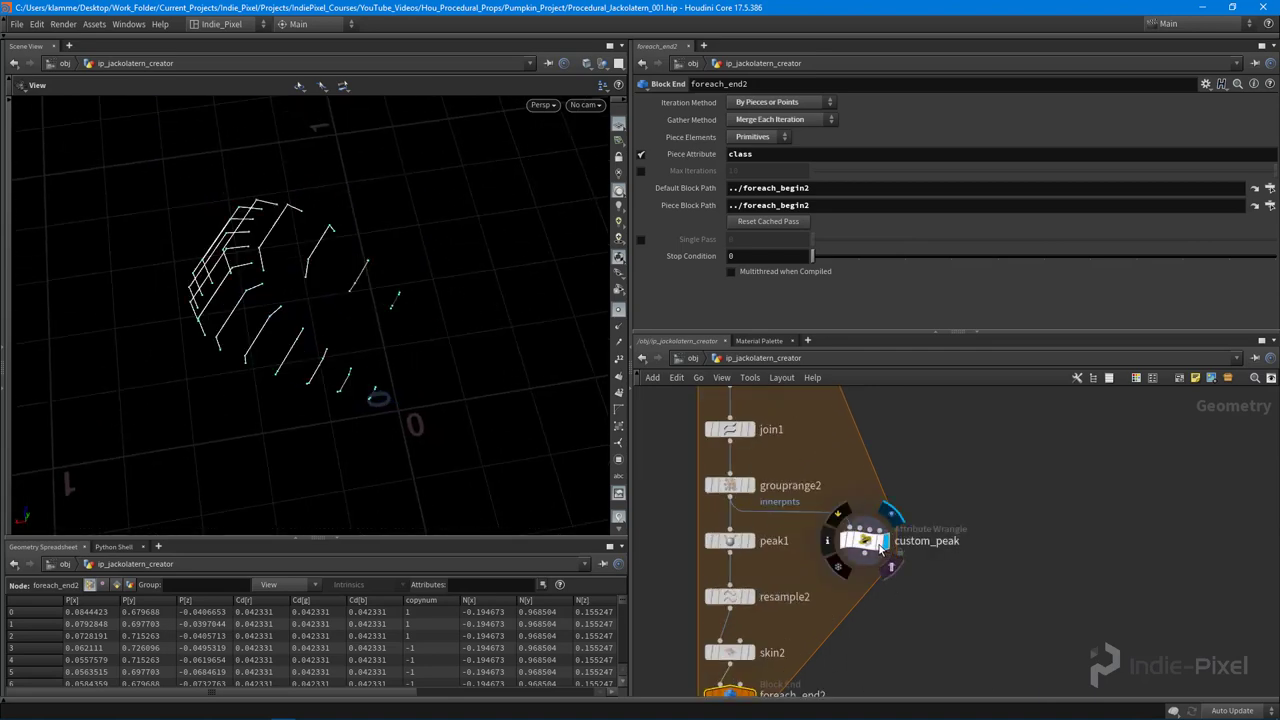
pyautogui.click(866, 540)
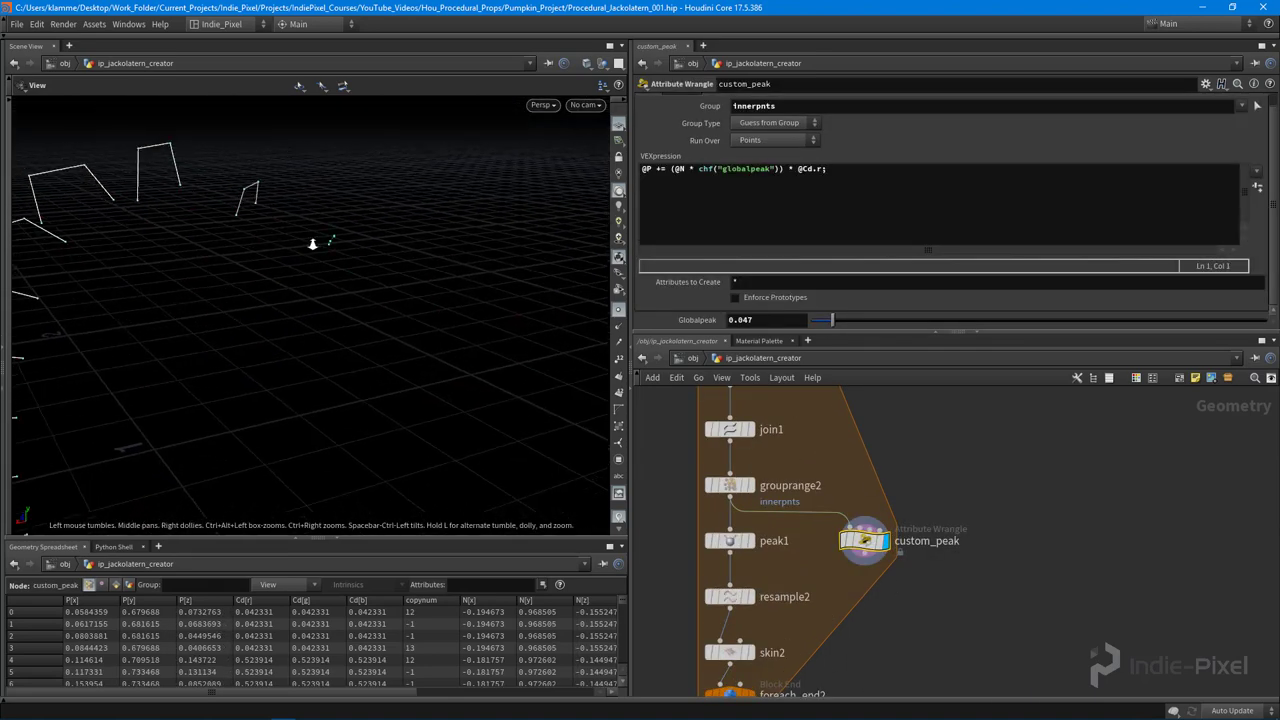
pyautogui.moveTo(820, 320); pyautogui.dragTo(840, 320)
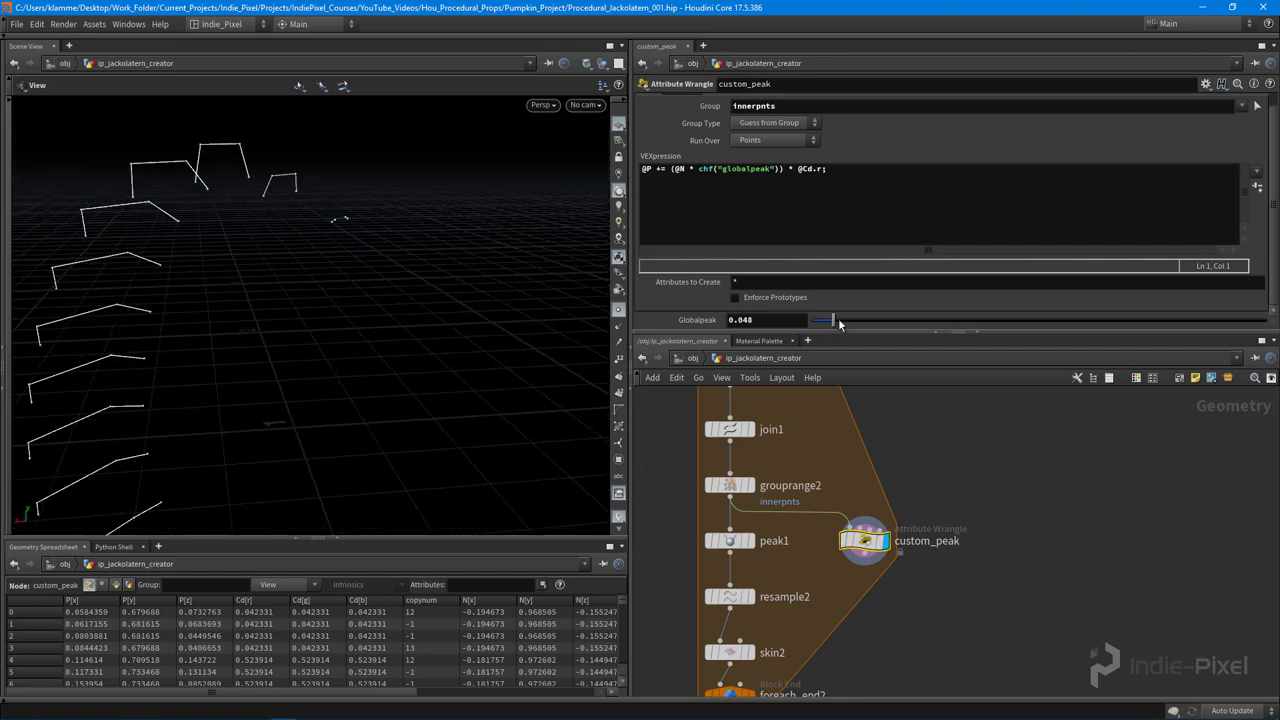
pyautogui.moveTo(838, 320); pyautogui.dragTo(830, 320)
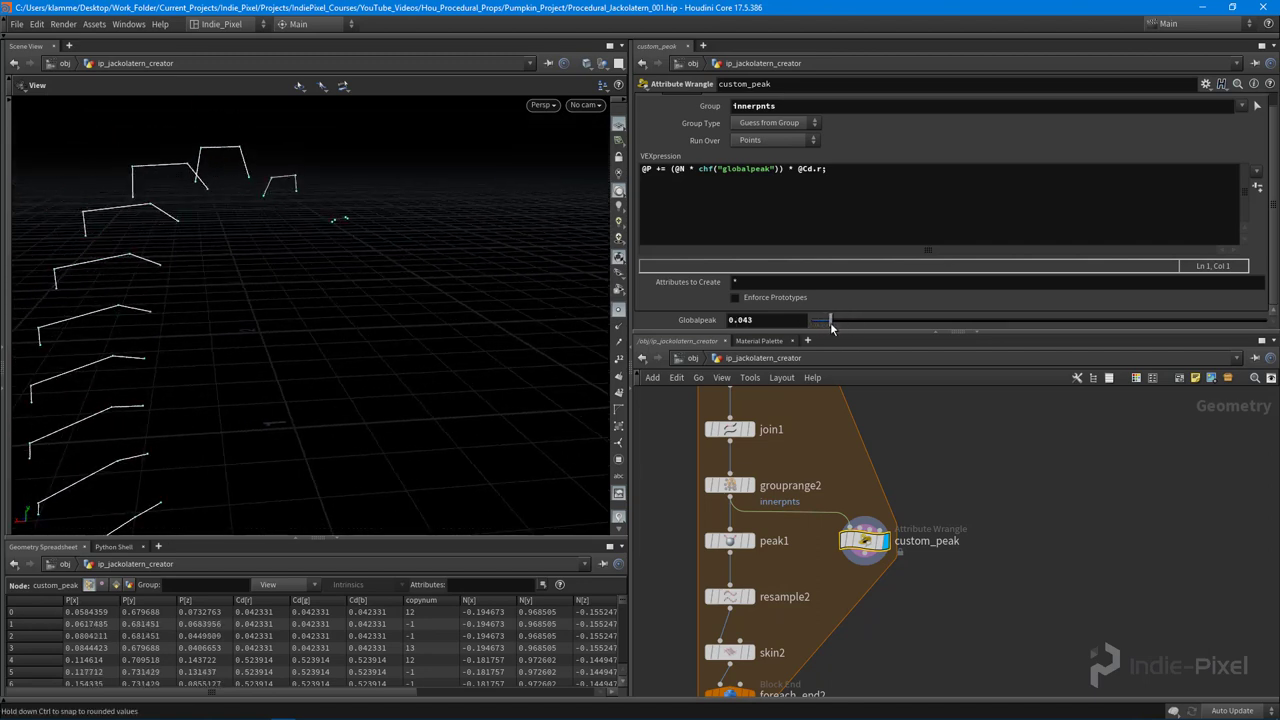
pyautogui.moveTo(832, 320); pyautogui.dragTo(820, 320)
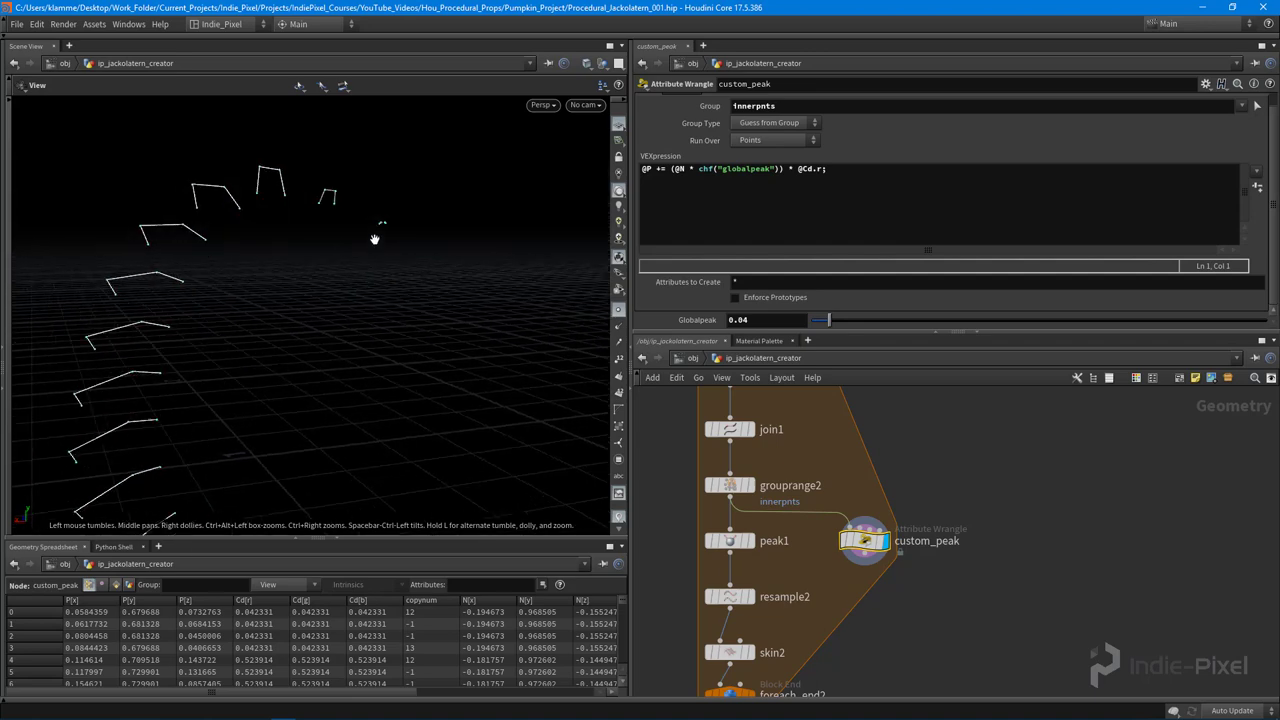
pyautogui.moveTo(376, 240); pyautogui.dragTo(376, 408)
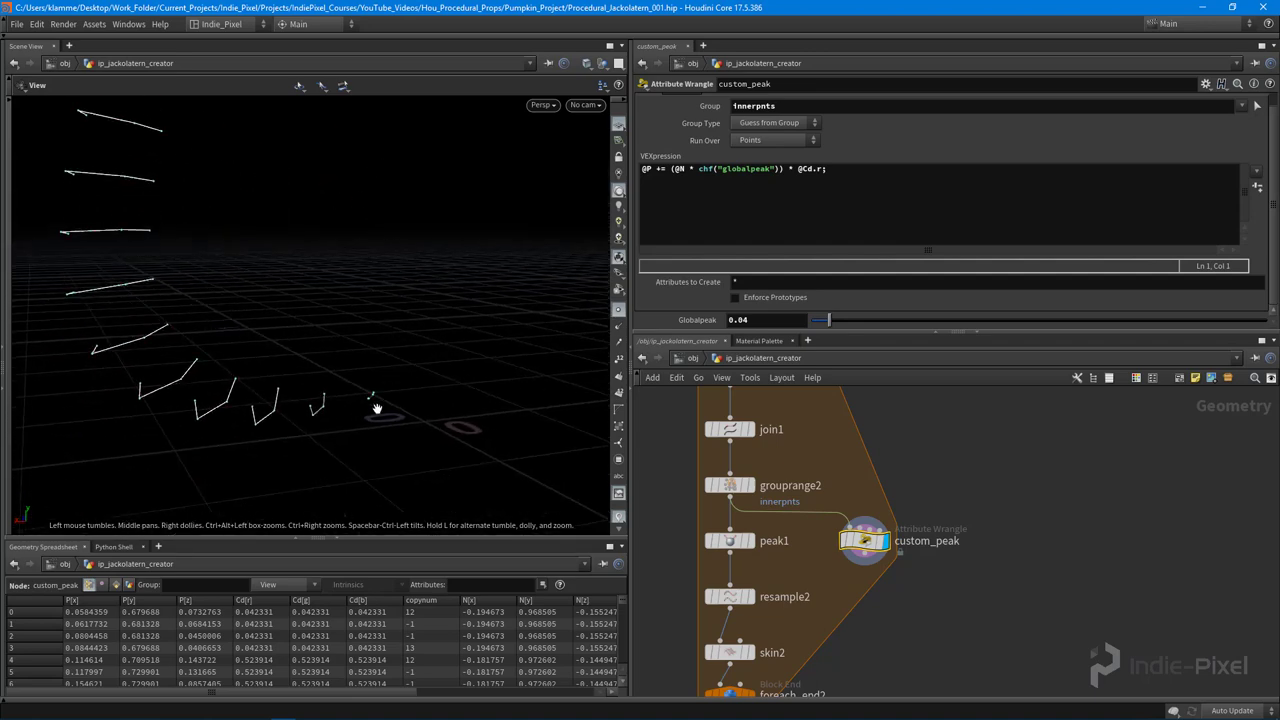
pyautogui.scroll(-3)
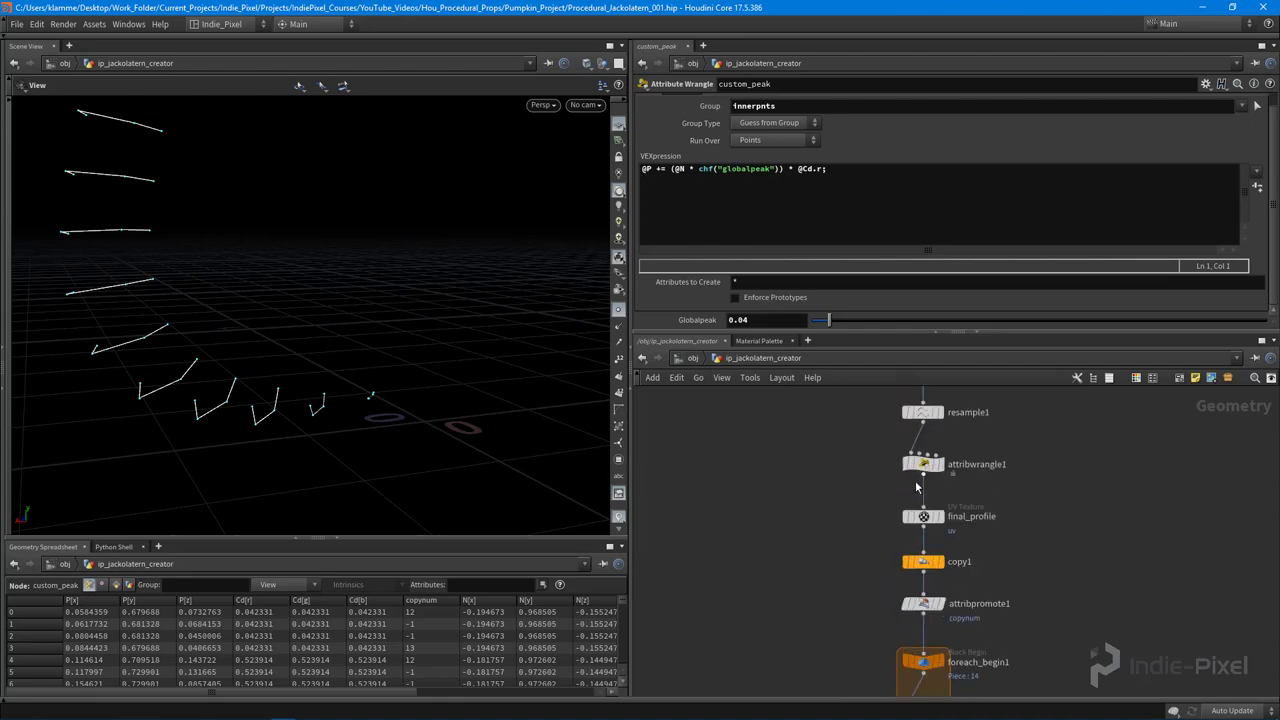
# Reposition attribwrangle1's first two falloff ramp points, one landing near 0.244.
pyautogui.click(924, 464)
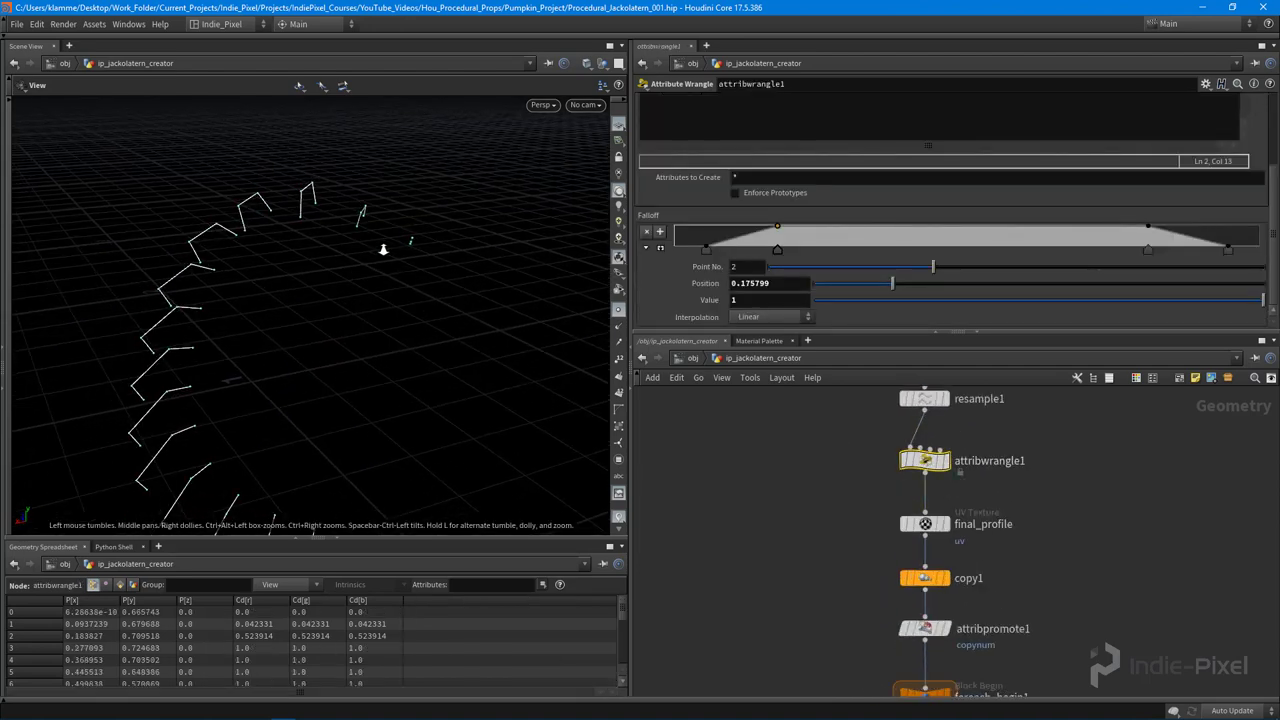
pyautogui.moveTo(778, 248); pyautogui.dragTo(784, 248)
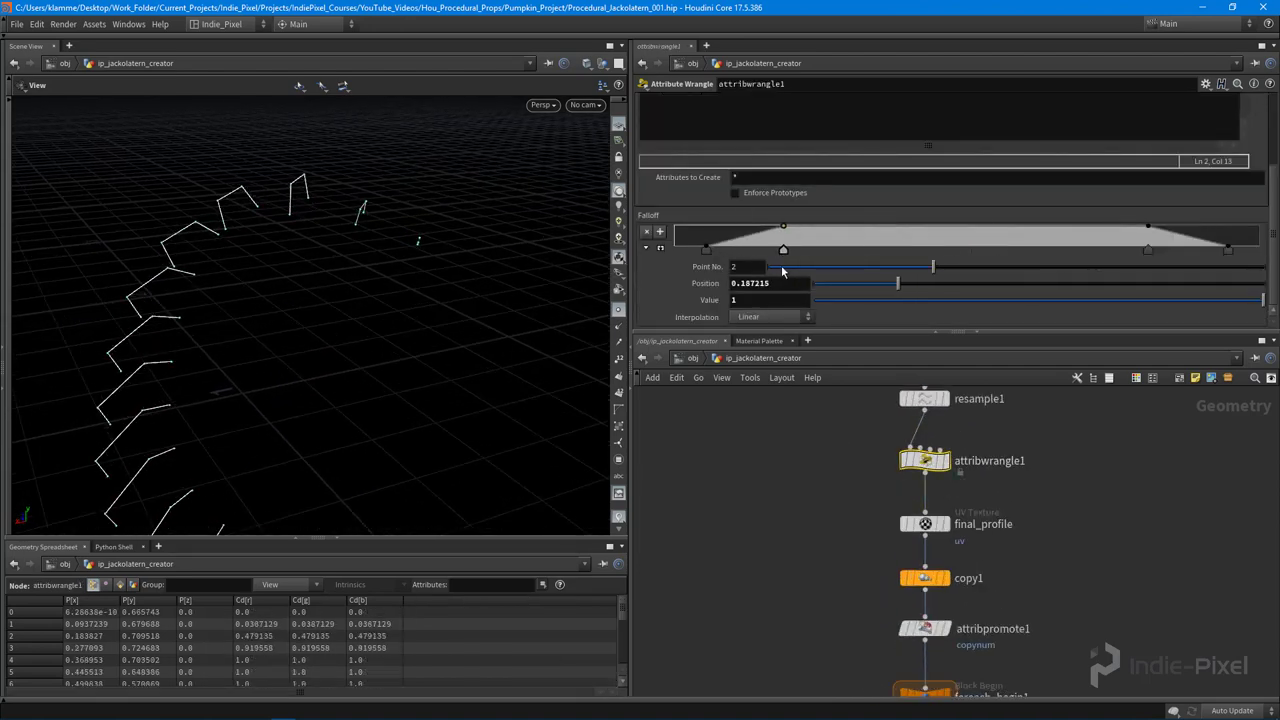
pyautogui.moveTo(784, 248); pyautogui.dragTo(816, 228)
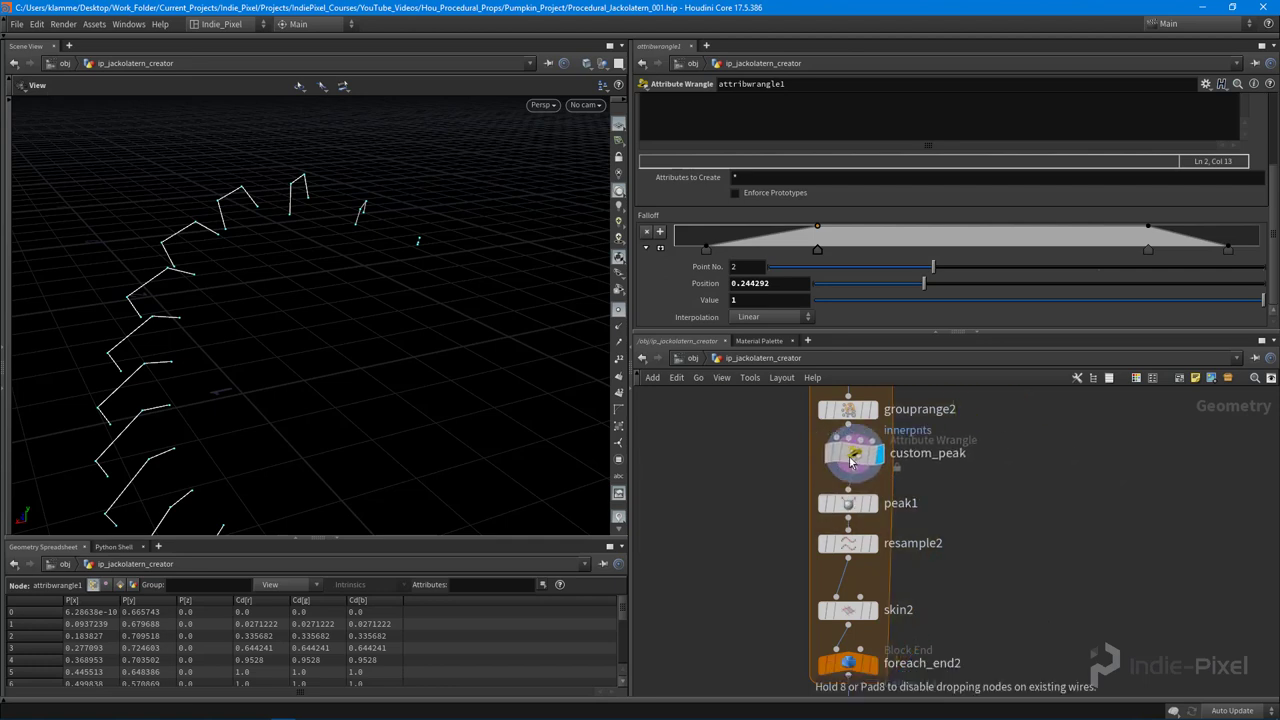
pyautogui.scroll(-3)
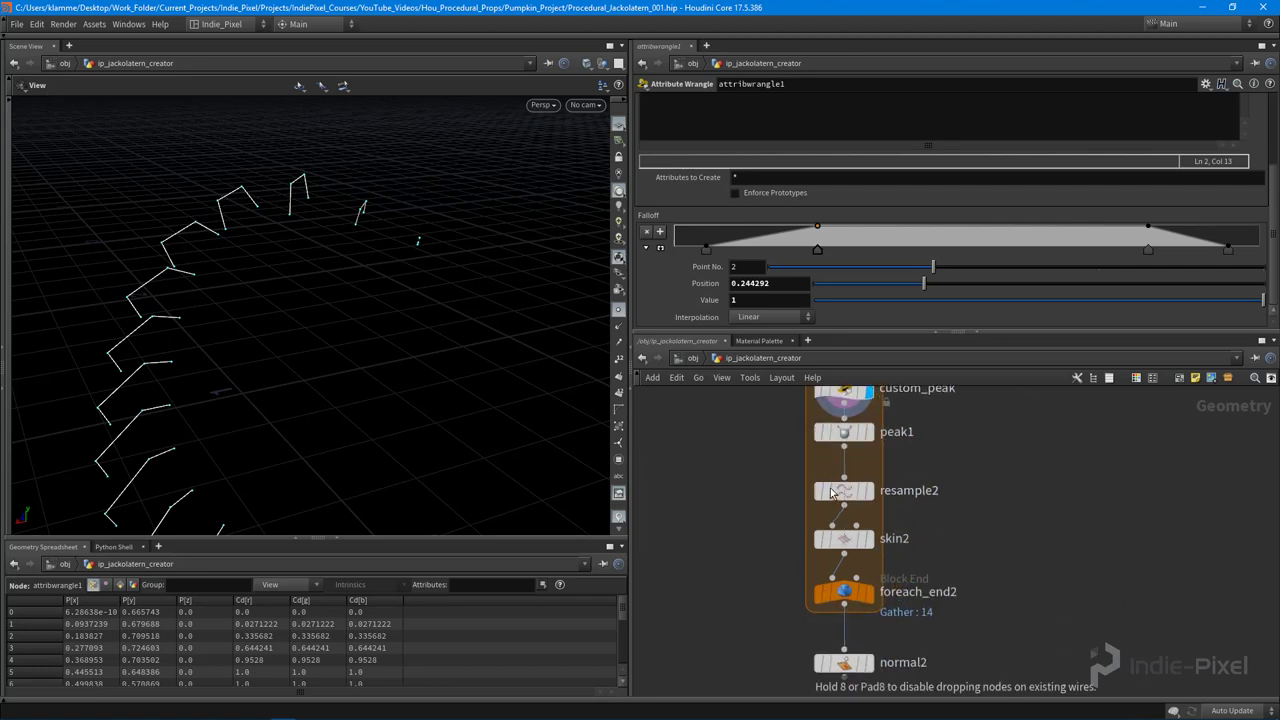
# Show normal2's full ribbed pumpkin mesh, examine the top opening, and return to attribwrangle1.
pyautogui.click(844, 592)
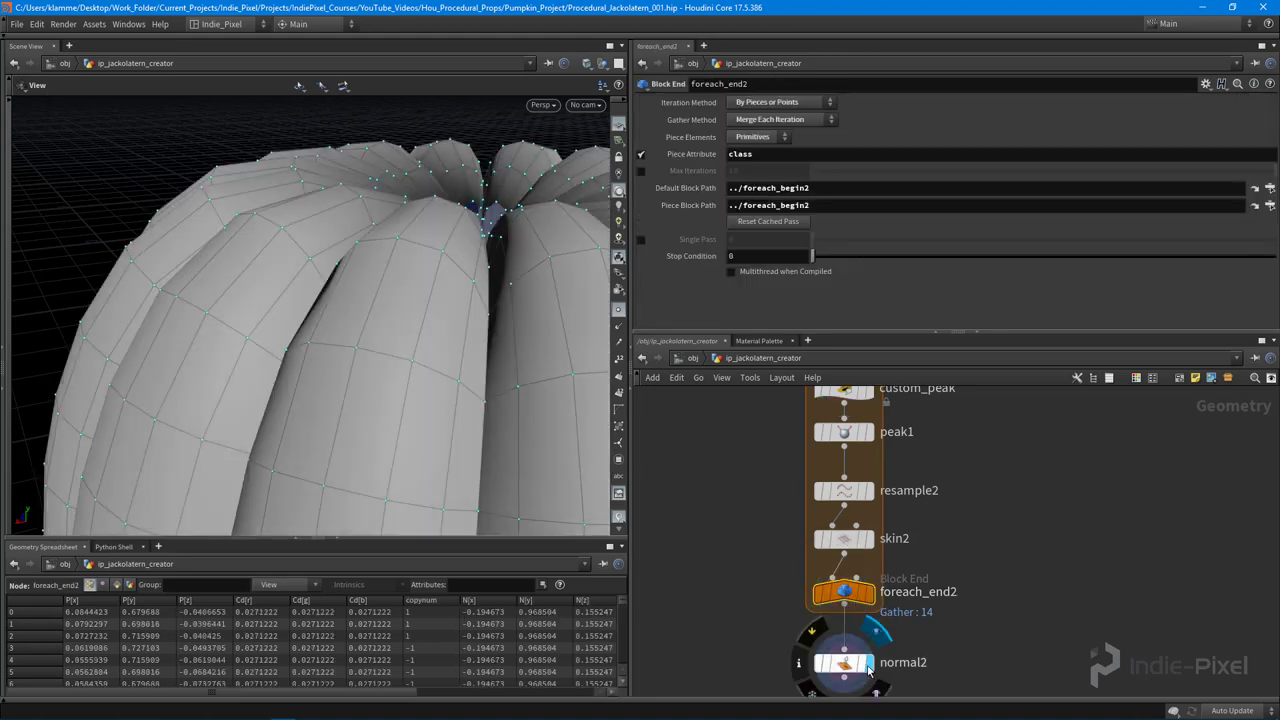
pyautogui.click(844, 662)
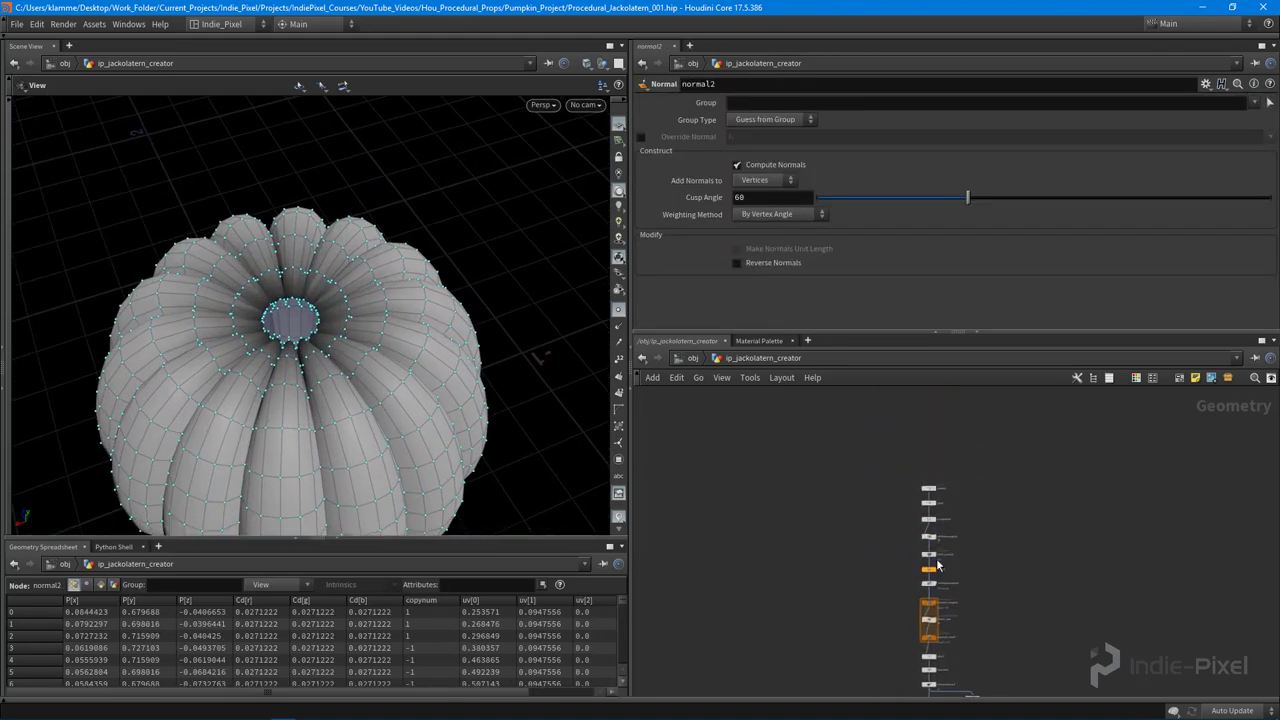
pyautogui.click(910, 496)
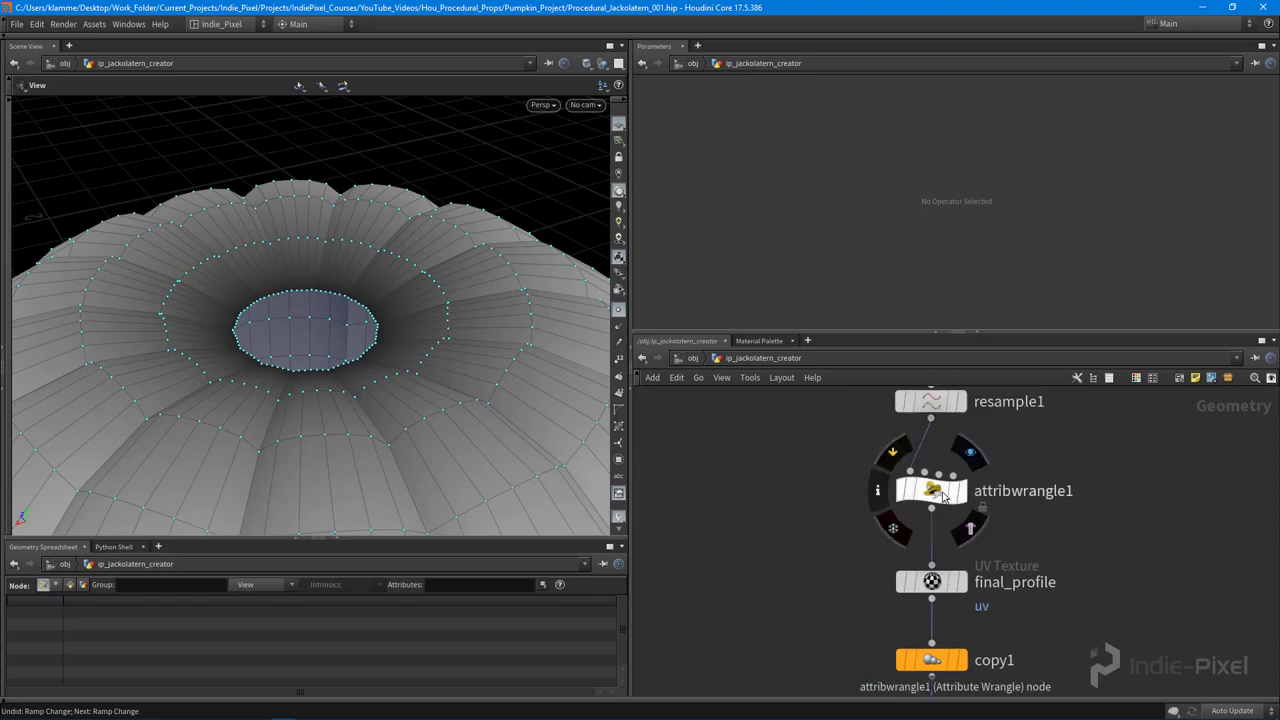
# Move attribwrangle1's outer falloff ramp points, one near 0.79, for a squat rounded pumpkin.
pyautogui.click(930, 490)
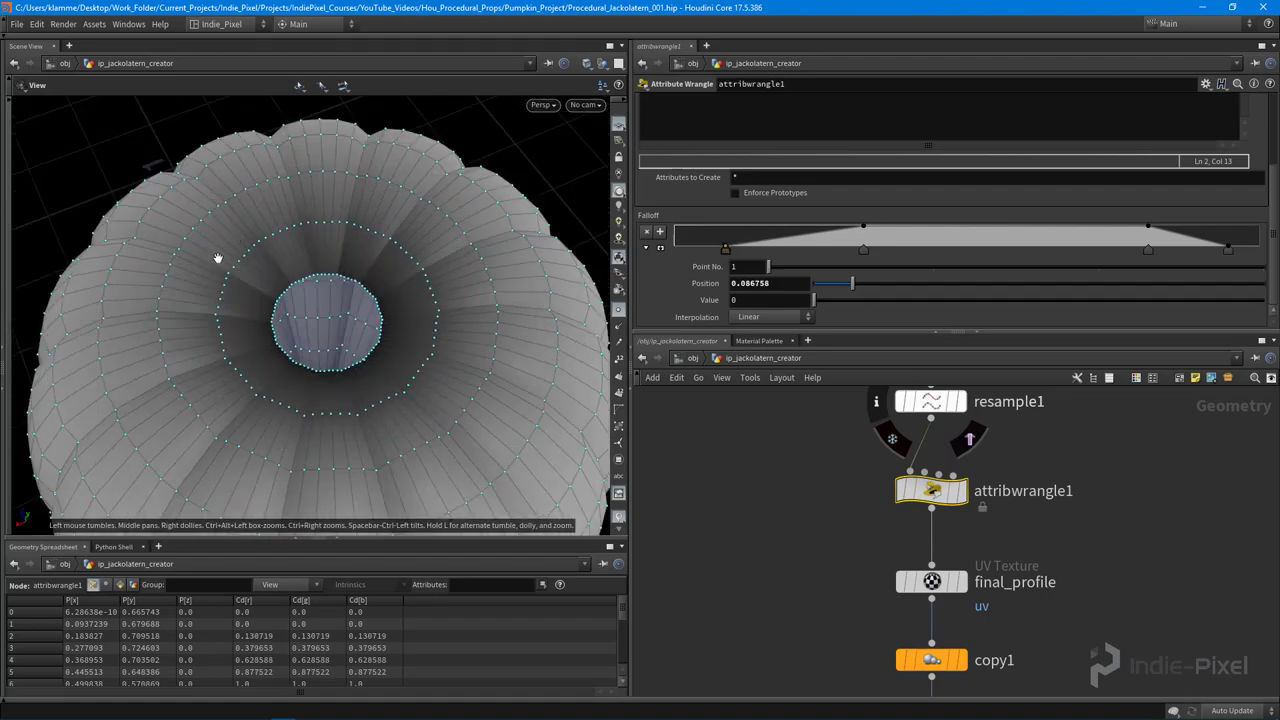
pyautogui.moveTo(216, 258); pyautogui.dragTo(332, 378)
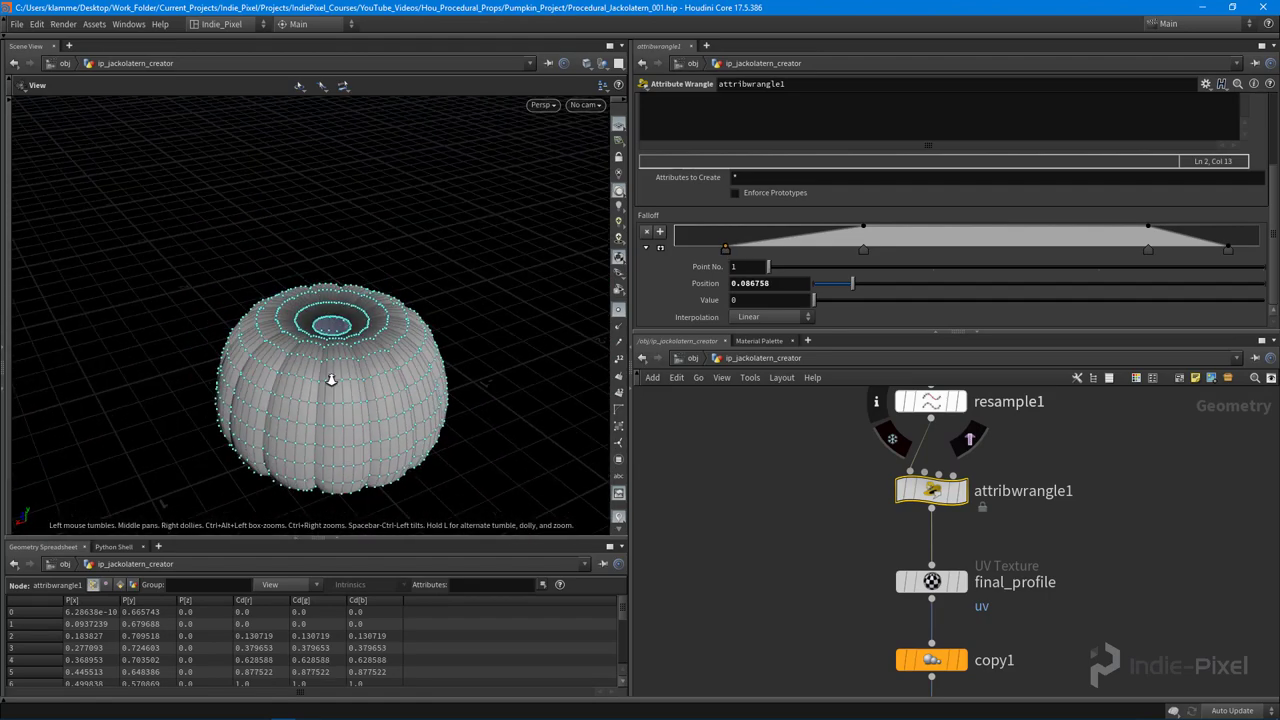
pyautogui.moveTo(330, 380); pyautogui.dragTo(270, 316)
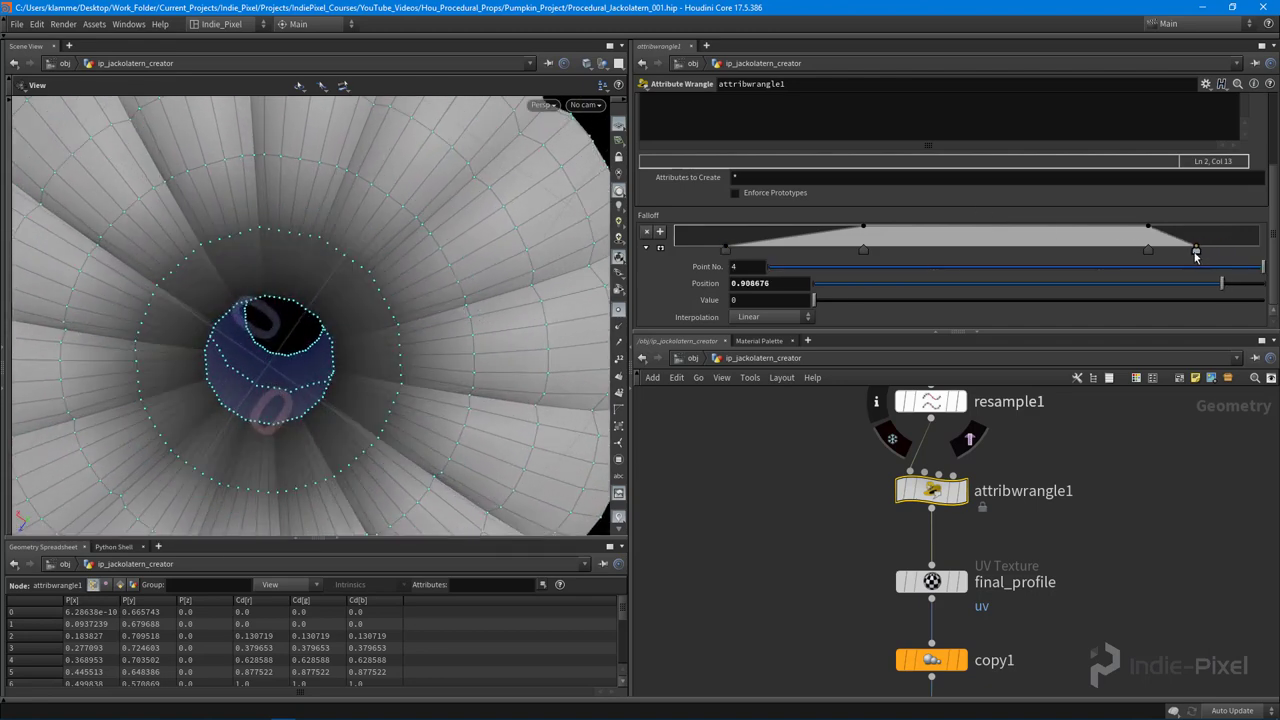
pyautogui.moveTo(1196, 250); pyautogui.dragTo(1148, 250)
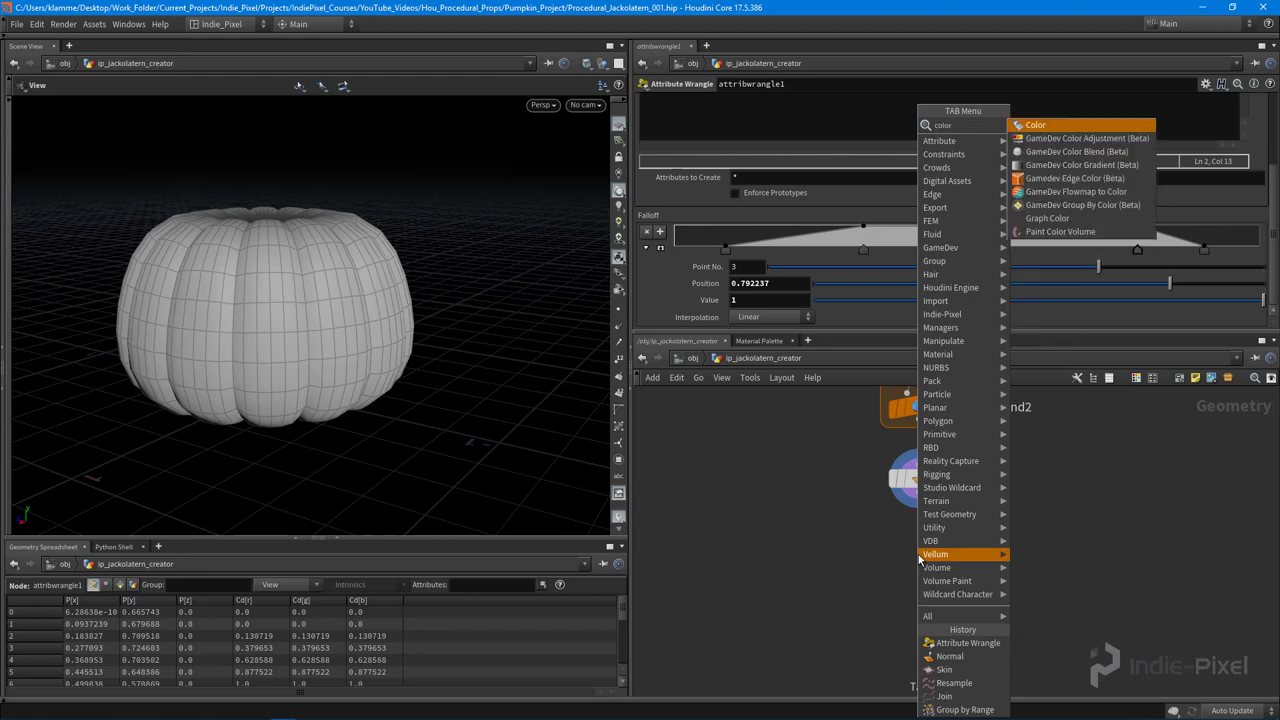
# Place a Color node after normal2 and pick orange in the Color Editor.
pyautogui.click(1036, 124)
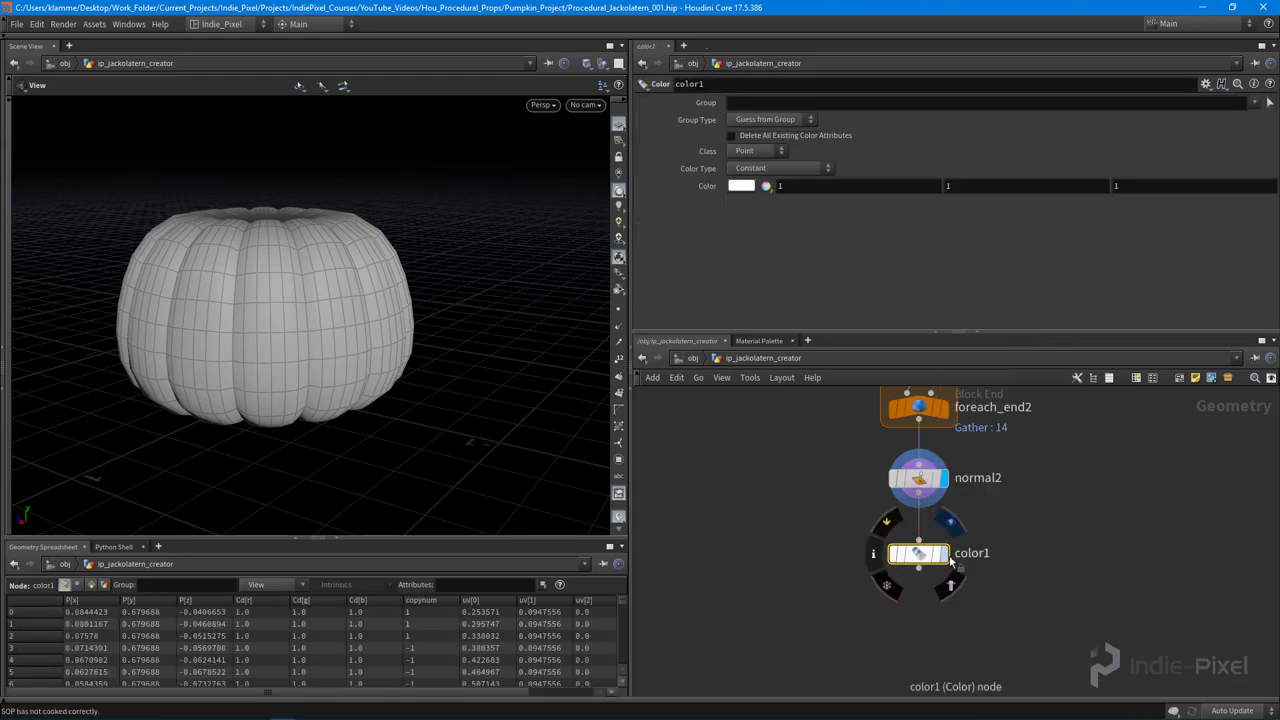
pyautogui.click(740, 184)
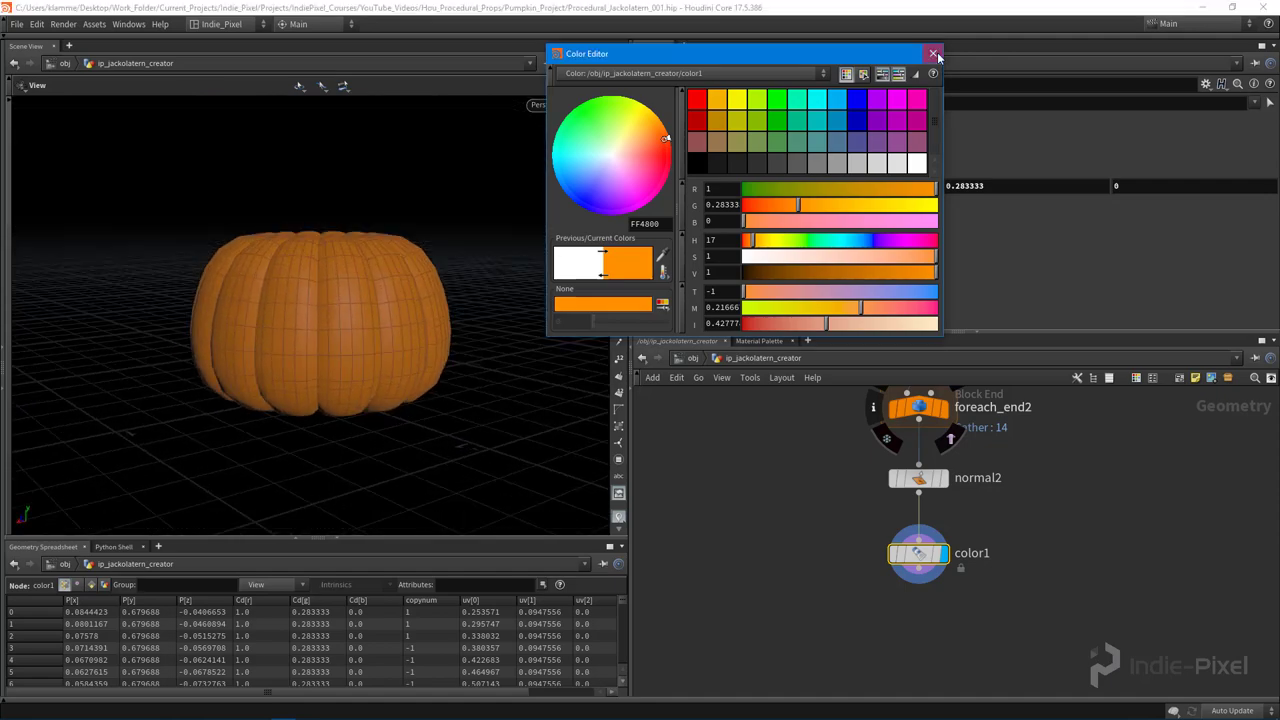
pyautogui.click(934, 52)
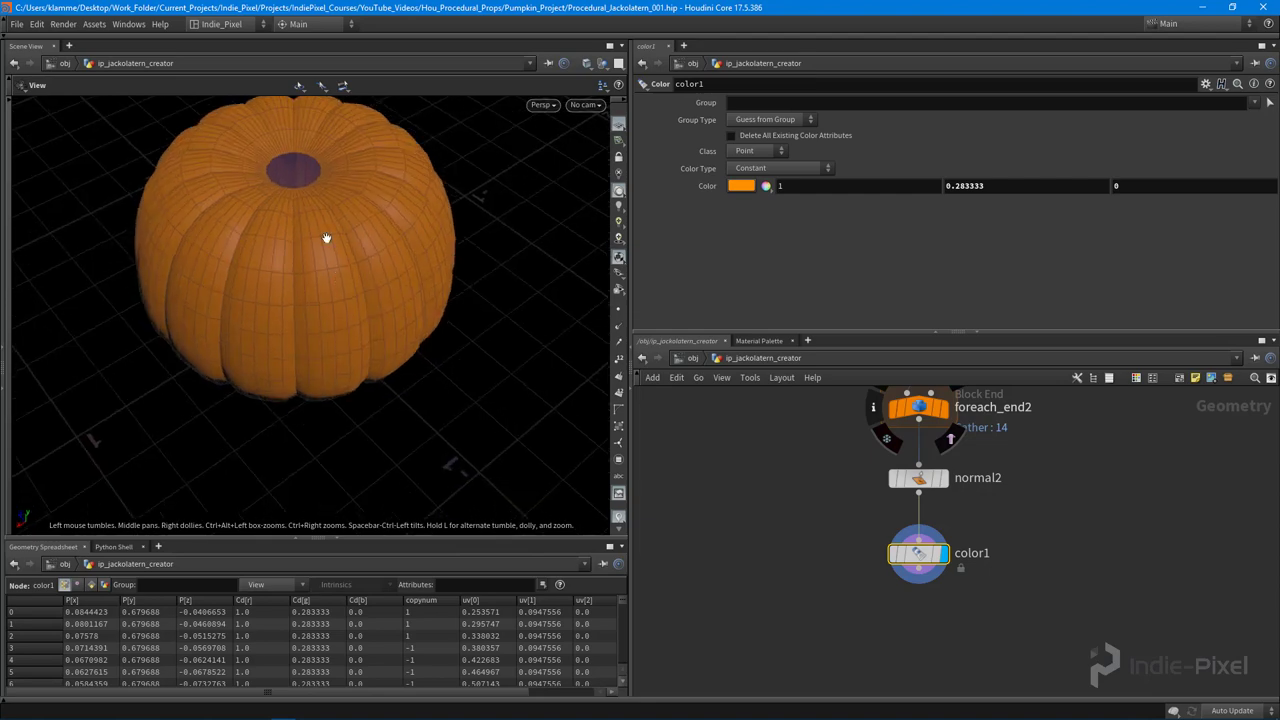
# Orbit the orange pumpkin to view its top opening from above and return to a side view.
pyautogui.moveTo(324, 236); pyautogui.dragTo(308, 276)
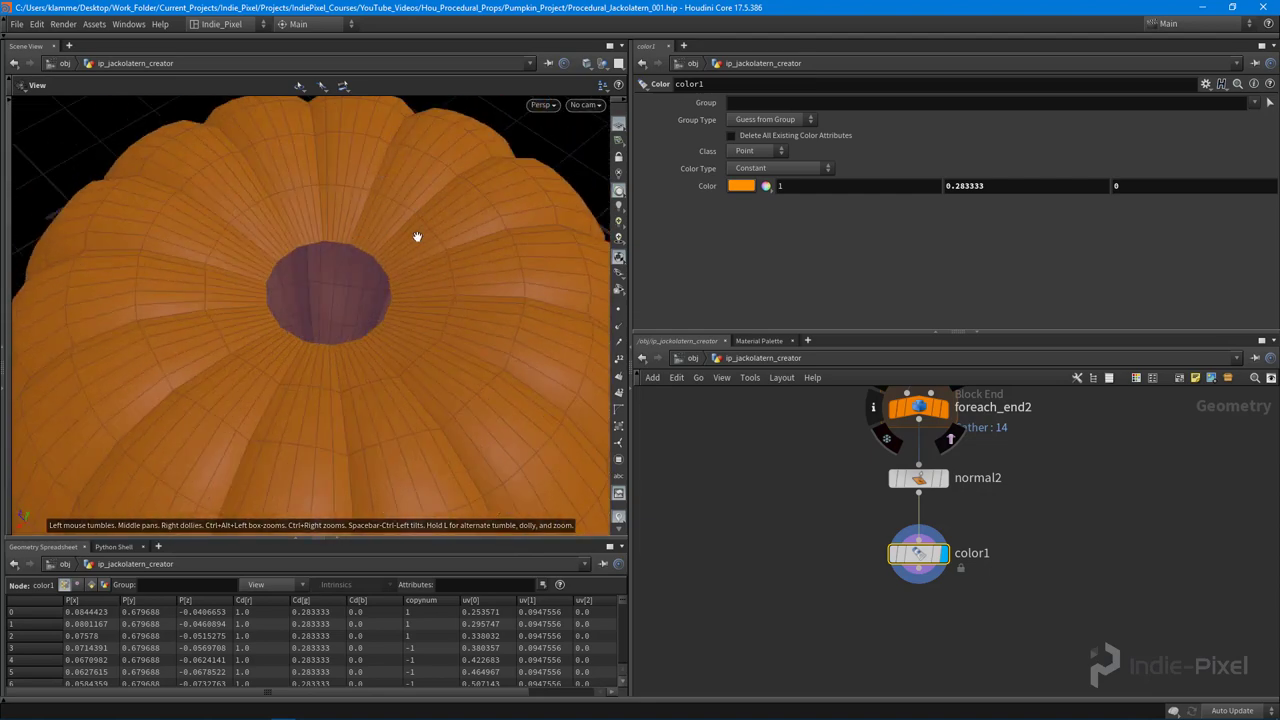
pyautogui.moveTo(416, 236); pyautogui.dragTo(344, 330)
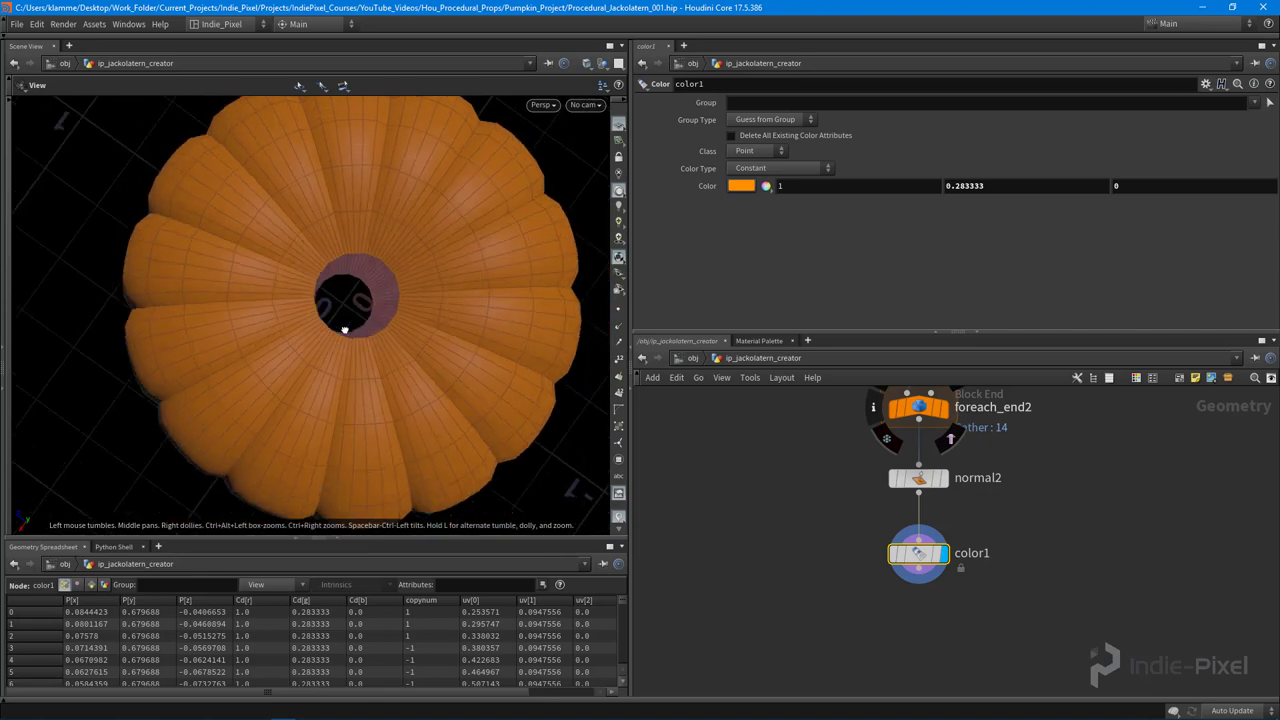
pyautogui.moveTo(344, 330); pyautogui.dragTo(432, 378)
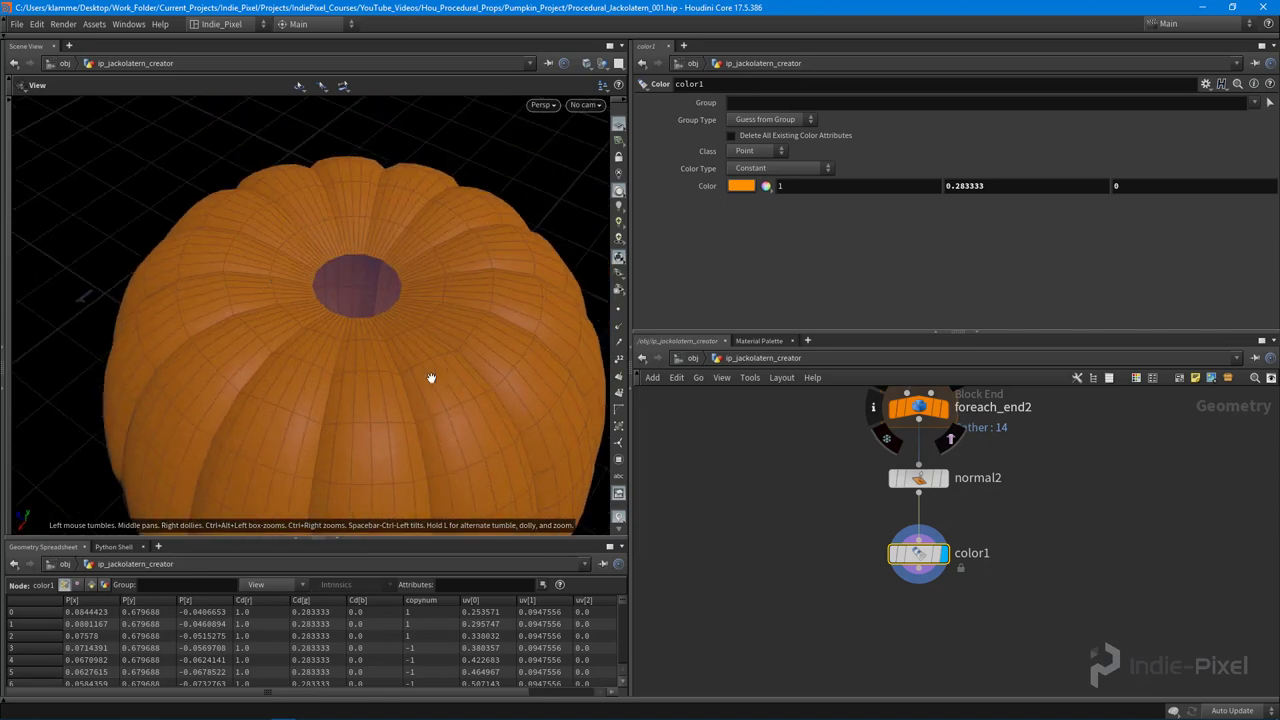